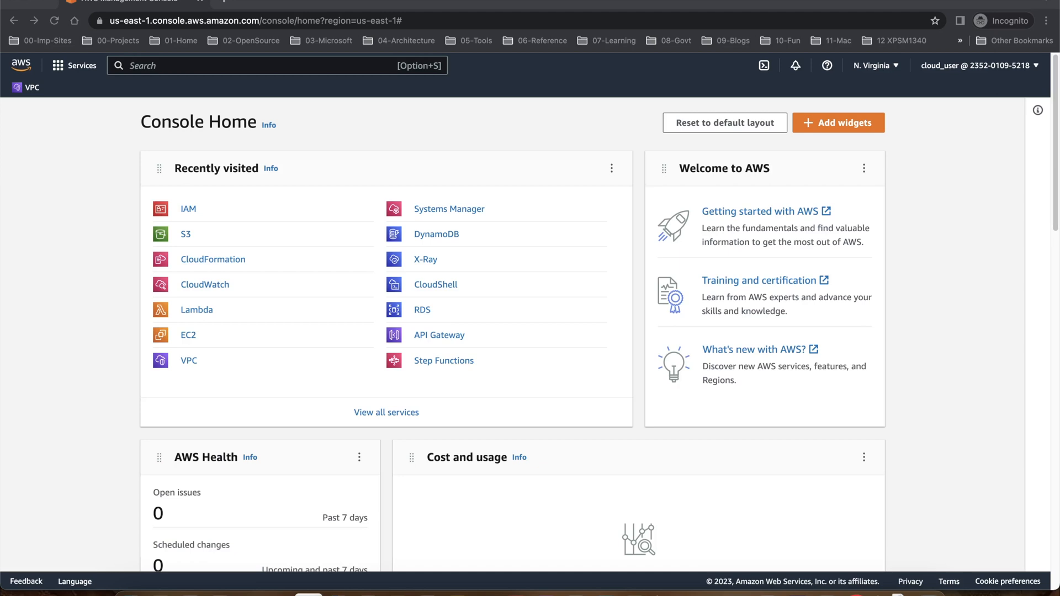
Step: Open IAM in a new tab and review admingroup's users and attached policies
{"action": "right_click", "coordinate": [189, 208]}
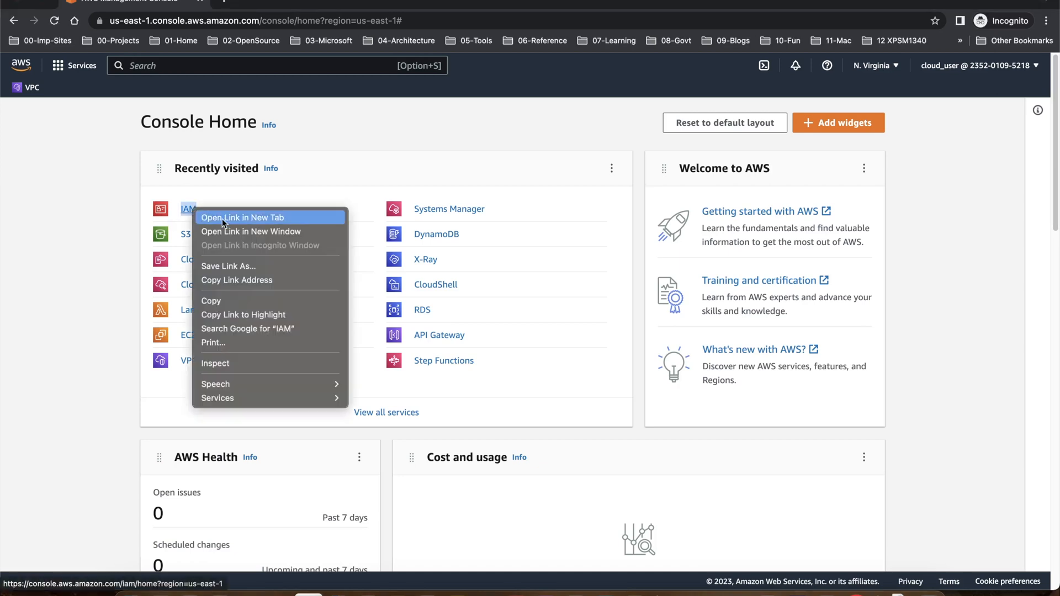
{"action": "right_click", "coordinate": [183, 234]}
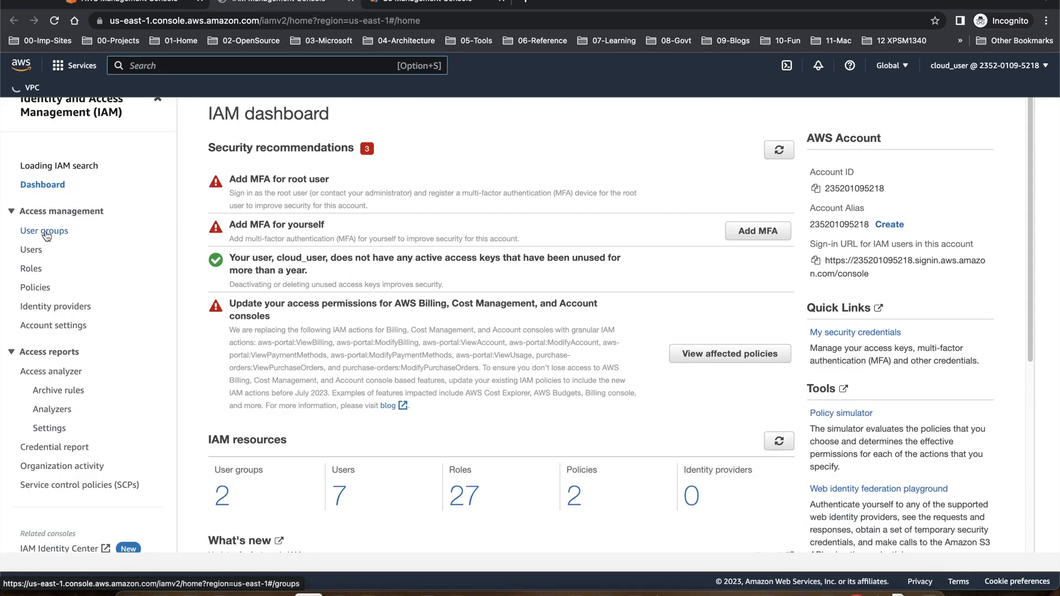
{"action": "left_click", "coordinate": [44, 231]}
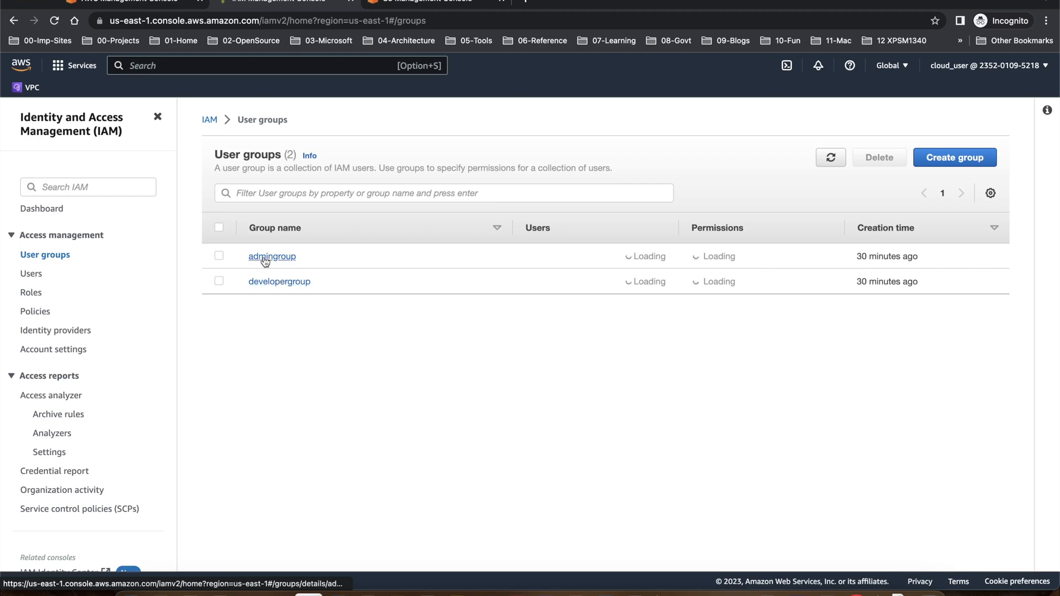
{"action": "left_click", "coordinate": [272, 256]}
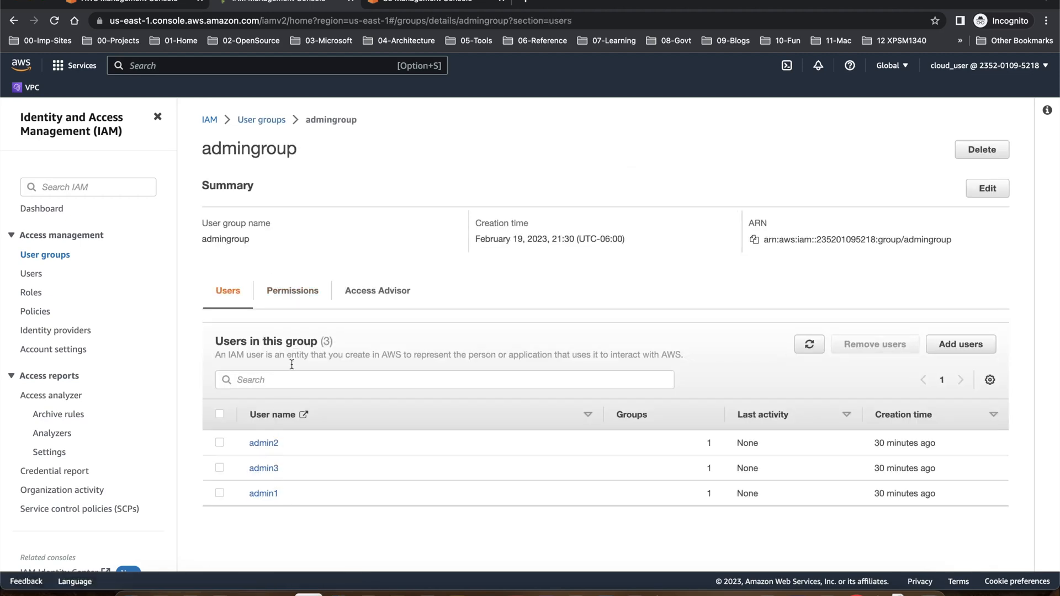
{"action": "left_click", "coordinate": [292, 291]}
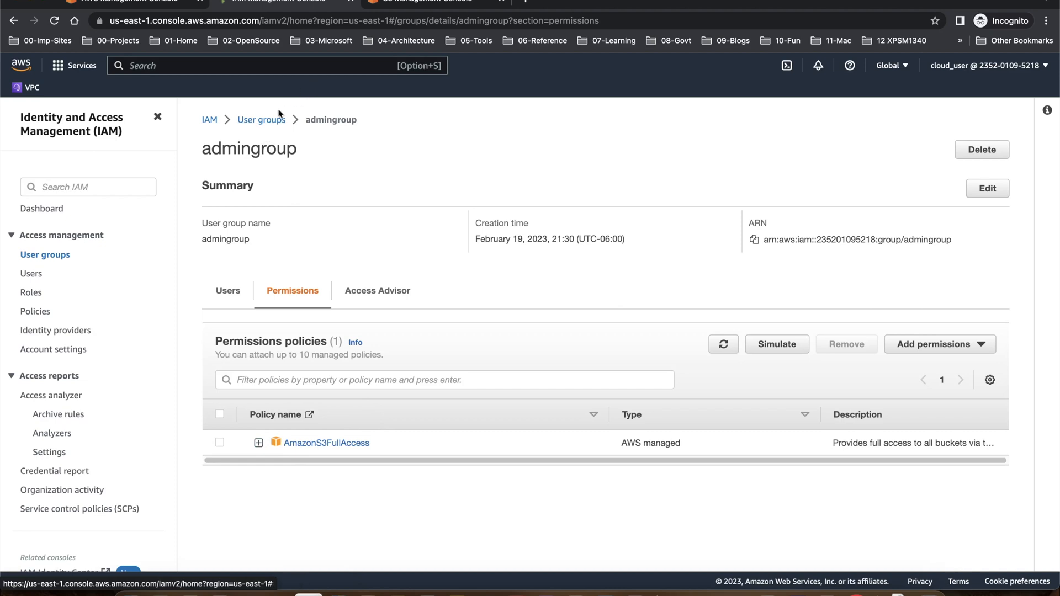
Step: Review developergroup's users and AmazonS3FullAccess policy, then switch to the Google browser
{"action": "left_click", "coordinate": [261, 120]}
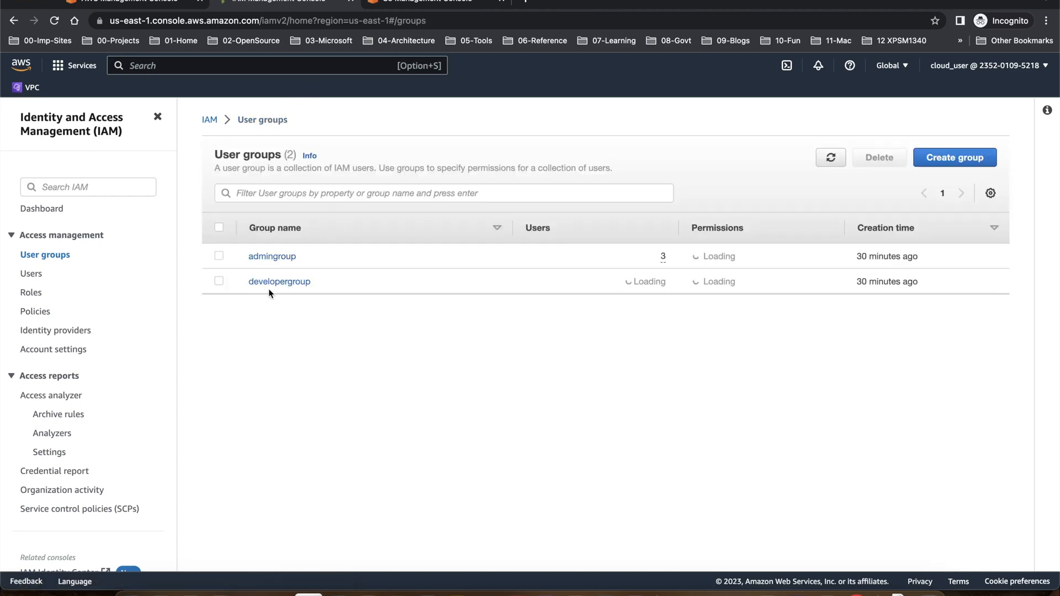
{"action": "left_click", "coordinate": [279, 281]}
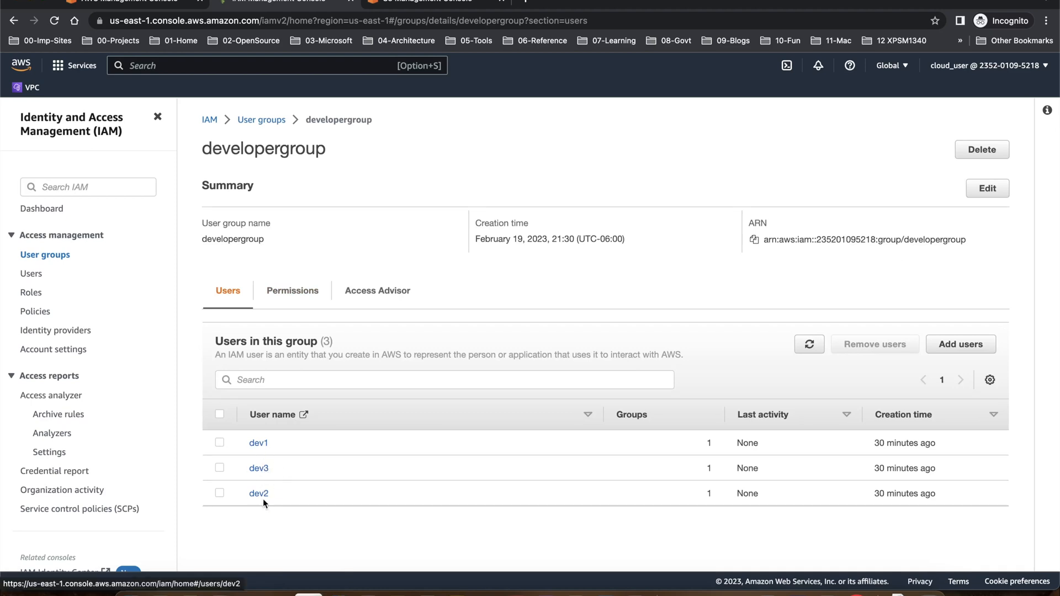
{"action": "left_click", "coordinate": [292, 291]}
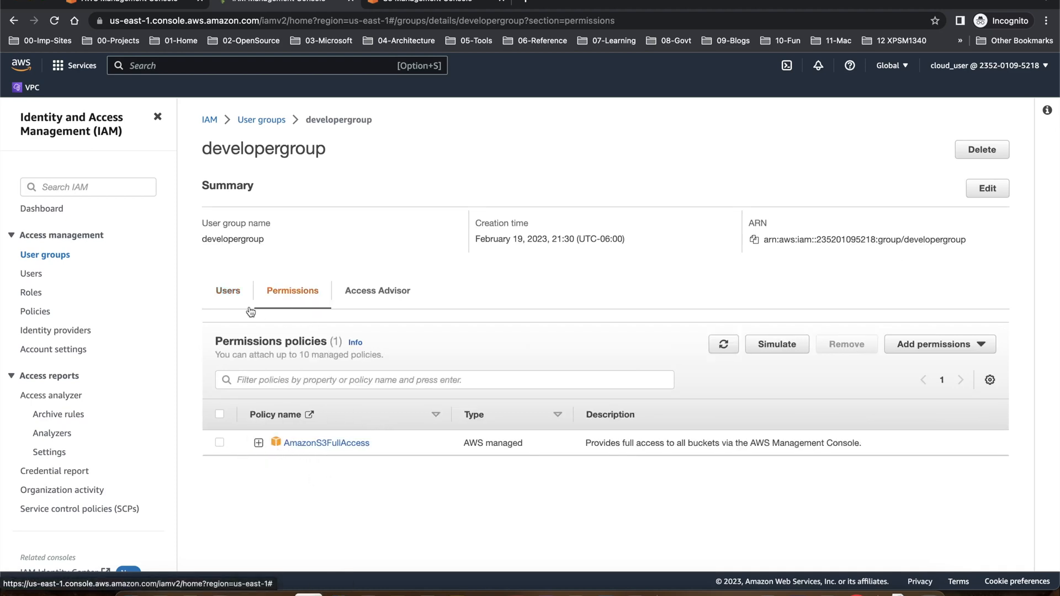
{"action": "left_click", "coordinate": [228, 291]}
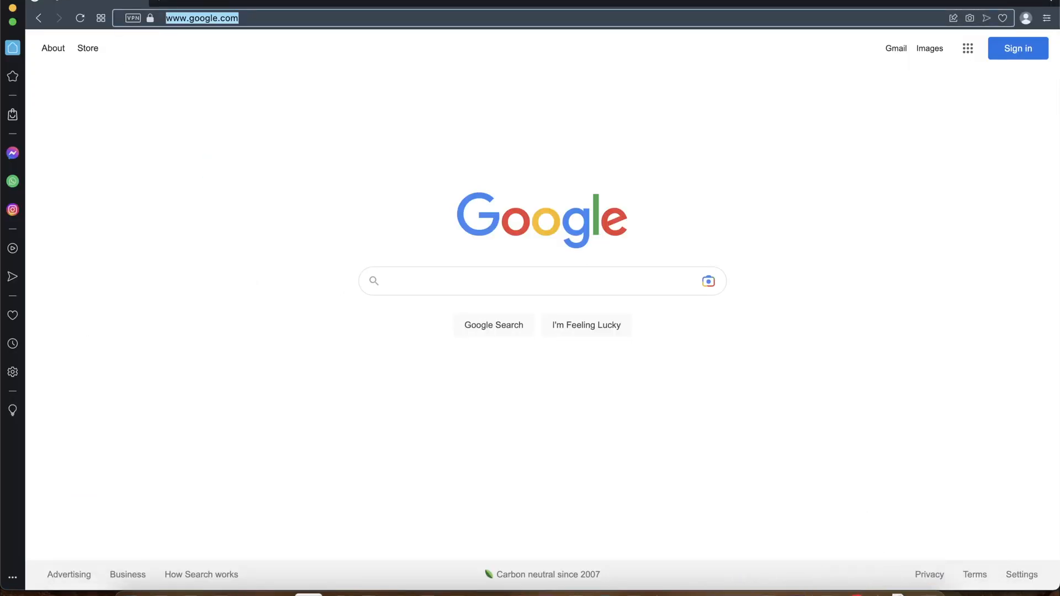
{"action": "type", "text": "https://235201095218.signin.aws.amazon.com/console?region=us-east-1"}
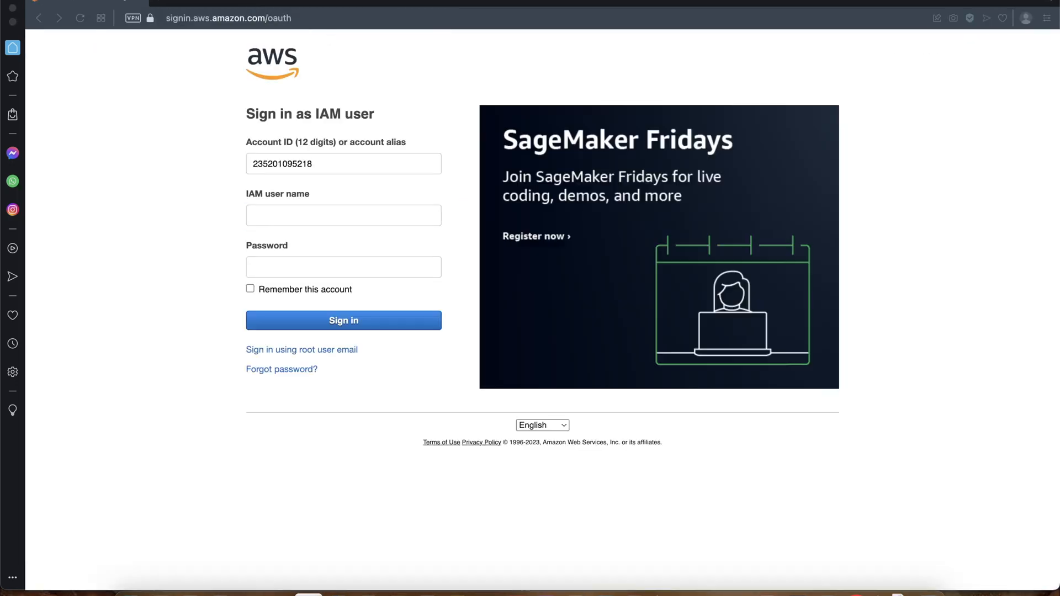
{"action": "left_click", "coordinate": [343, 215]}
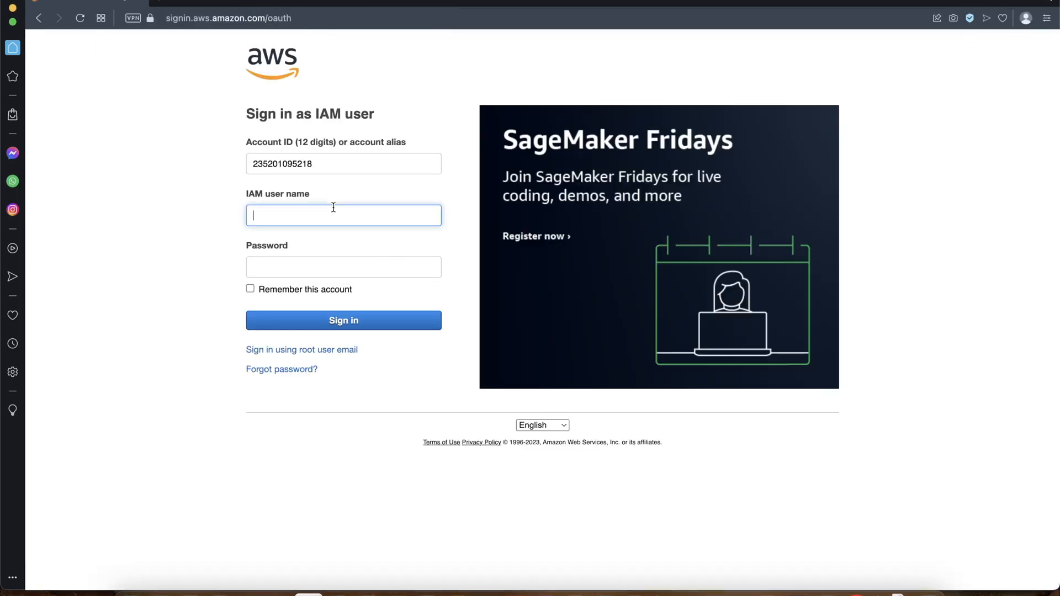
{"action": "type", "text": "dev1"}
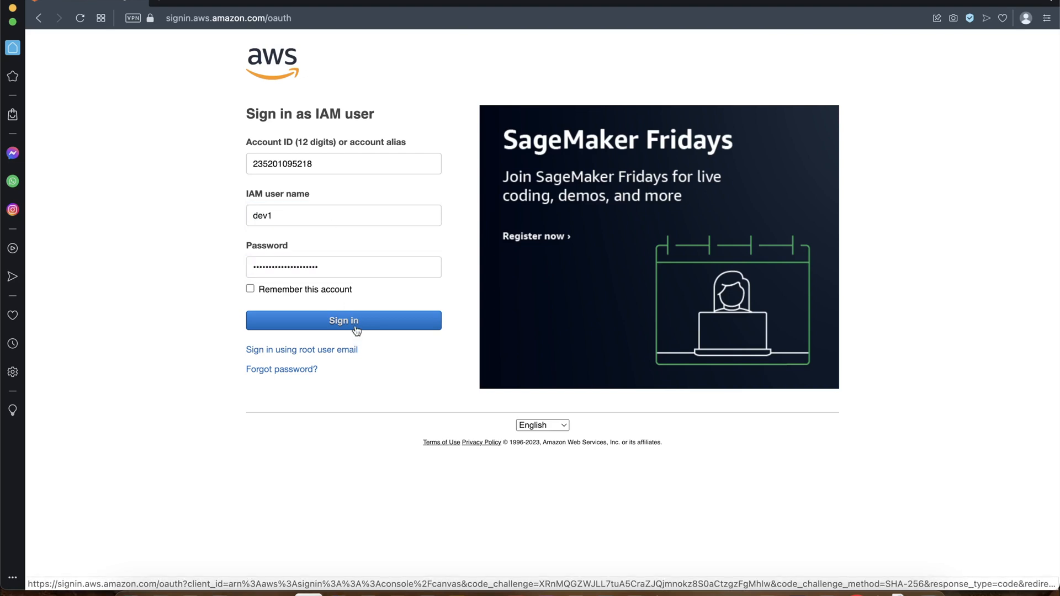
{"action": "left_click", "coordinate": [343, 320]}
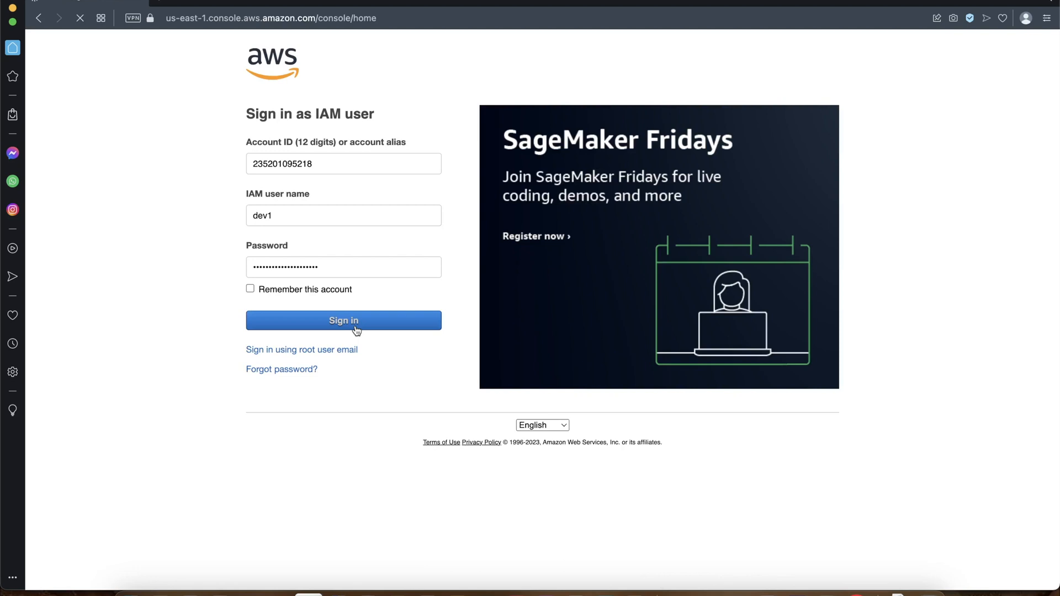
{"action": "left_click", "coordinate": [343, 319]}
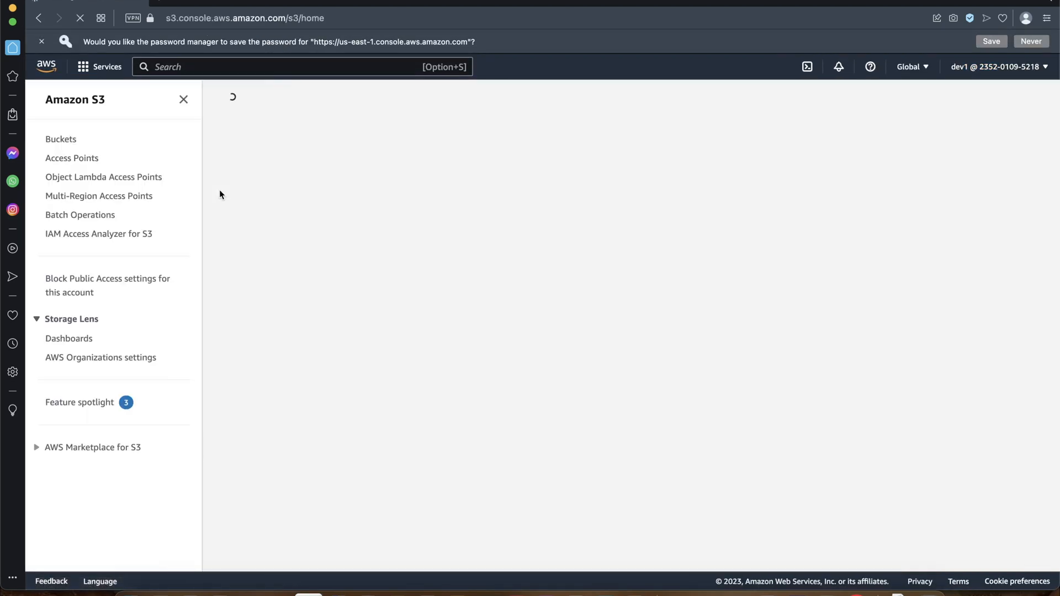
Step: As dev1, open the empty customerdata bucket, then return to the admin browser
{"action": "left_click", "coordinate": [61, 139]}
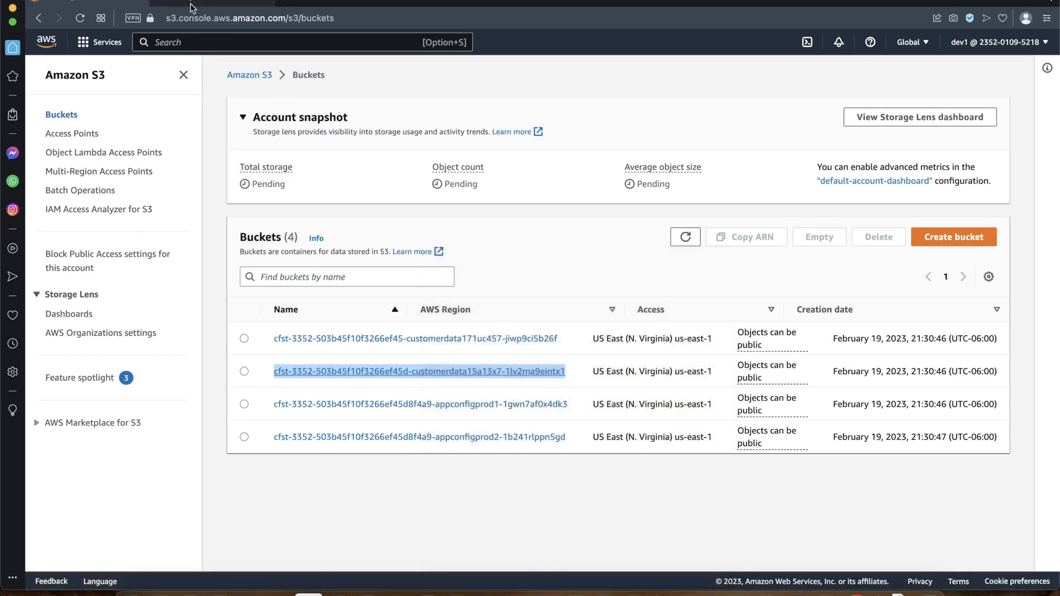
{"action": "left_click", "coordinate": [418, 371]}
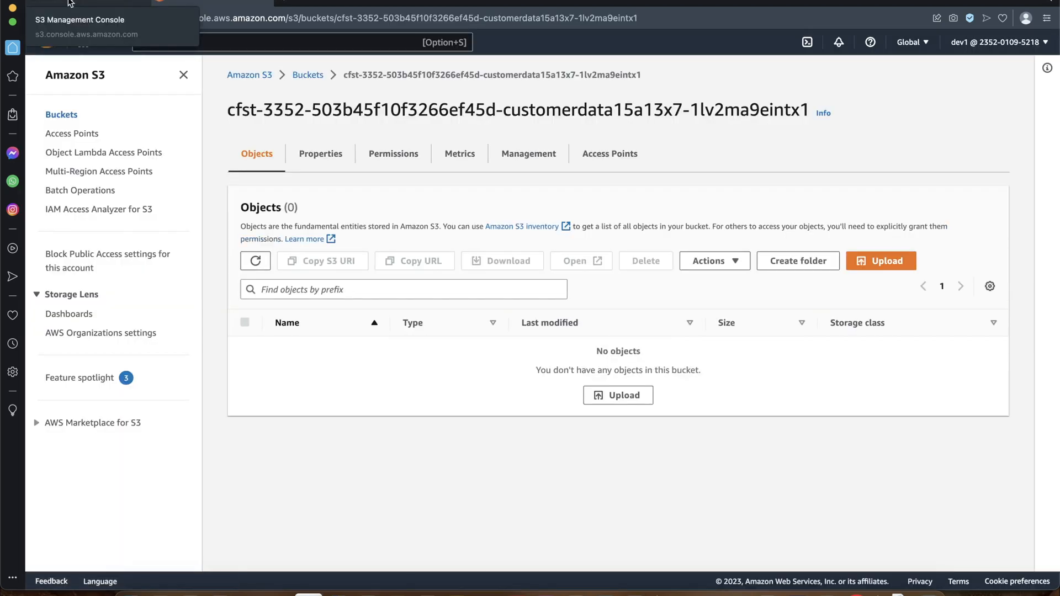
{"action": "right_click", "coordinate": [341, 404]}
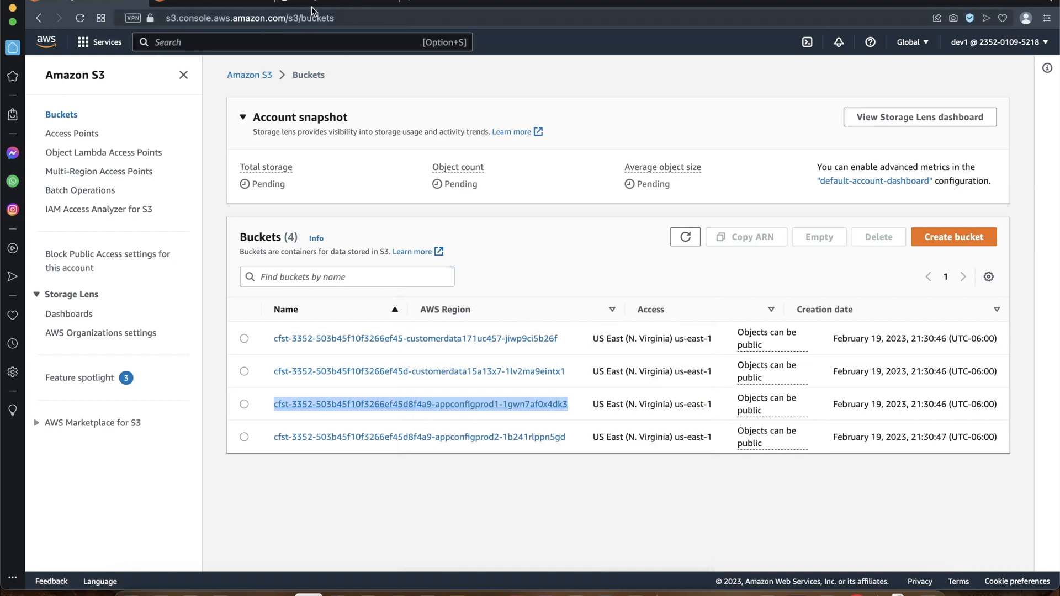
{"action": "mouse_move", "coordinate": [461, 422]}
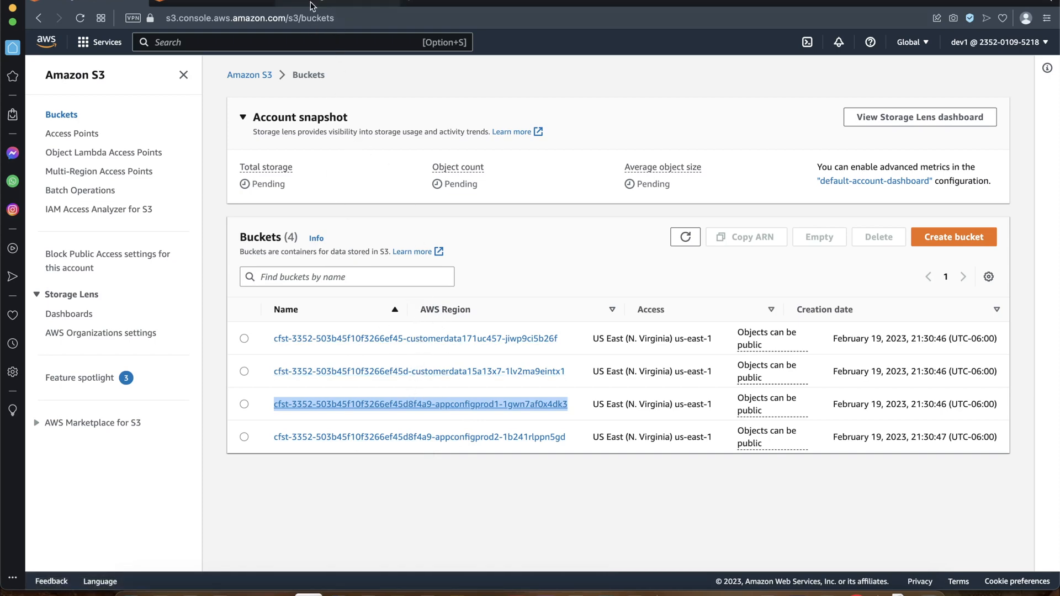
{"action": "left_click", "coordinate": [419, 403]}
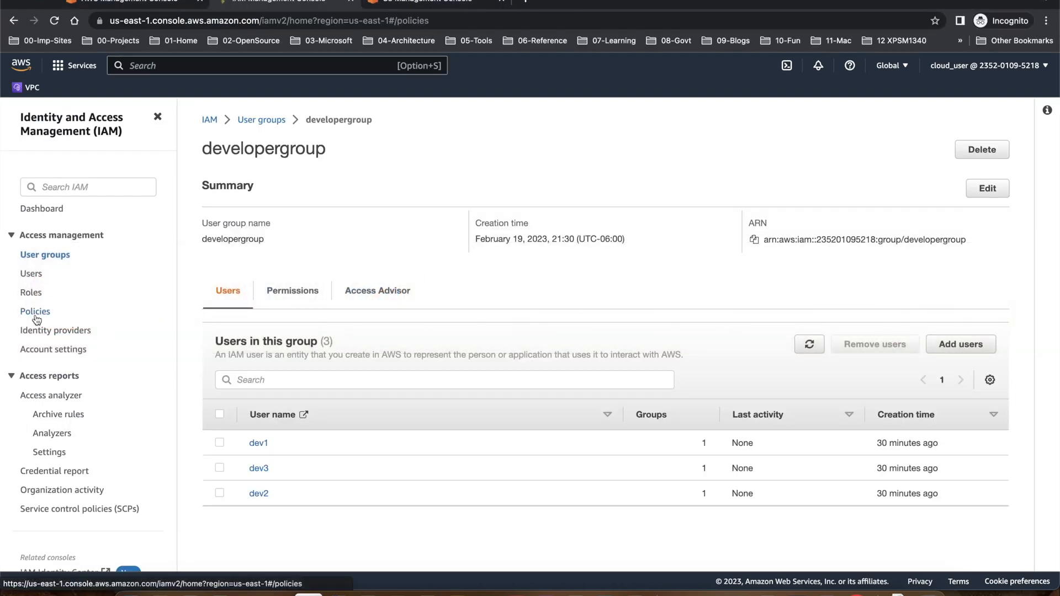
Step: Start a new IAM policy for the S3 service with All S3 actions (s3:*) allowed
{"action": "left_click", "coordinate": [35, 311]}
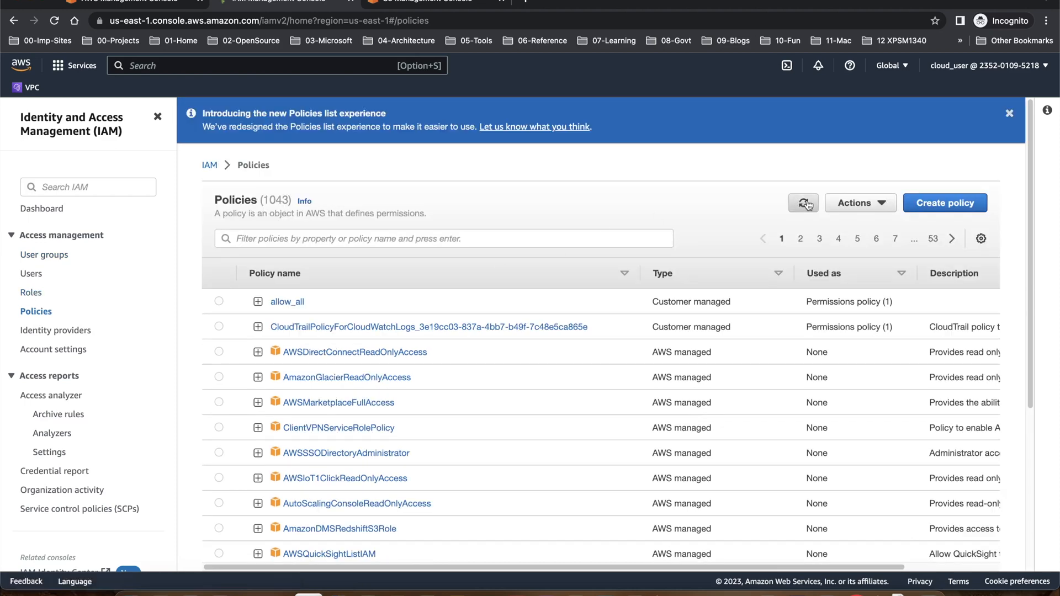
{"action": "left_click", "coordinate": [944, 202]}
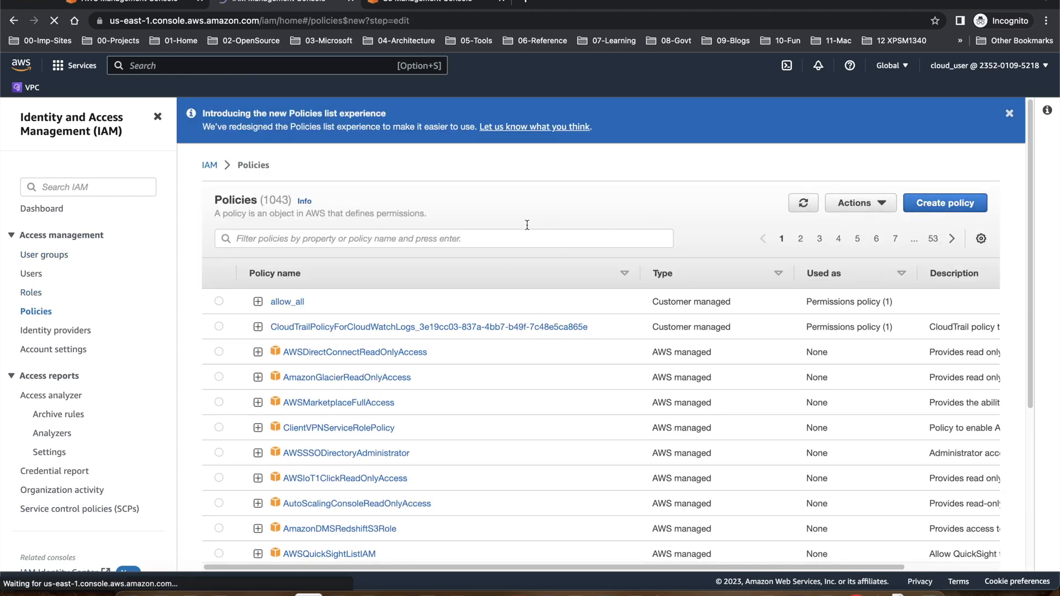
{"action": "left_click", "coordinate": [943, 202]}
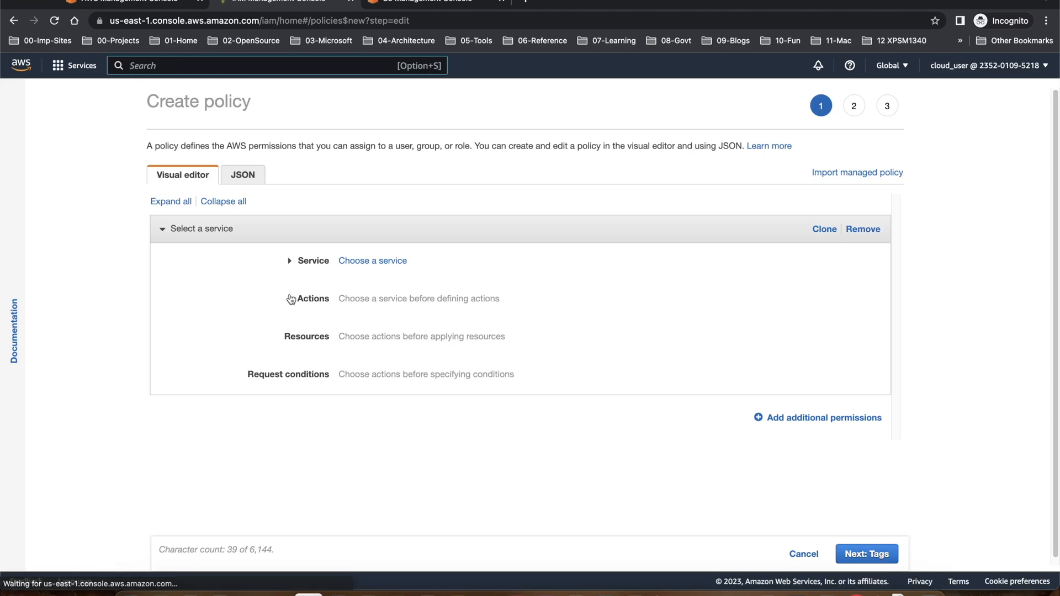
{"action": "left_click", "coordinate": [372, 260]}
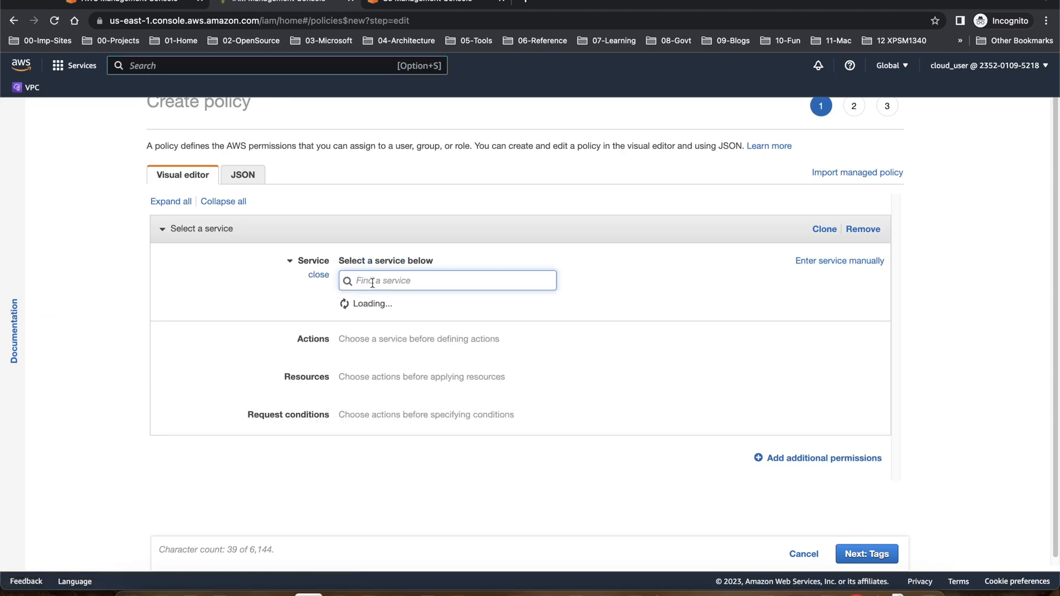
{"action": "type", "text": "s3"}
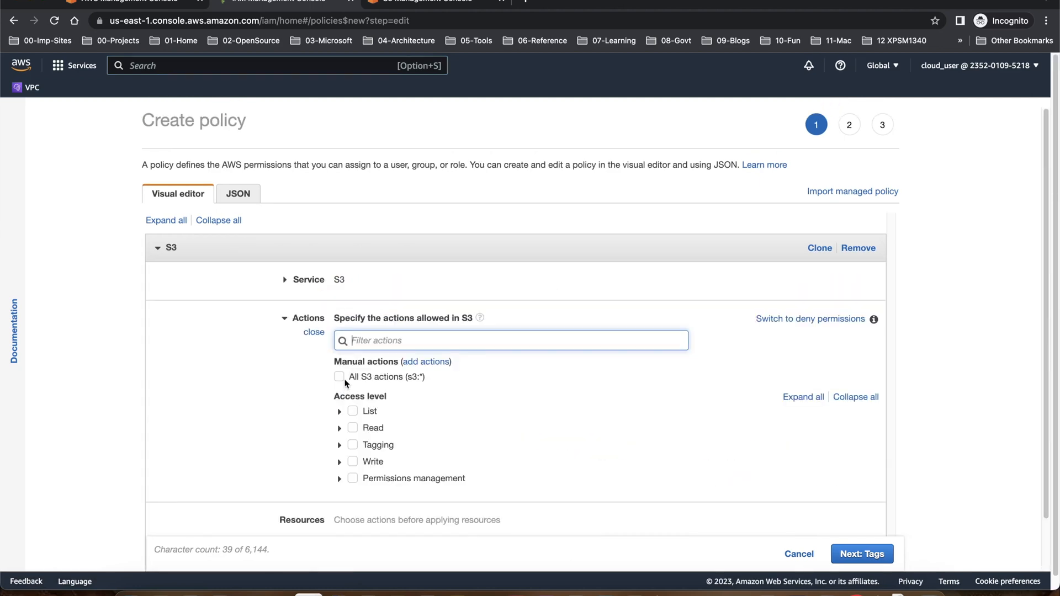
{"action": "left_click", "coordinate": [339, 376]}
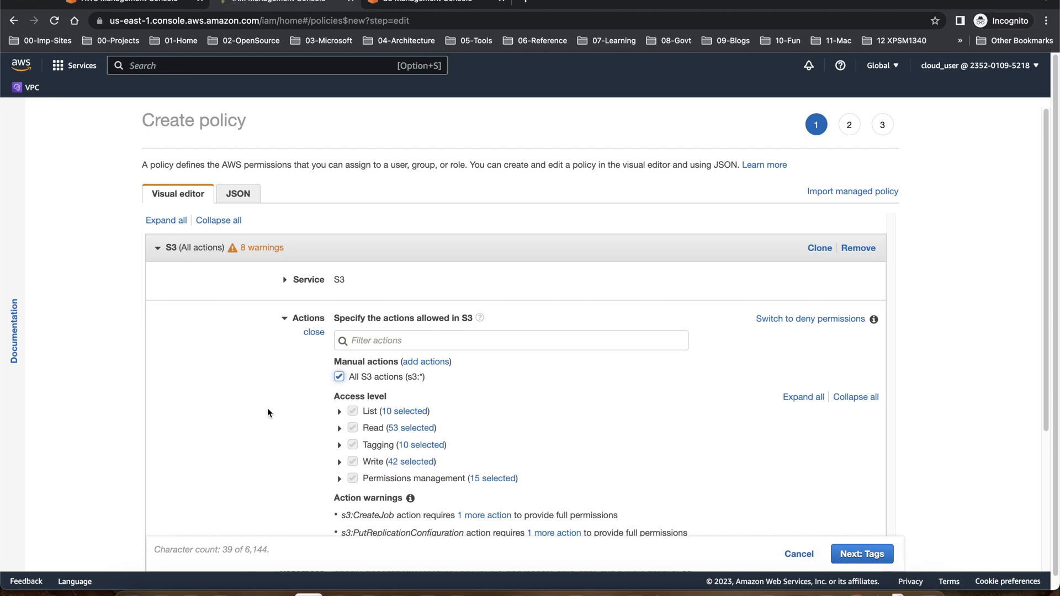
{"action": "scroll", "scroll_direction": "down", "scroll_amount": 3}
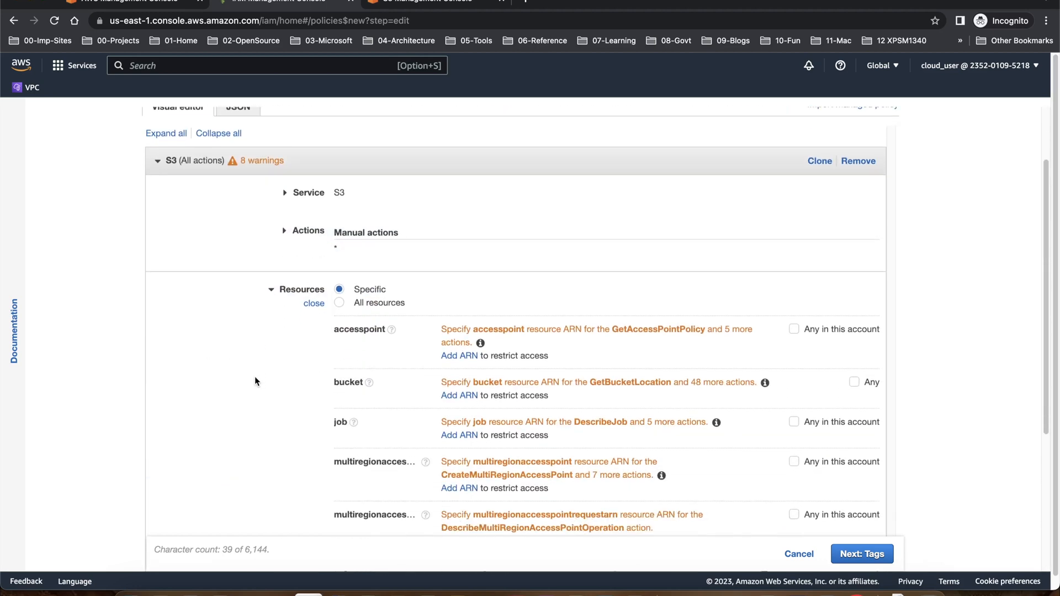
Step: Add the appconfigprod1 and appconfigprod2 bucket ARNs to the policy's bucket resources
{"action": "scroll", "scroll_direction": "down", "scroll_amount": 3}
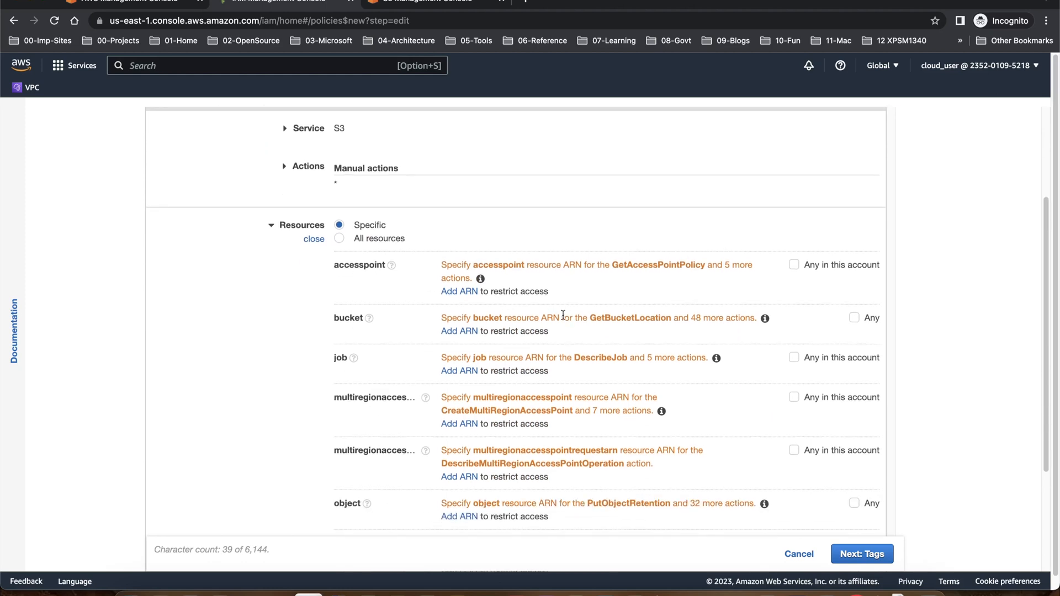
{"action": "left_click", "coordinate": [794, 264]}
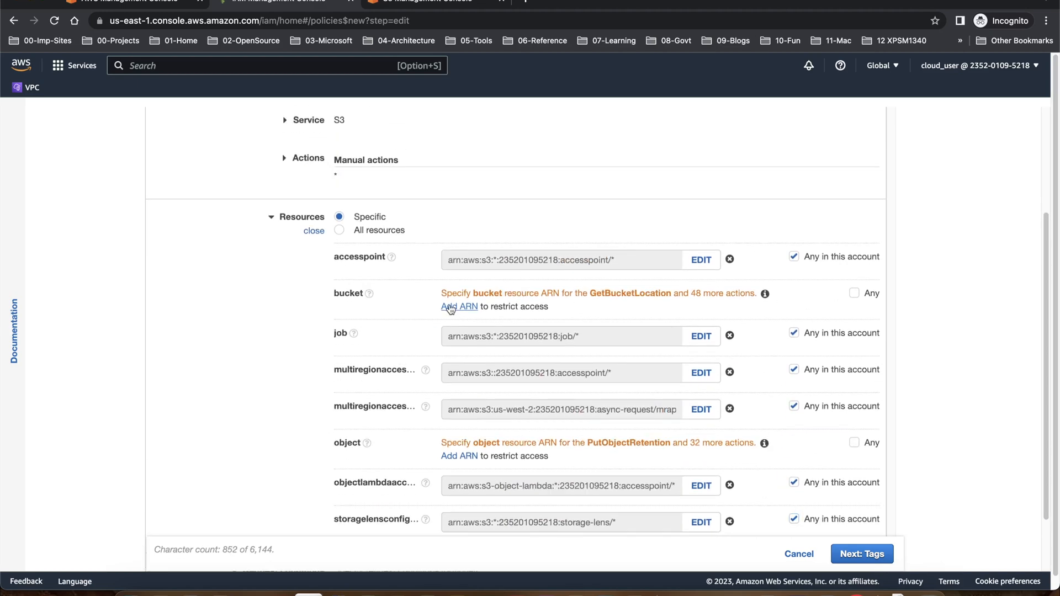
{"action": "left_click", "coordinate": [458, 306]}
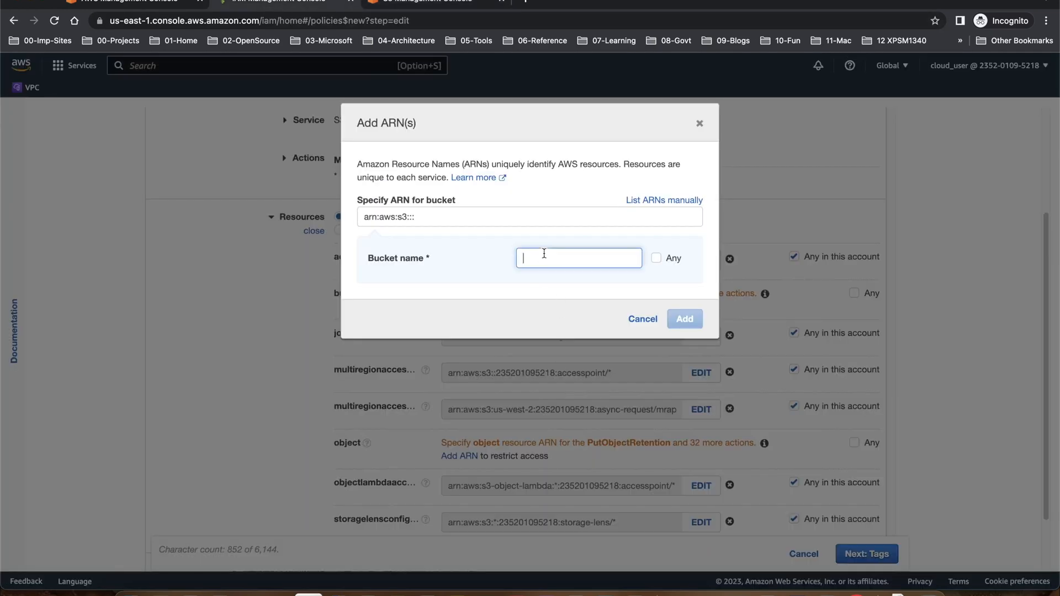
{"action": "type", "text": "cfst-3352-503b45f10f3266ef45d8f4a9-appconfigprod1-1gwn7af0x4dk3"}
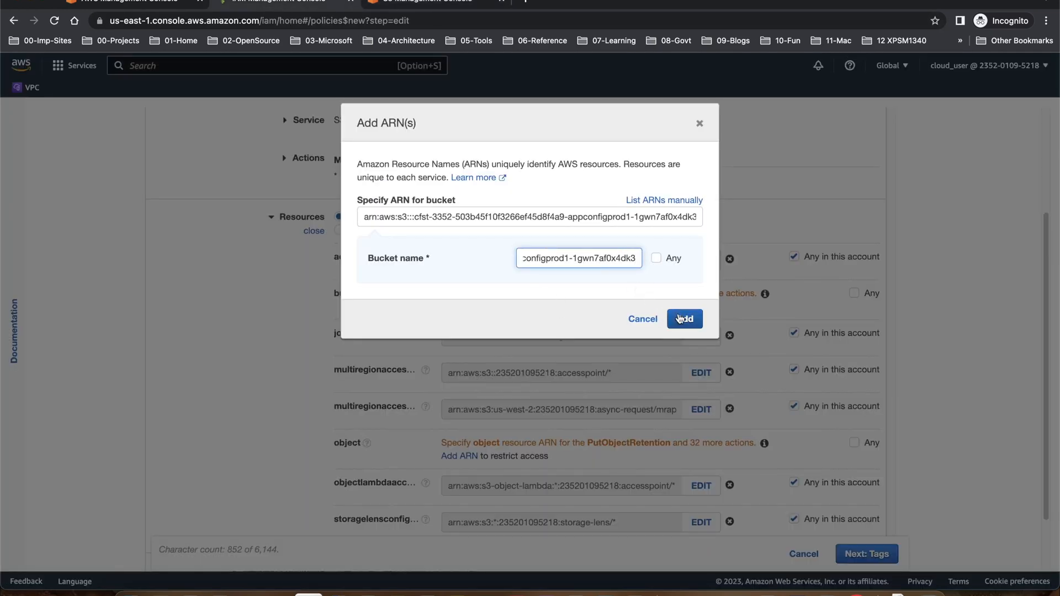
{"action": "left_click", "coordinate": [683, 318]}
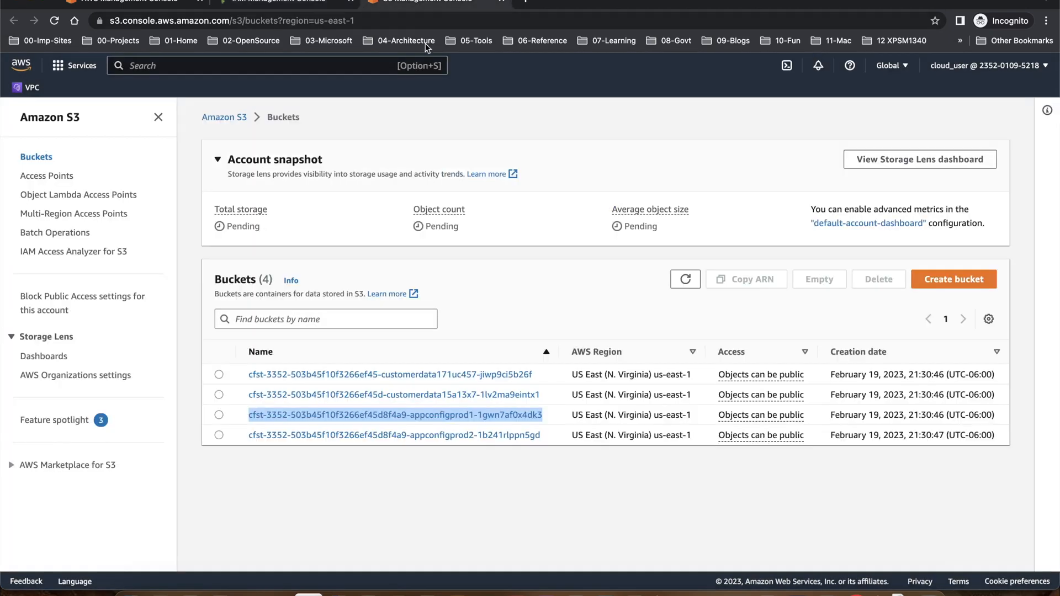
{"action": "mouse_move", "coordinate": [394, 434]}
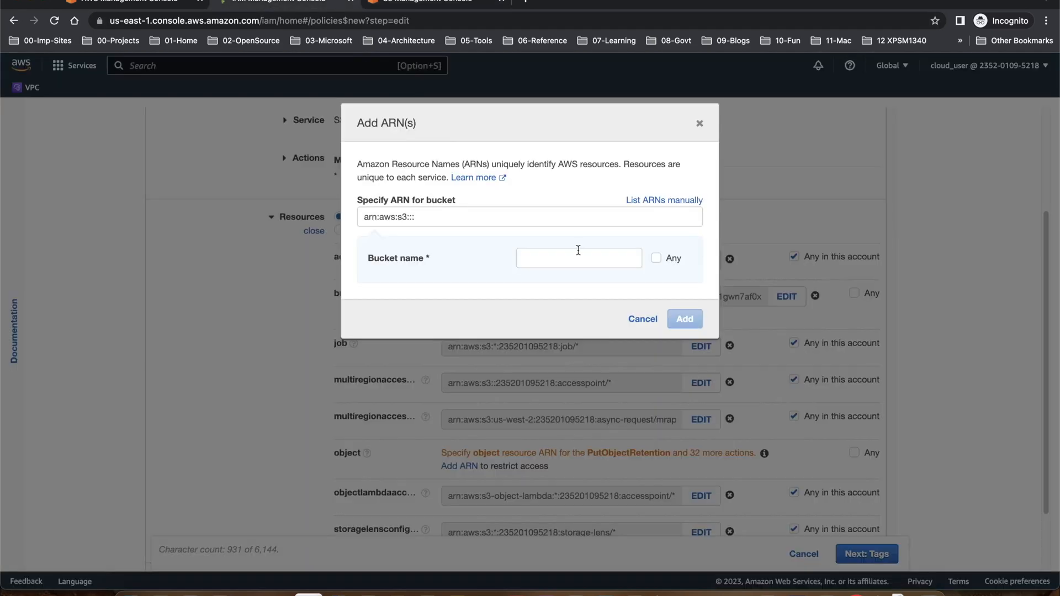
{"action": "left_click", "coordinate": [683, 319]}
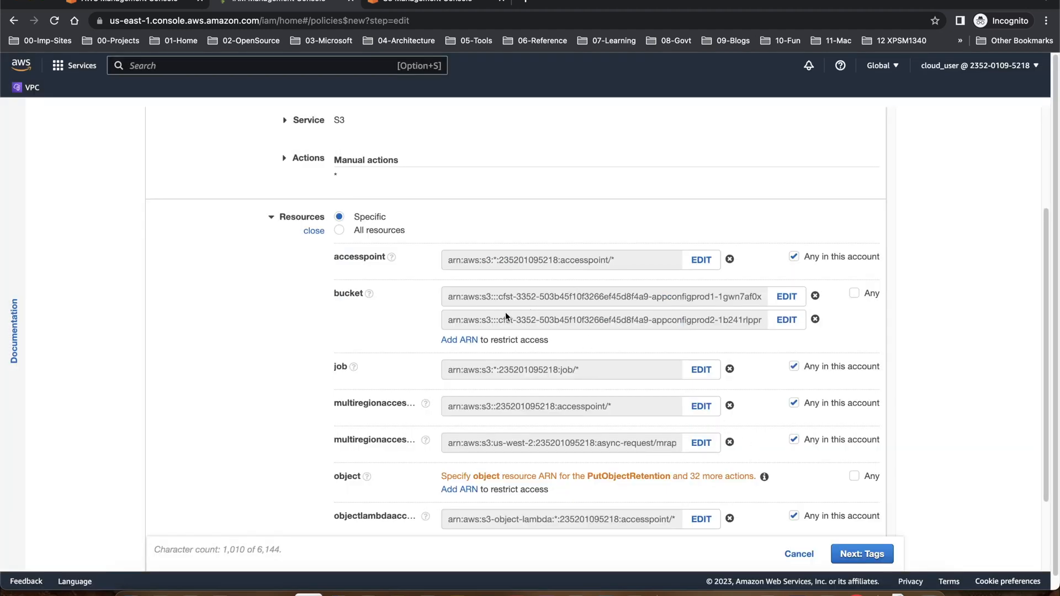
{"action": "mouse_move", "coordinate": [702, 500]}
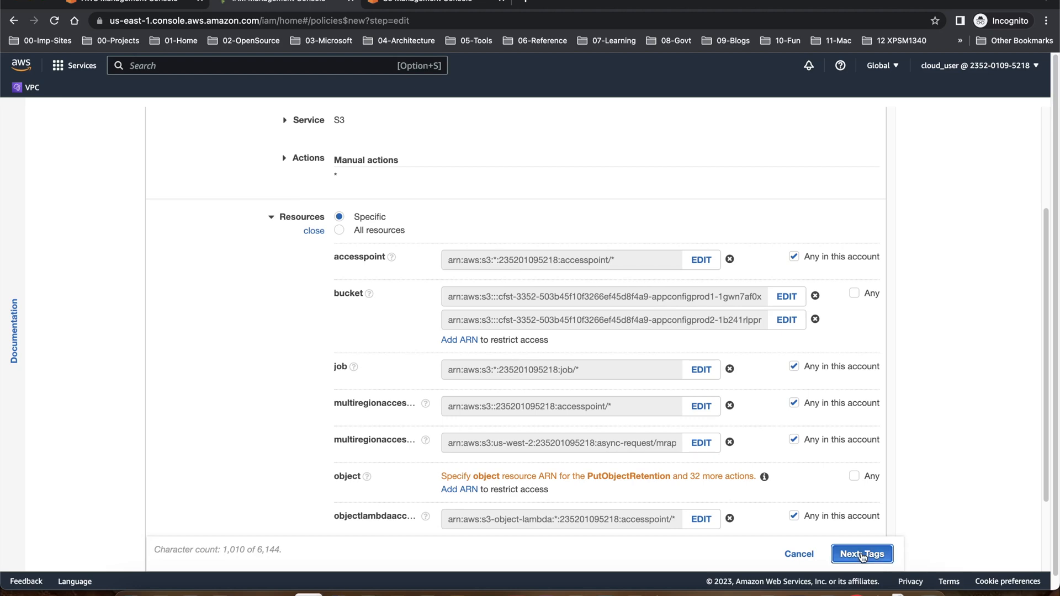
Step: Skip tags, name the policy S3RestrictedPolicy, and create it
{"action": "left_click", "coordinate": [861, 554]}
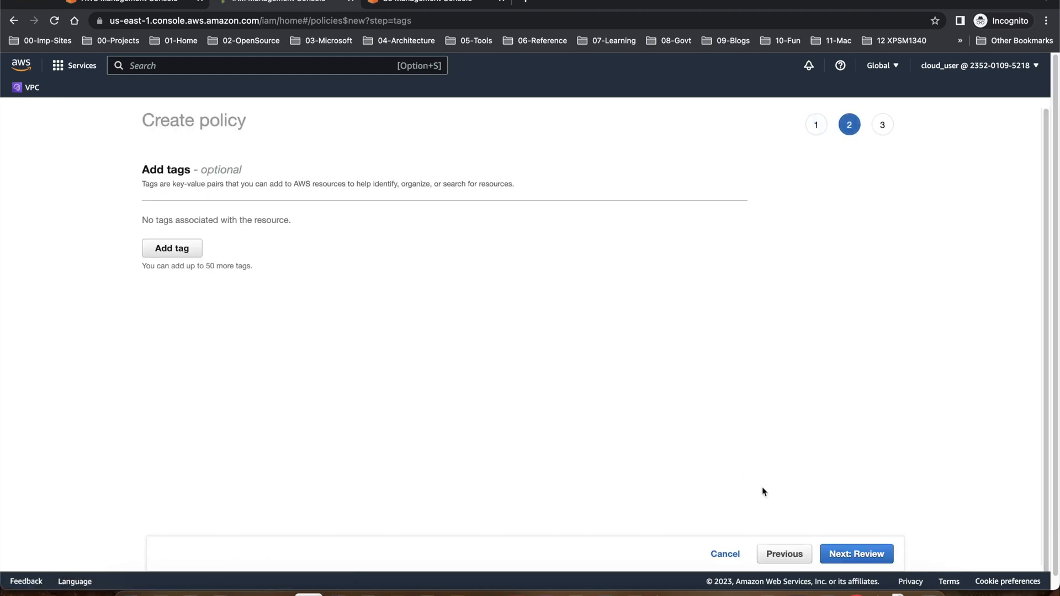
{"action": "left_click", "coordinate": [855, 554]}
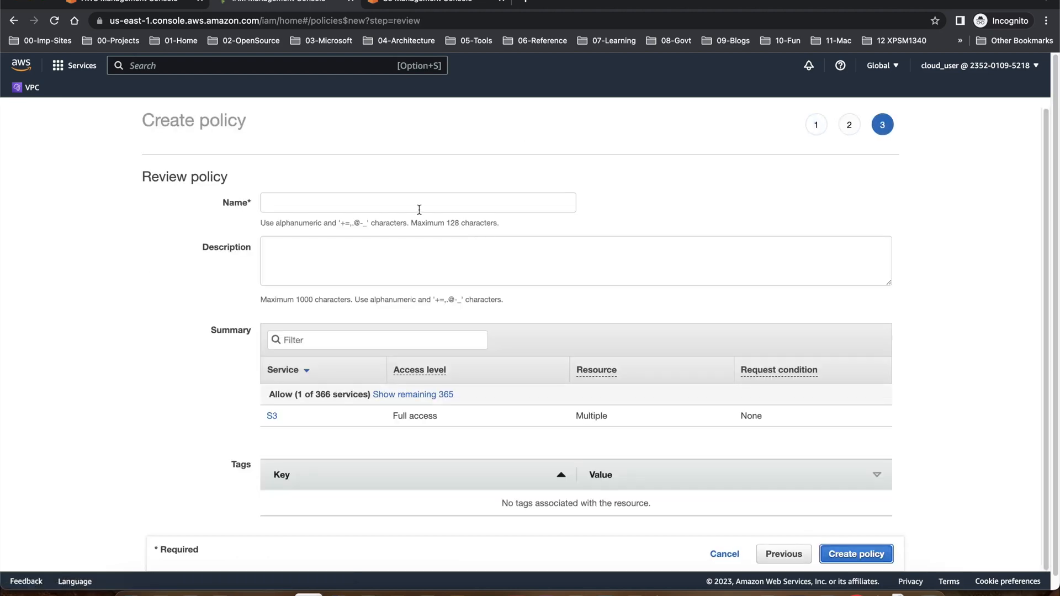
{"action": "type", "text": "S"}
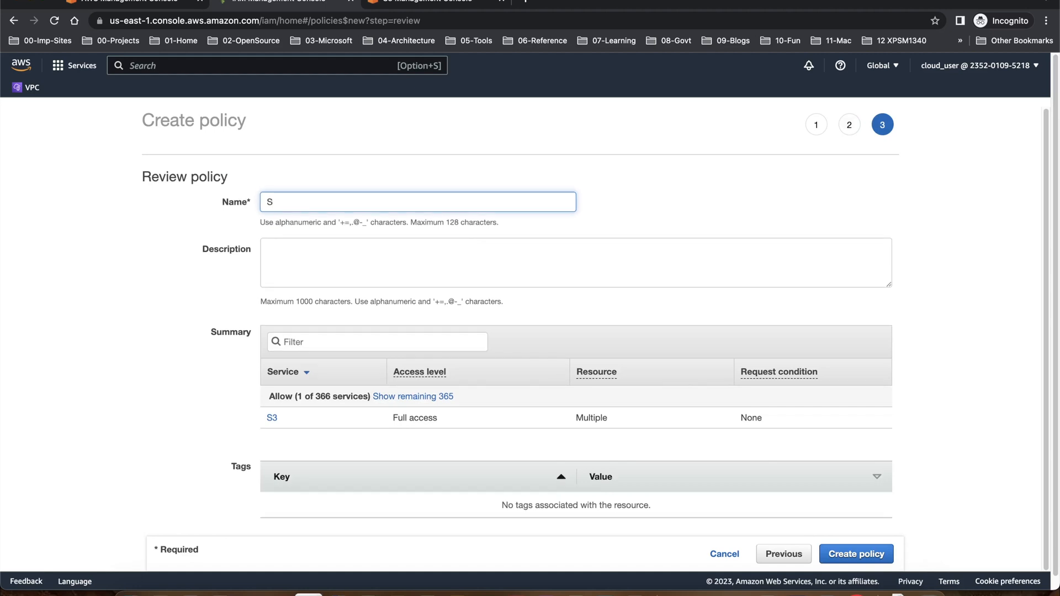
{"action": "type", "text": "3RestrictedPol"}
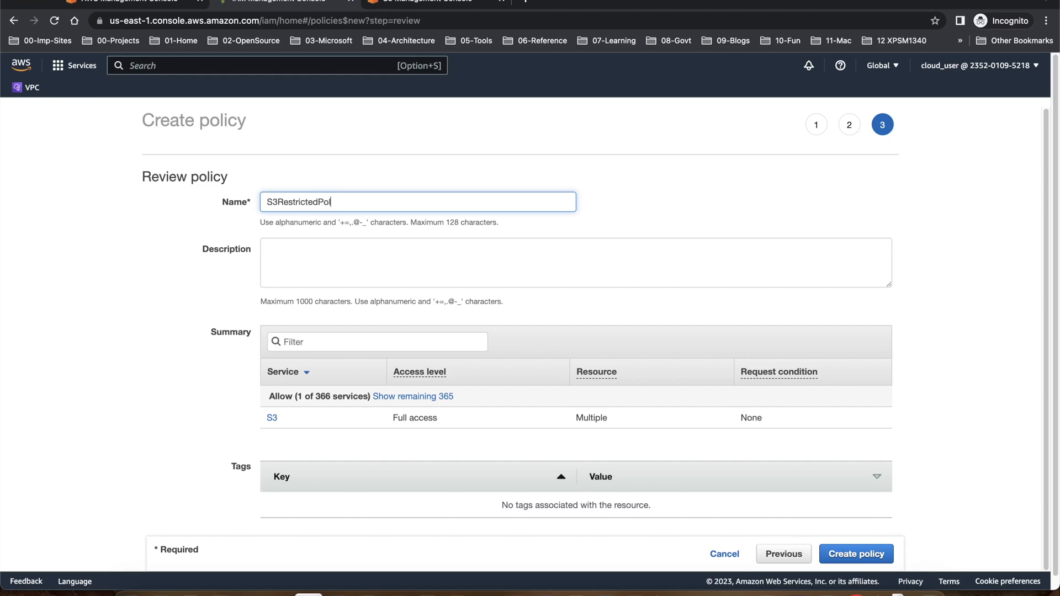
{"action": "type", "text": "icy"}
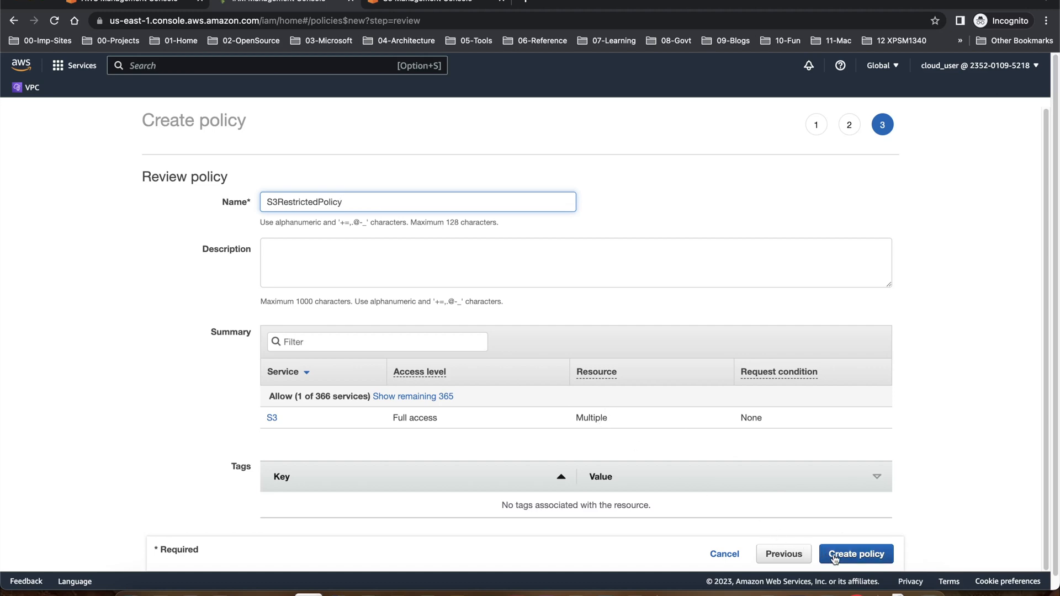
{"action": "left_click", "coordinate": [855, 554]}
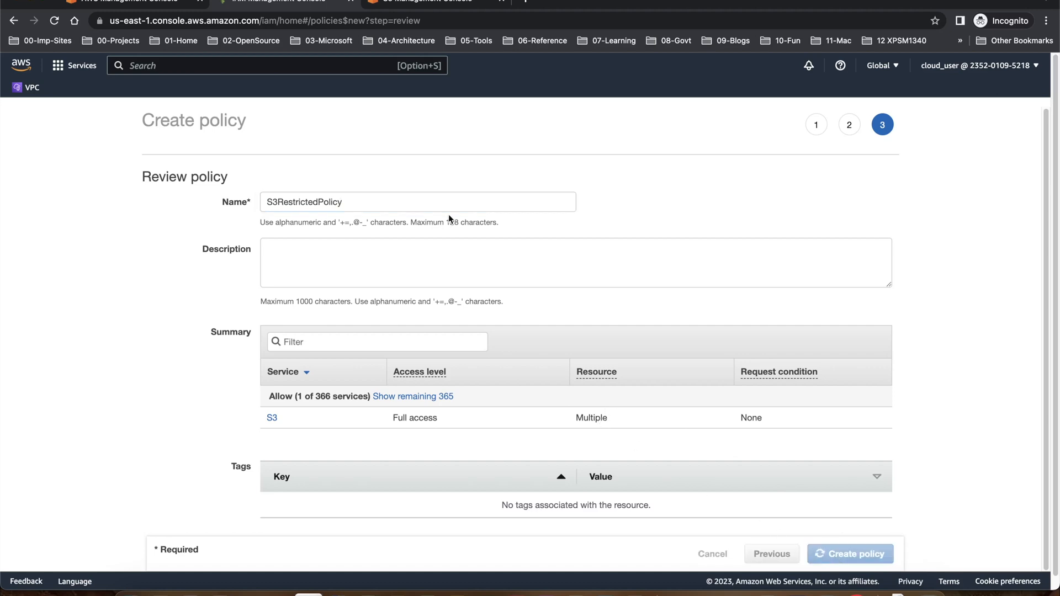
{"action": "left_click", "coordinate": [850, 553]}
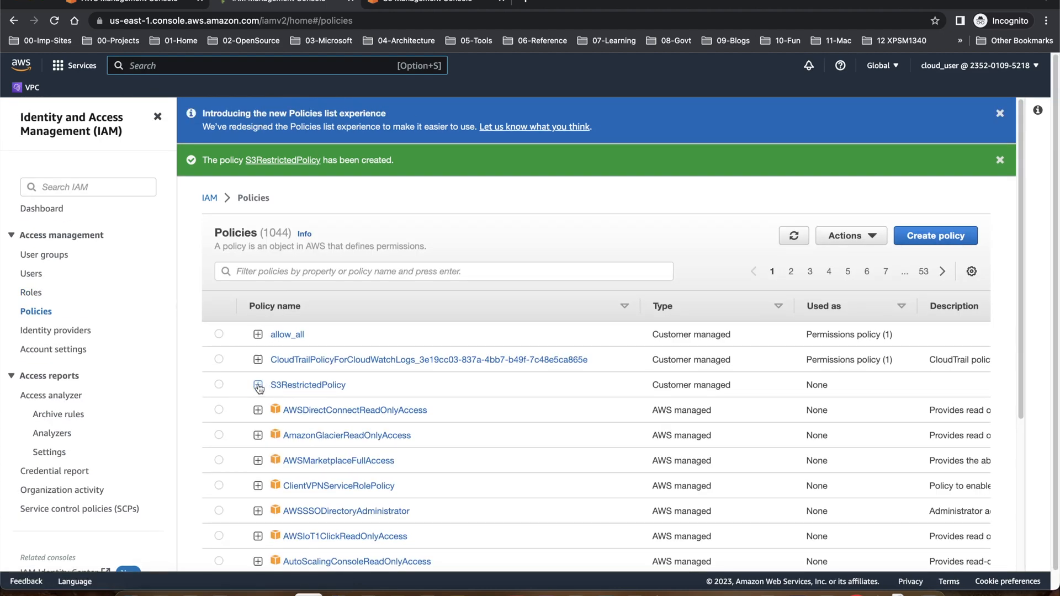
Step: Inspect S3RestrictedPolicy's JSON scoped to the appconfigprod buckets, then bring up IAM Roles
{"action": "left_click", "coordinate": [258, 384]}
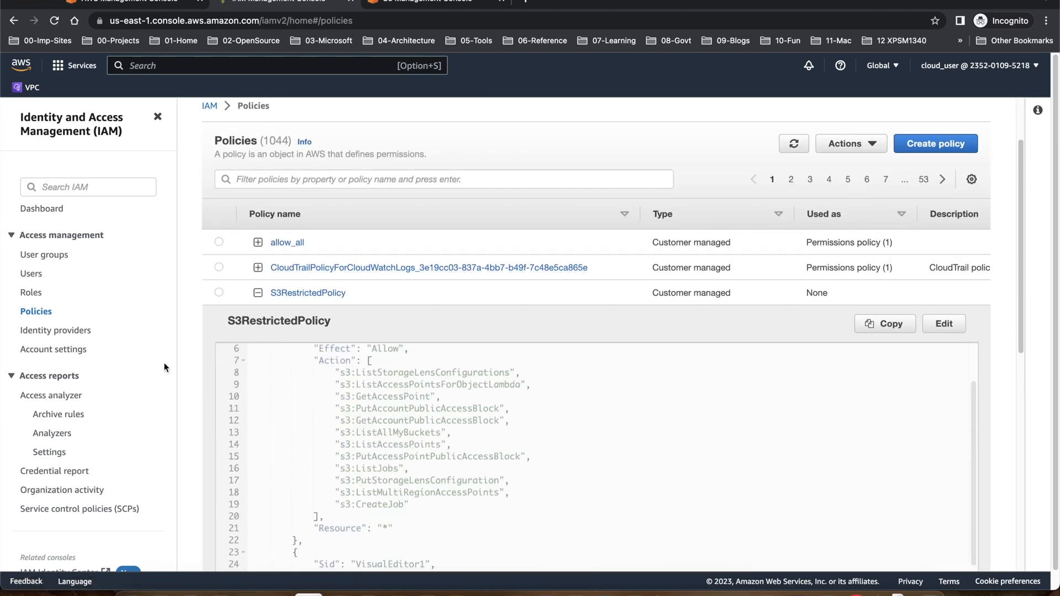
{"action": "scroll", "scroll_direction": "down", "scroll_amount": 3}
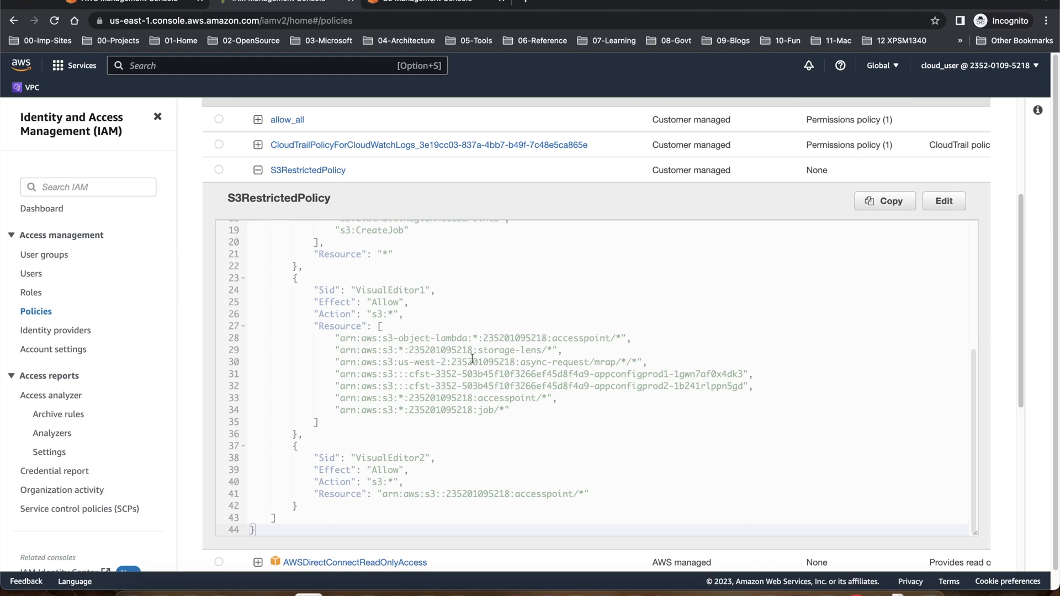
{"action": "mouse_move", "coordinate": [351, 379]}
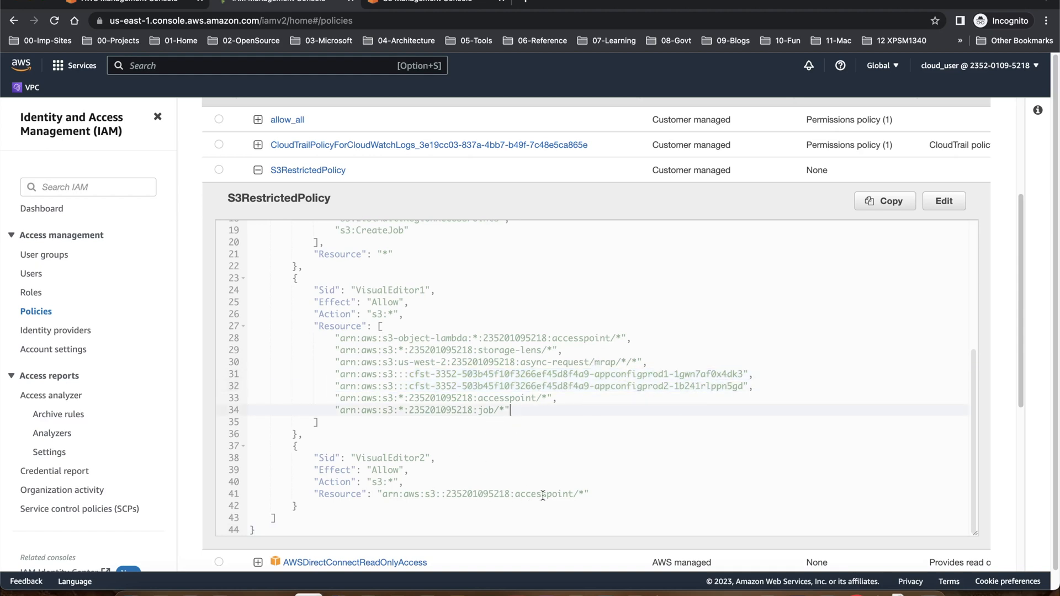
{"action": "scroll", "scroll_direction": "up", "scroll_amount": 3}
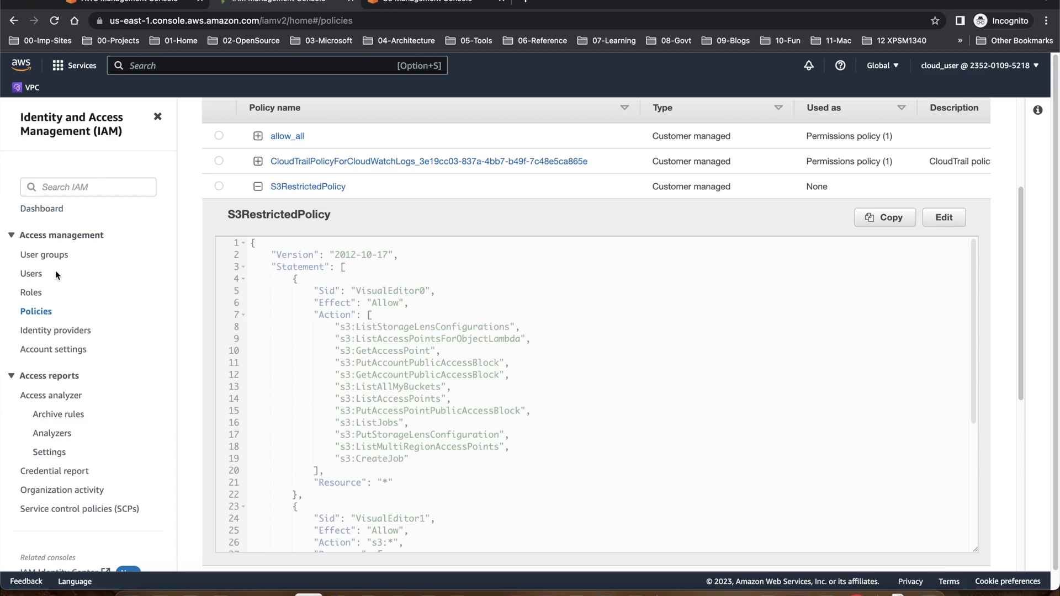
{"action": "left_click", "coordinate": [31, 292]}
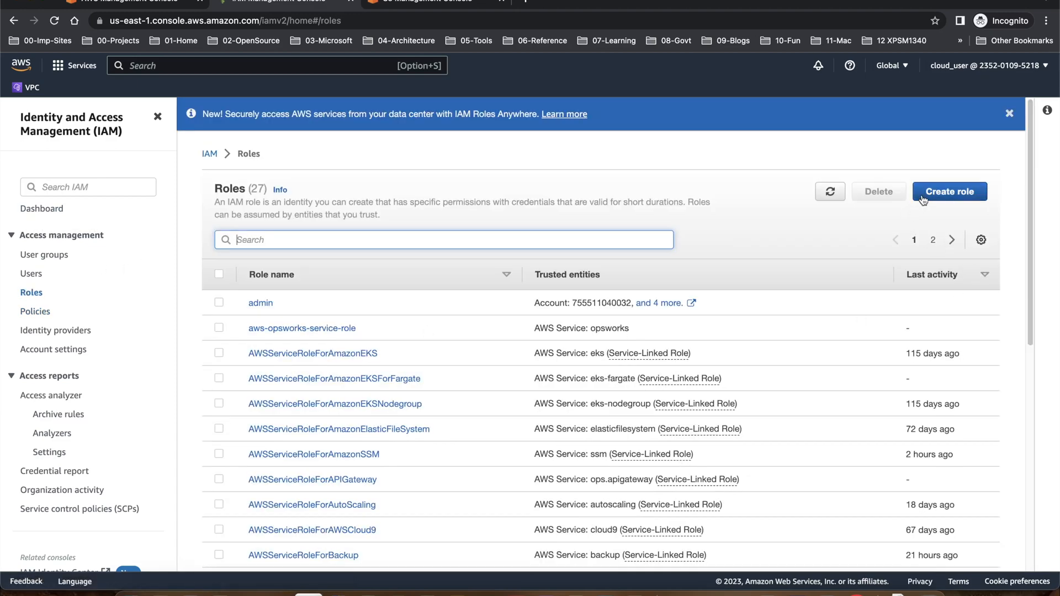
Step: Set up a role trusted by This account with S3RestrictedPolicy attached
{"action": "left_click", "coordinate": [949, 192]}
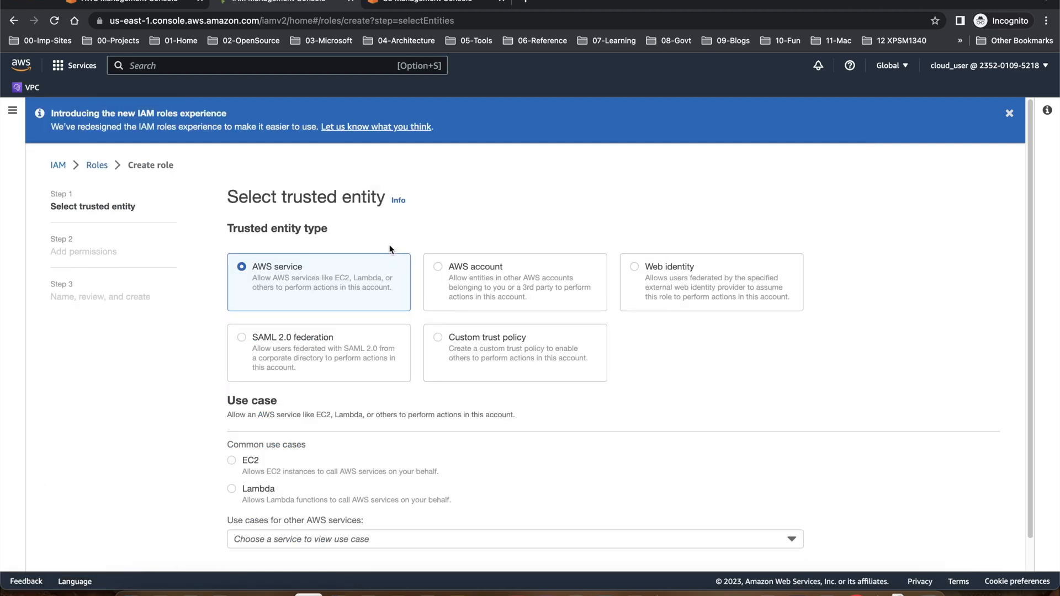
{"action": "mouse_move", "coordinate": [480, 278]}
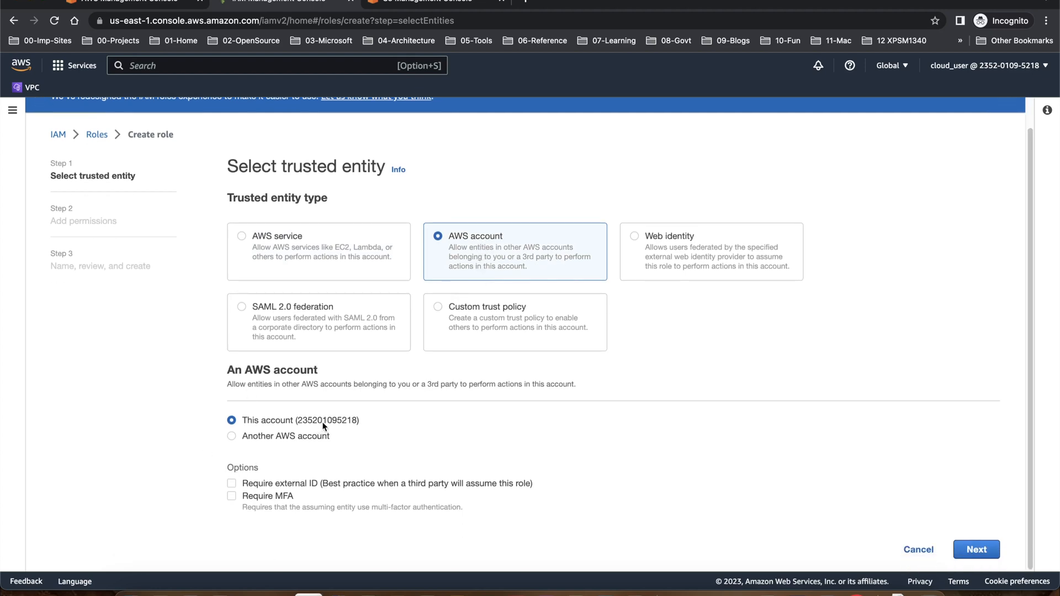
{"action": "double_click", "coordinate": [328, 419]}
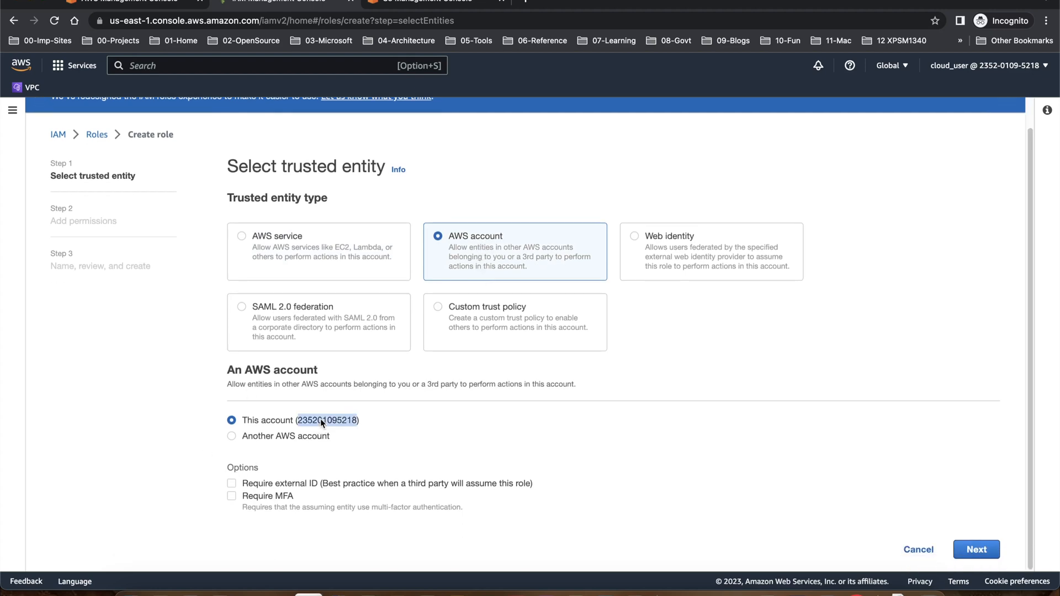
{"action": "mouse_move", "coordinate": [504, 454]}
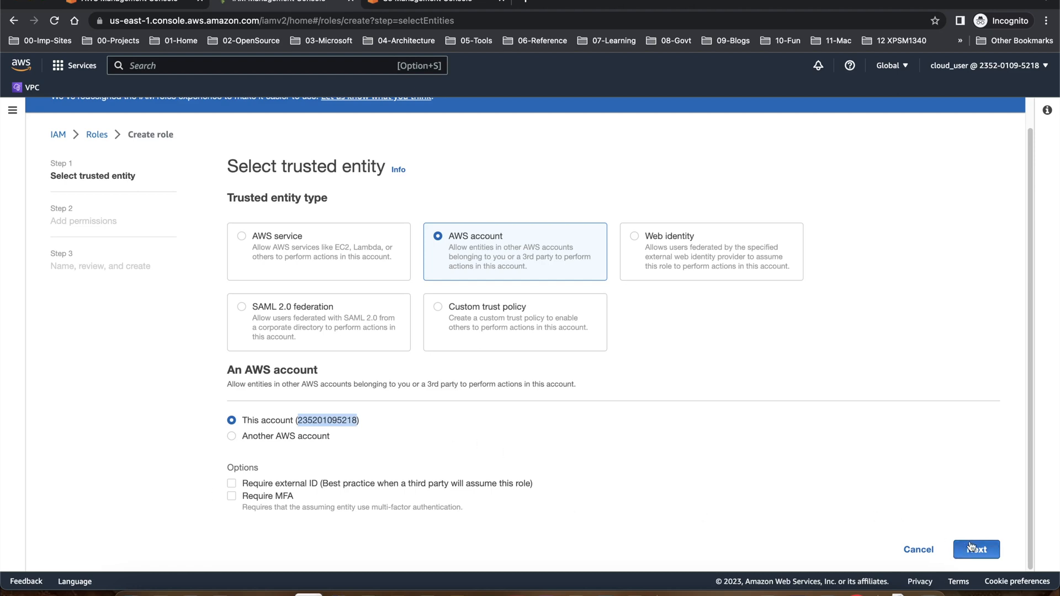
{"action": "left_click", "coordinate": [975, 548]}
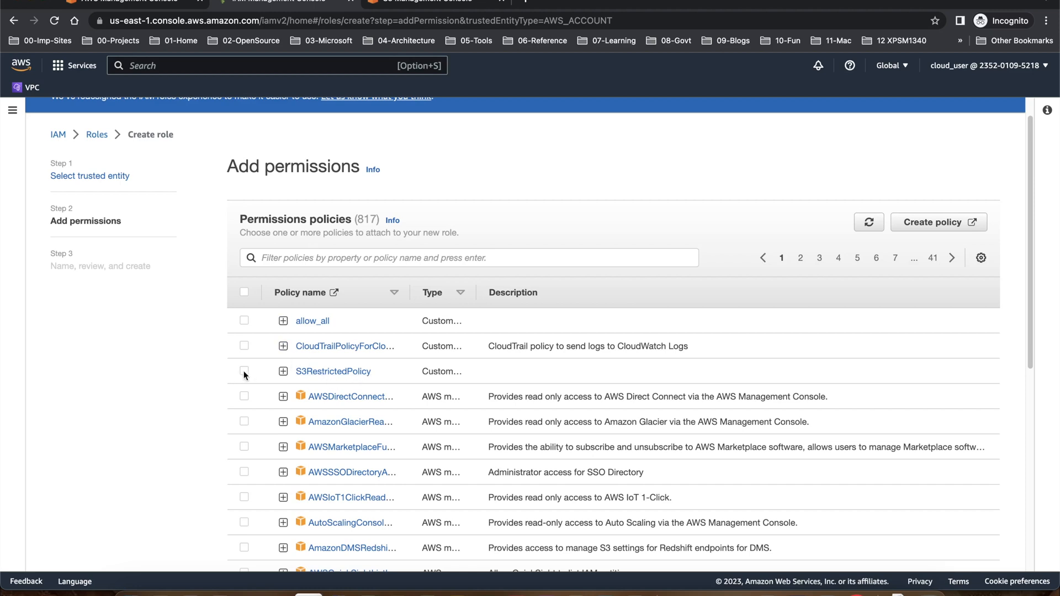
{"action": "left_click", "coordinate": [244, 371]}
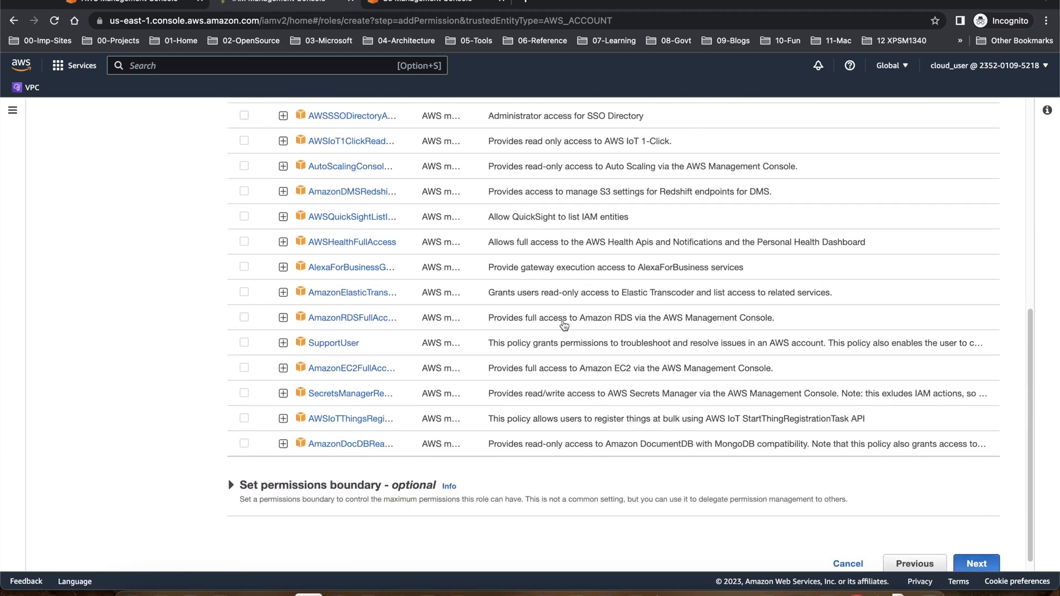
{"action": "left_click", "coordinate": [976, 563]}
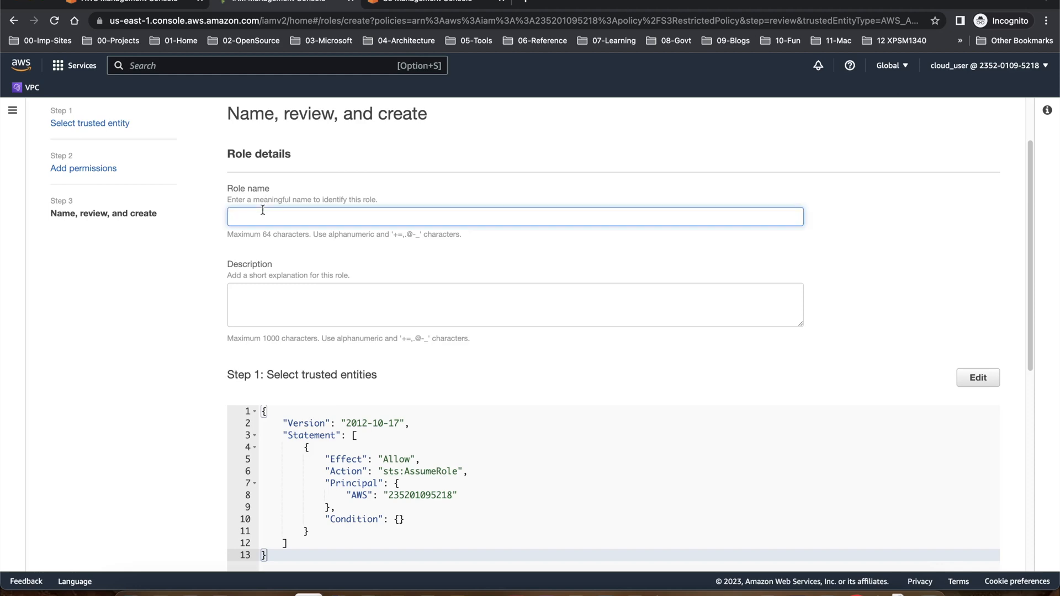
Step: Name the role S3RestrictedRole, review its trust policy, and create it
{"action": "type", "text": "S3RestrictedR"}
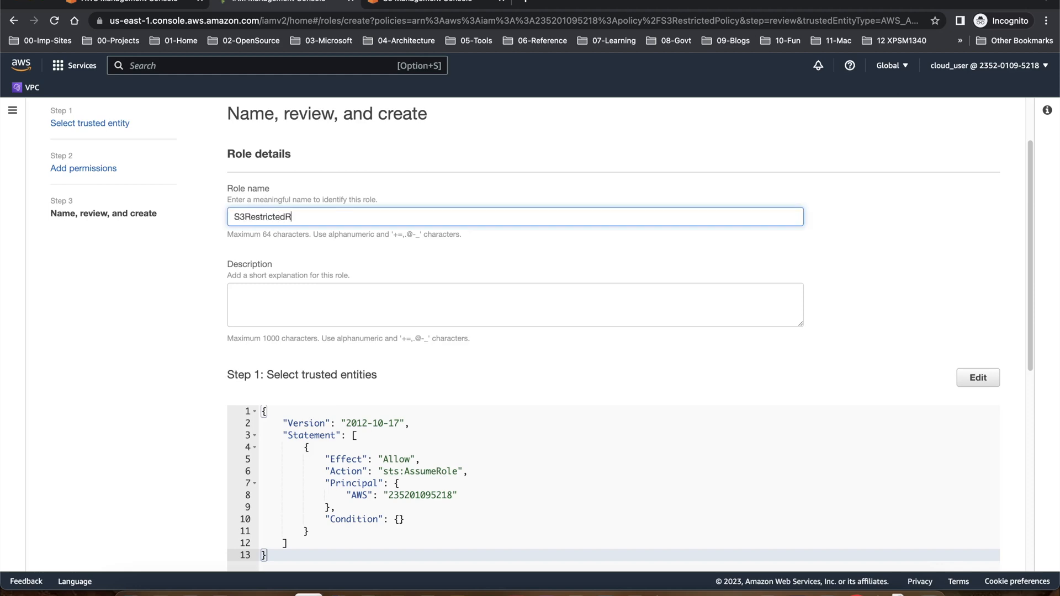
{"action": "type", "text": "ole"}
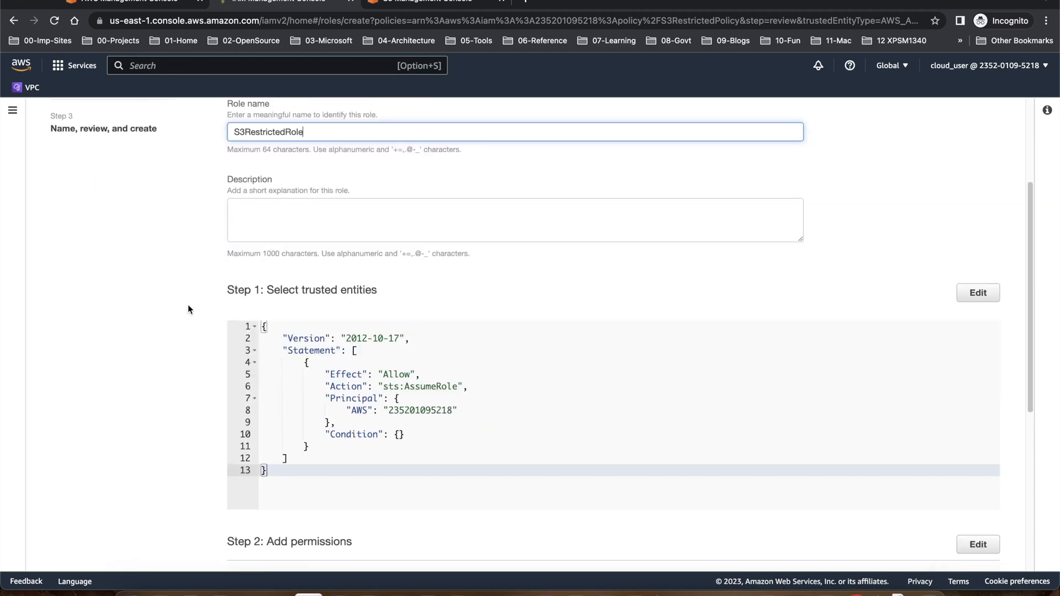
{"action": "scroll", "scroll_direction": "down", "scroll_amount": 3}
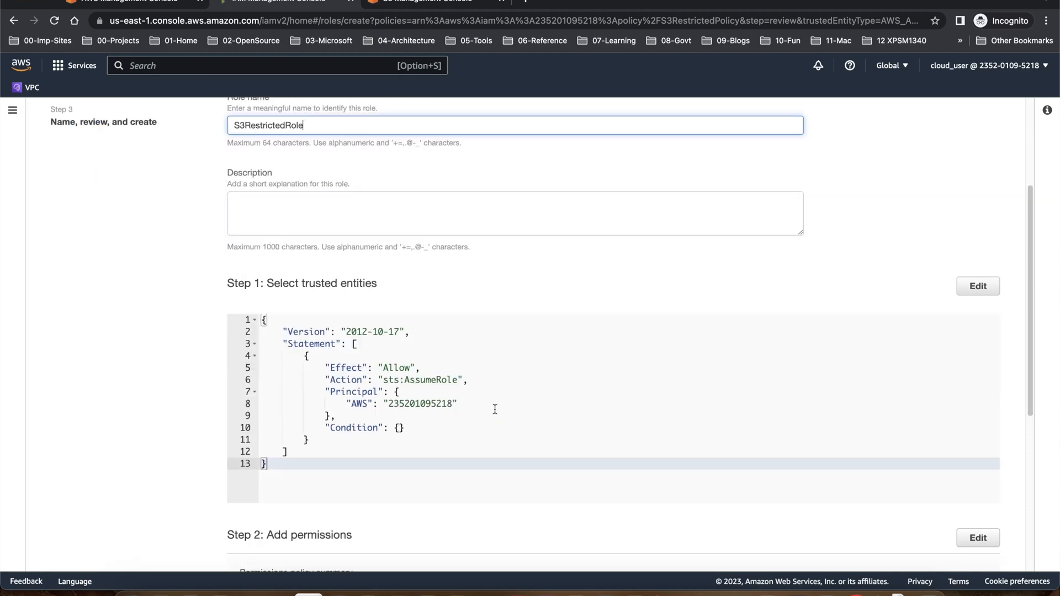
{"action": "double_click", "coordinate": [419, 403]}
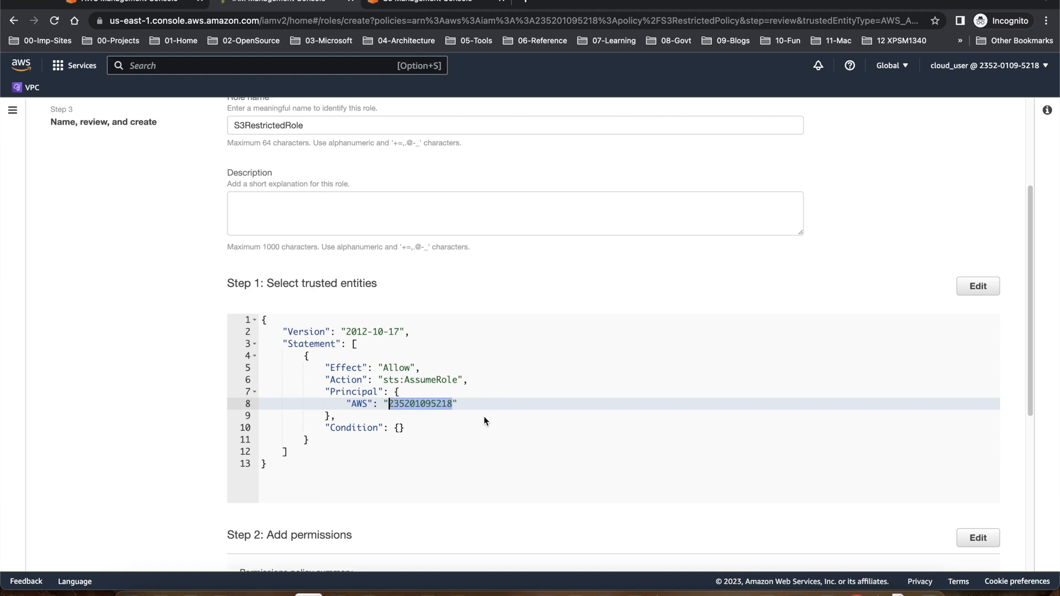
{"action": "mouse_move", "coordinate": [983, 81]}
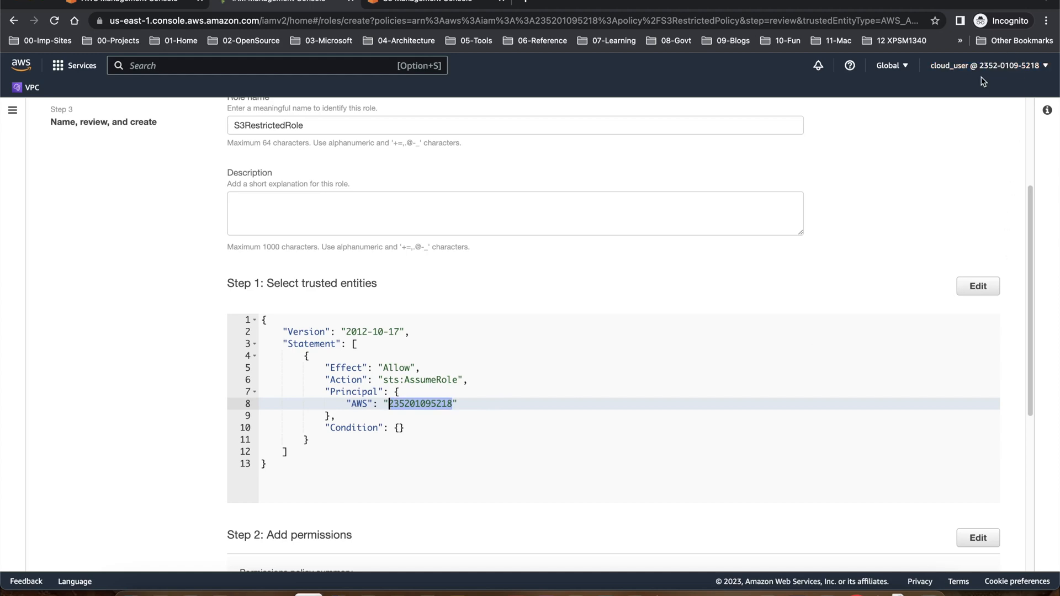
{"action": "mouse_move", "coordinate": [1006, 76]}
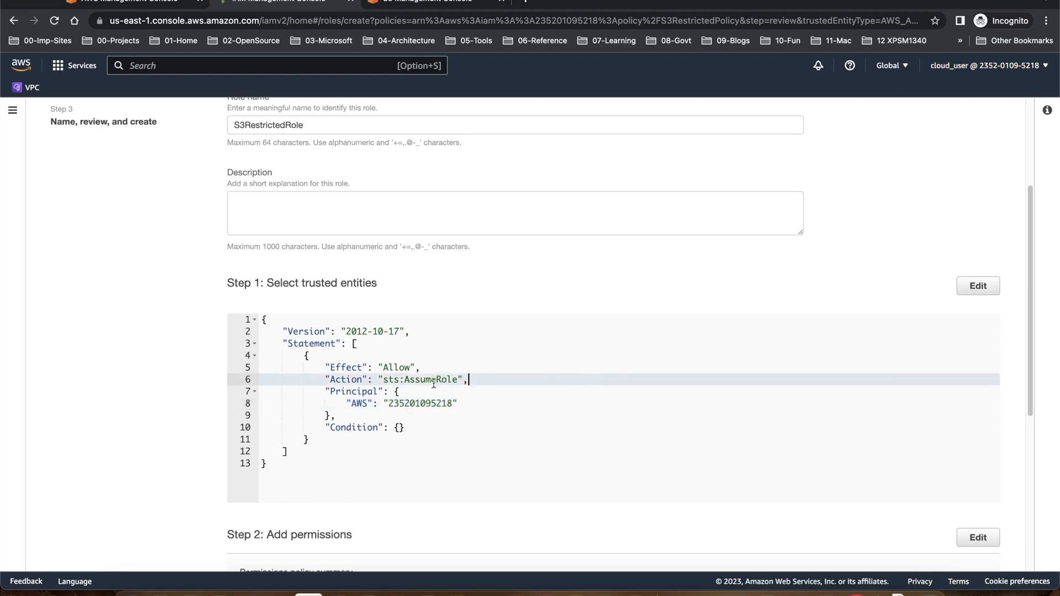
{"action": "scroll", "scroll_direction": "down", "scroll_amount": 3}
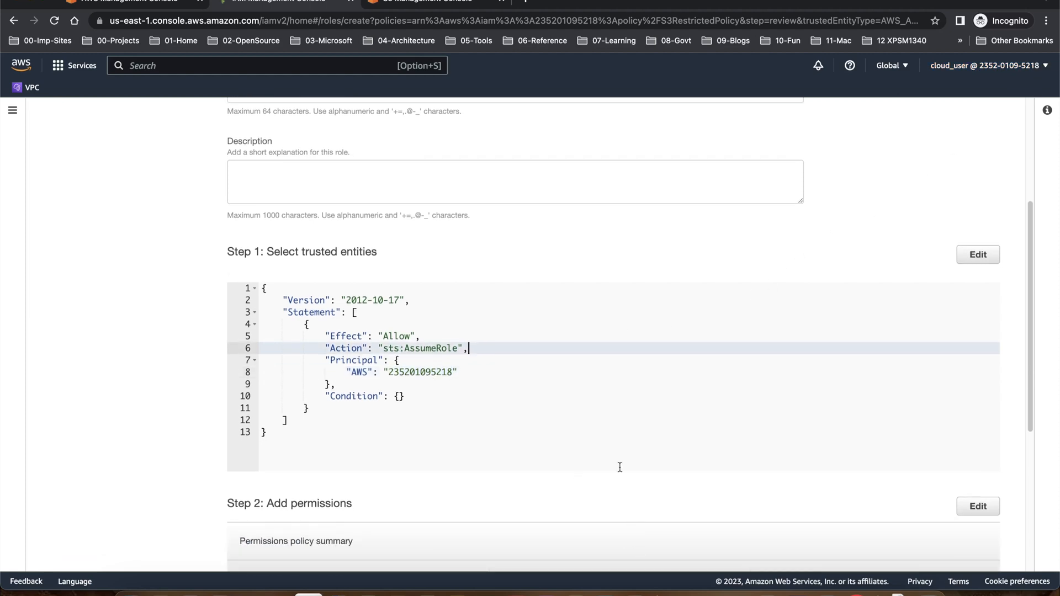
{"action": "scroll", "scroll_direction": "down", "scroll_amount": 3}
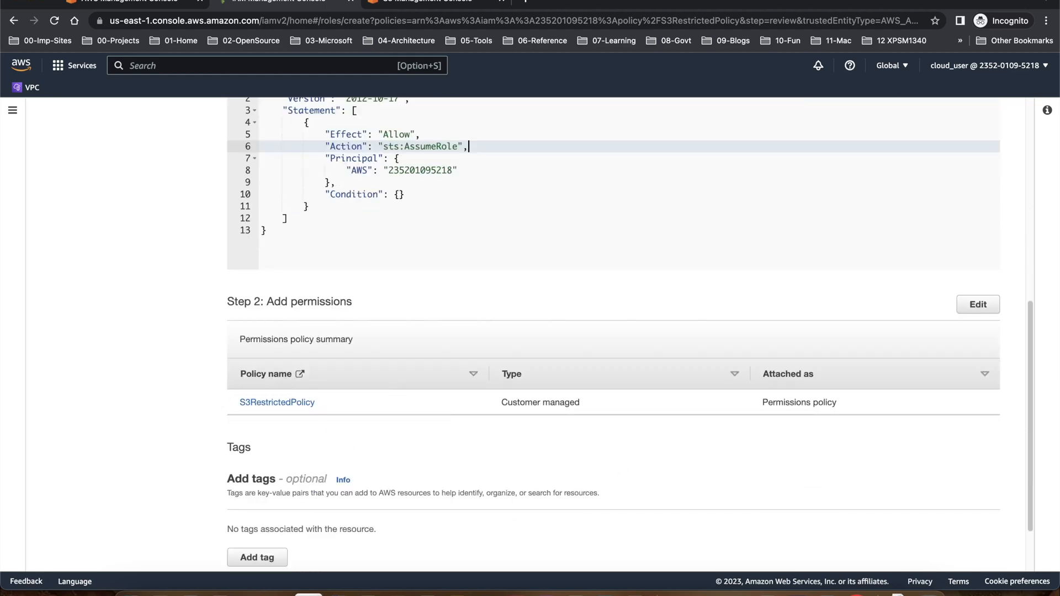
{"action": "scroll", "scroll_direction": "down", "scroll_amount": 3}
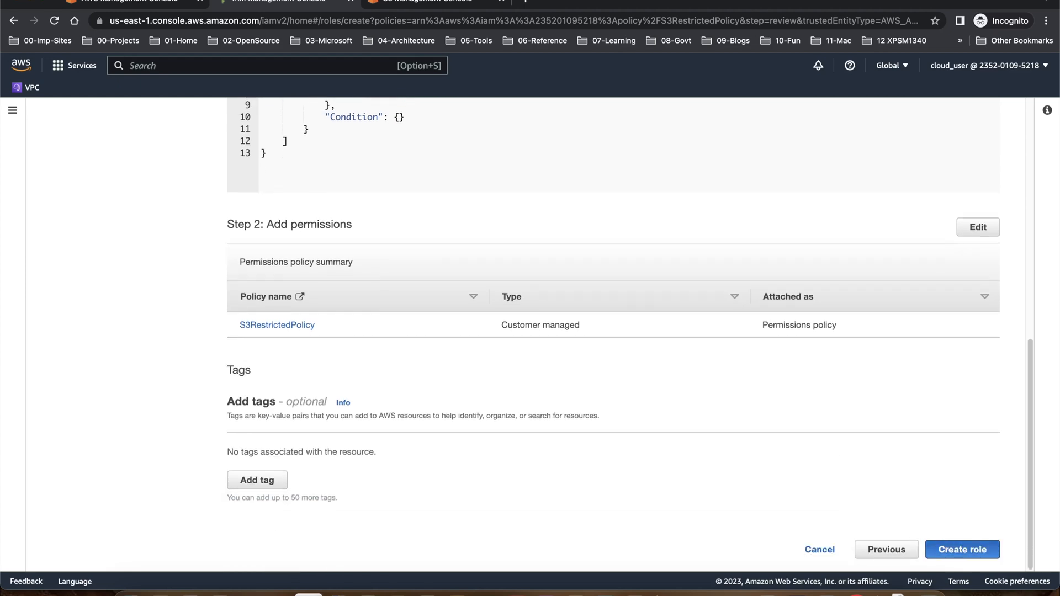
{"action": "left_click", "coordinate": [960, 549]}
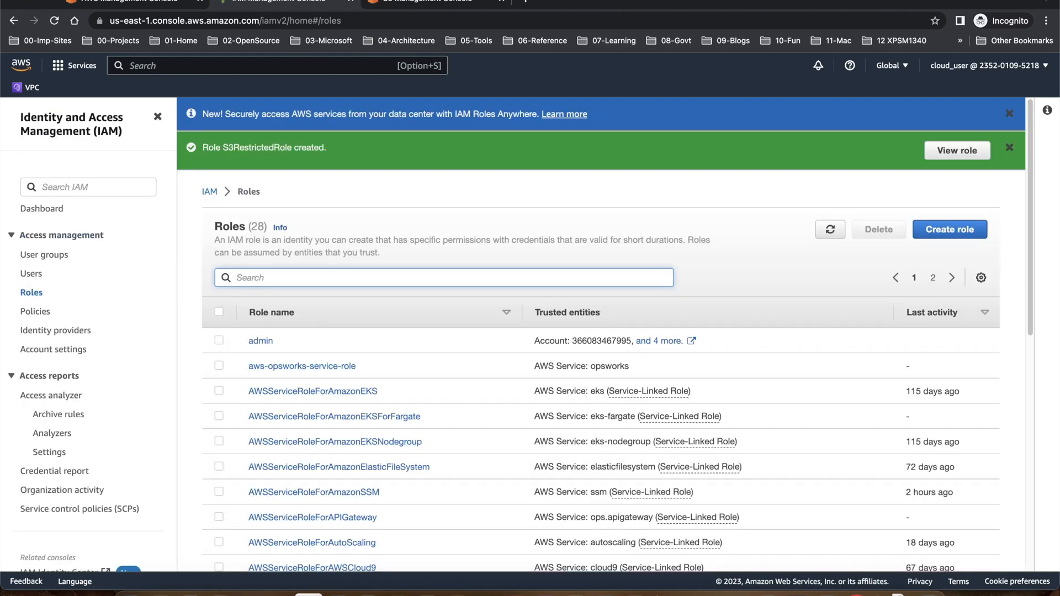
Step: Open S3RestrictedRole, expand S3RestrictedPolicy, and highlight the two appconfig bucket resources
{"action": "scroll", "scroll_direction": "down", "scroll_amount": 3}
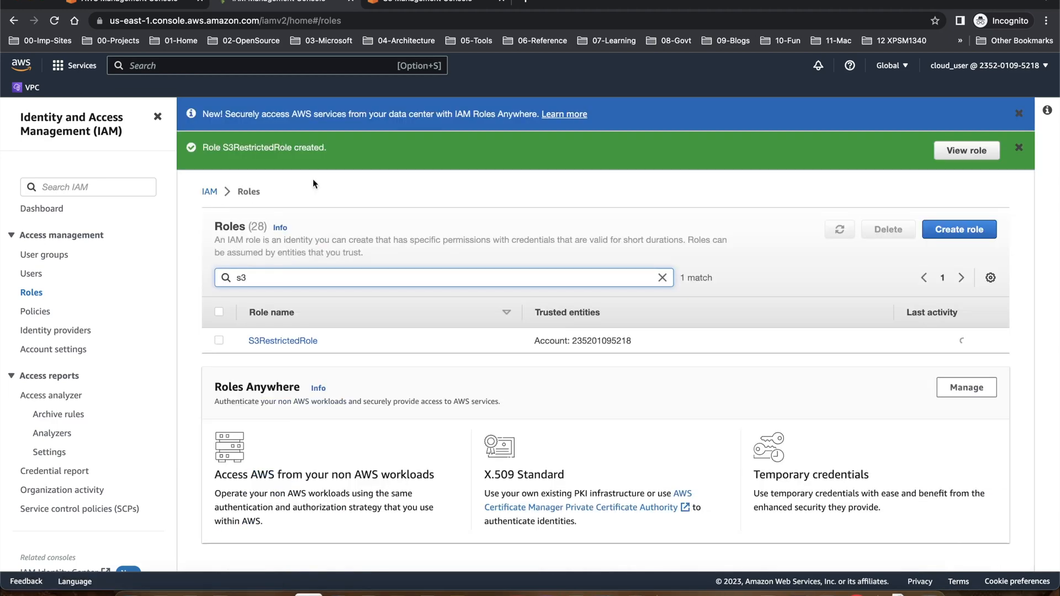
{"action": "left_click", "coordinate": [283, 340]}
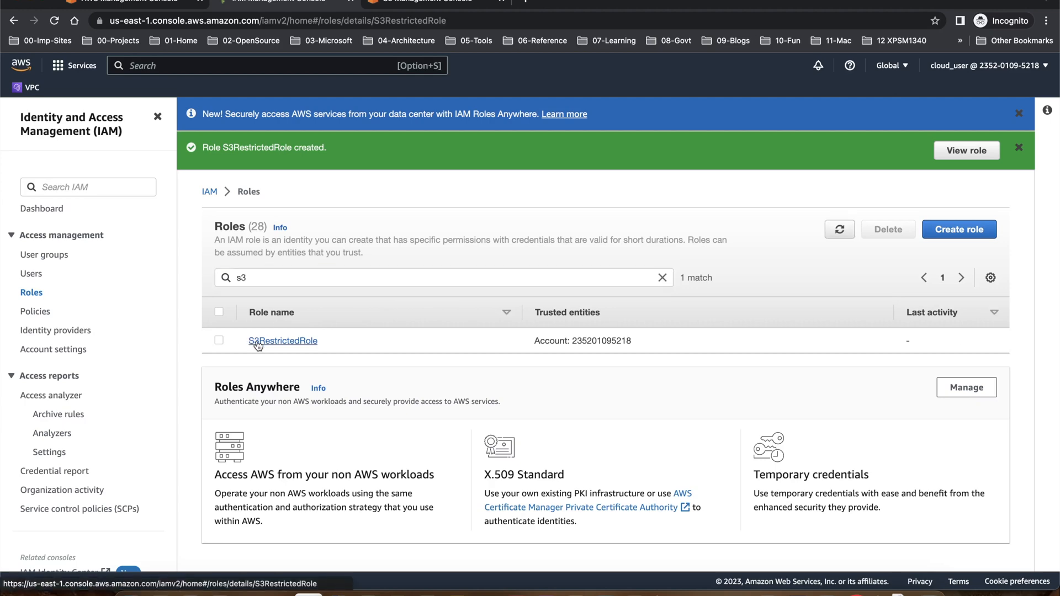
{"action": "left_click", "coordinate": [282, 340]}
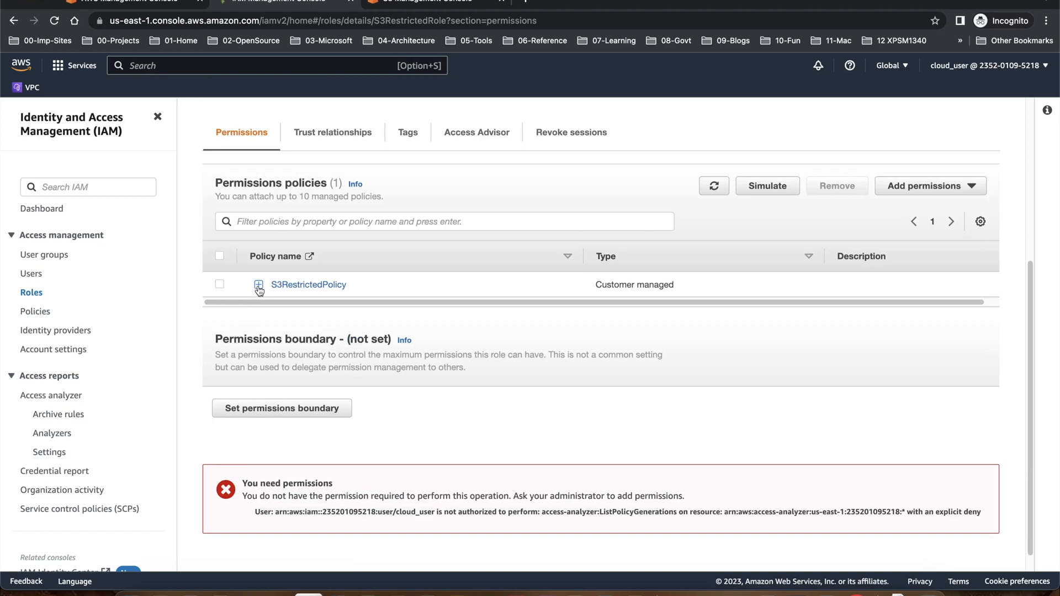
{"action": "left_click", "coordinate": [257, 284]}
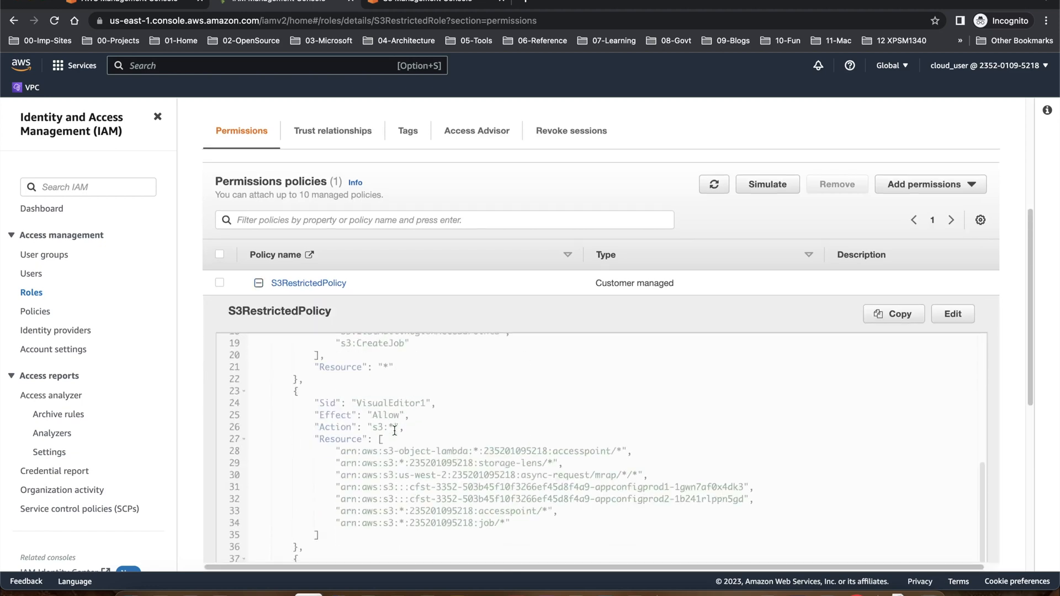
{"action": "scroll", "scroll_direction": "down", "scroll_amount": 3}
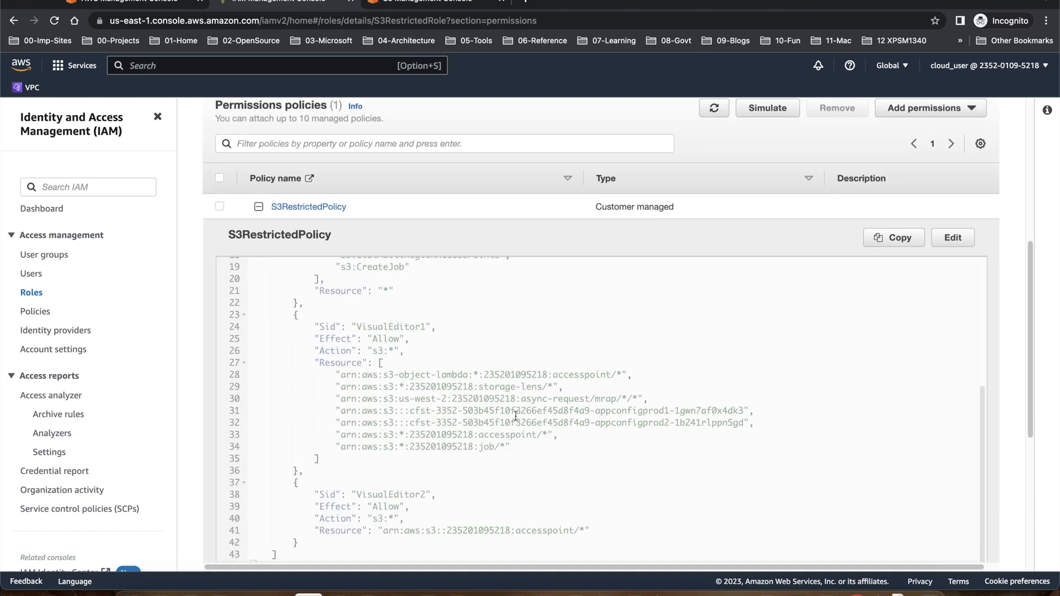
{"action": "left_click_drag", "start_coordinate": [514, 410], "coordinate": [635, 422]}
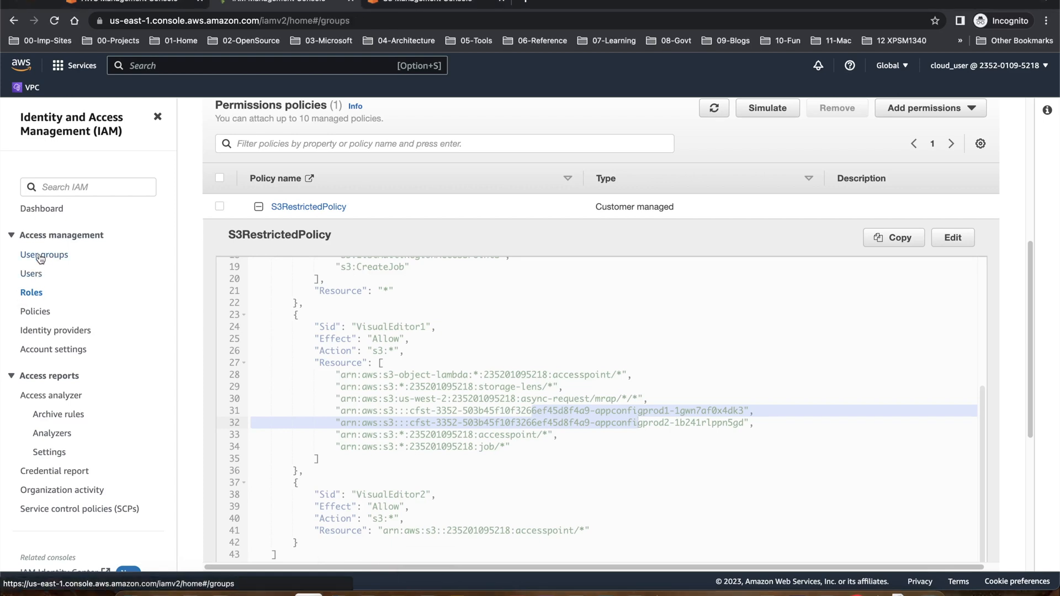
Step: Remove user dev1 from developergroup, leaving it with no permission policies
{"action": "left_click", "coordinate": [43, 254]}
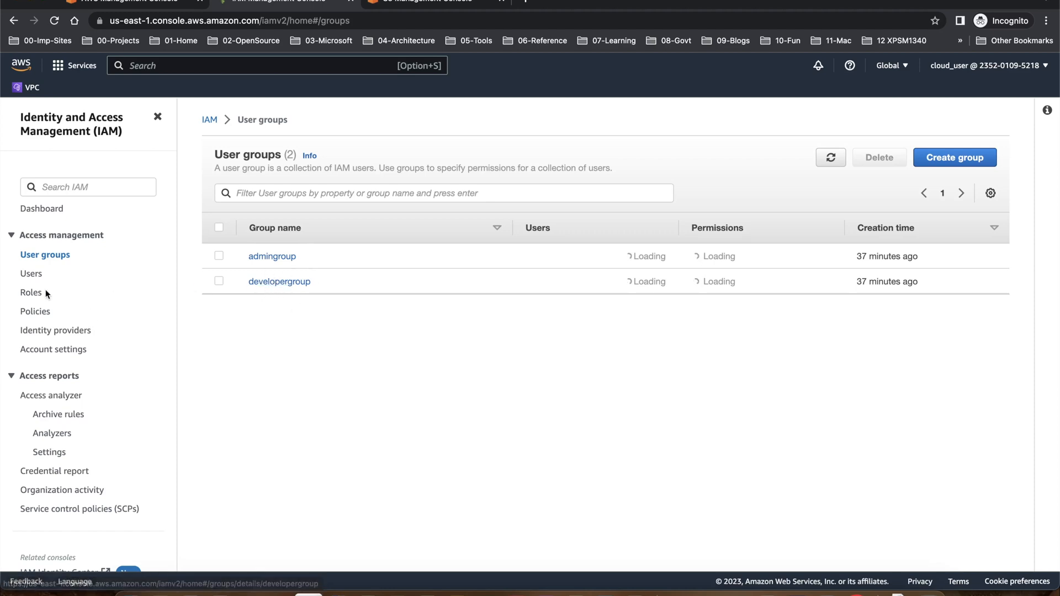
{"action": "left_click", "coordinate": [30, 273]}
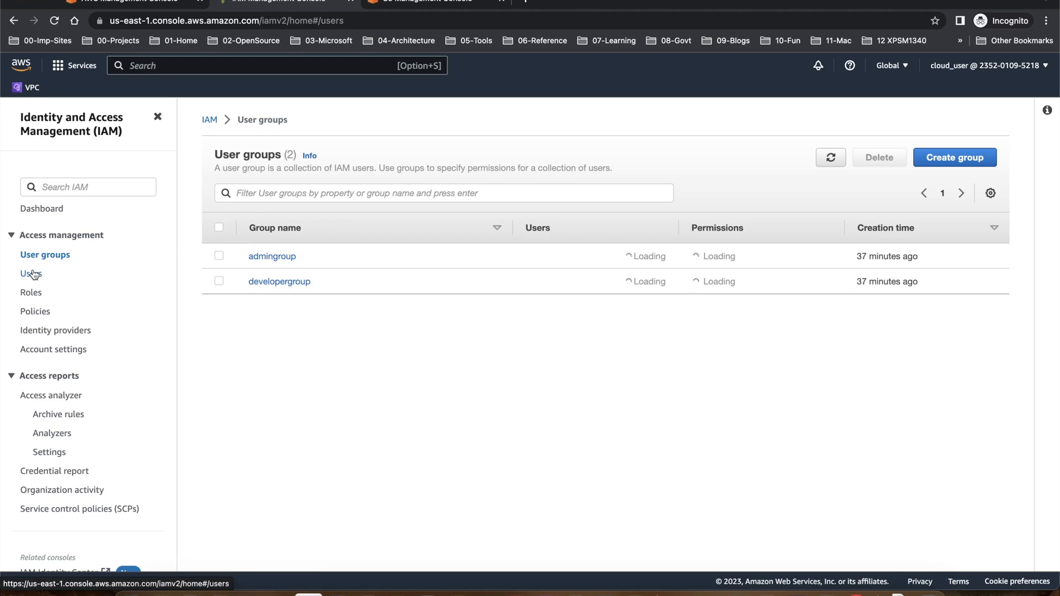
{"action": "left_click", "coordinate": [31, 273]}
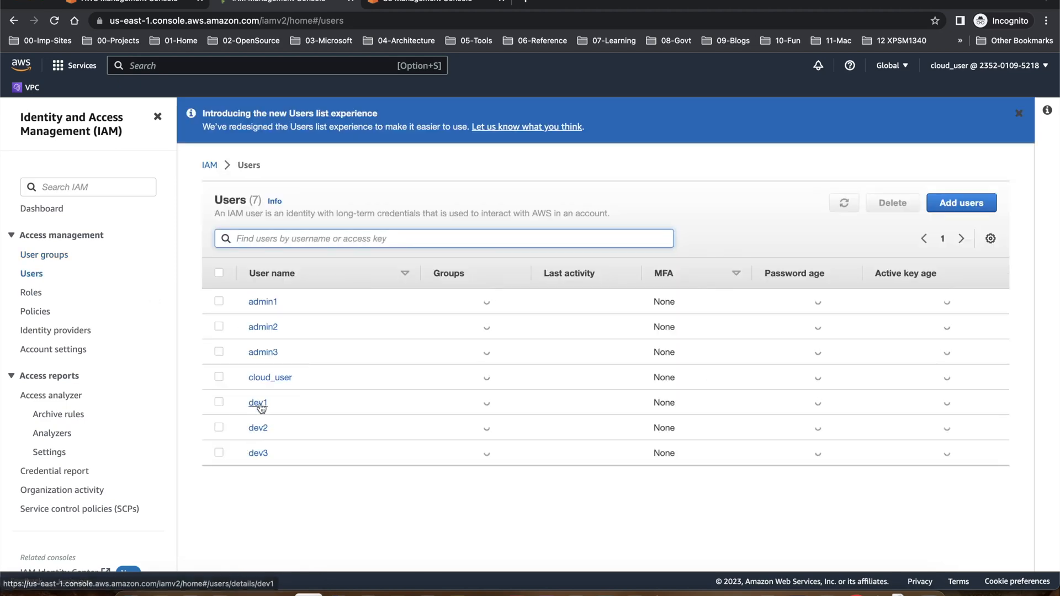
{"action": "left_click", "coordinate": [258, 402]}
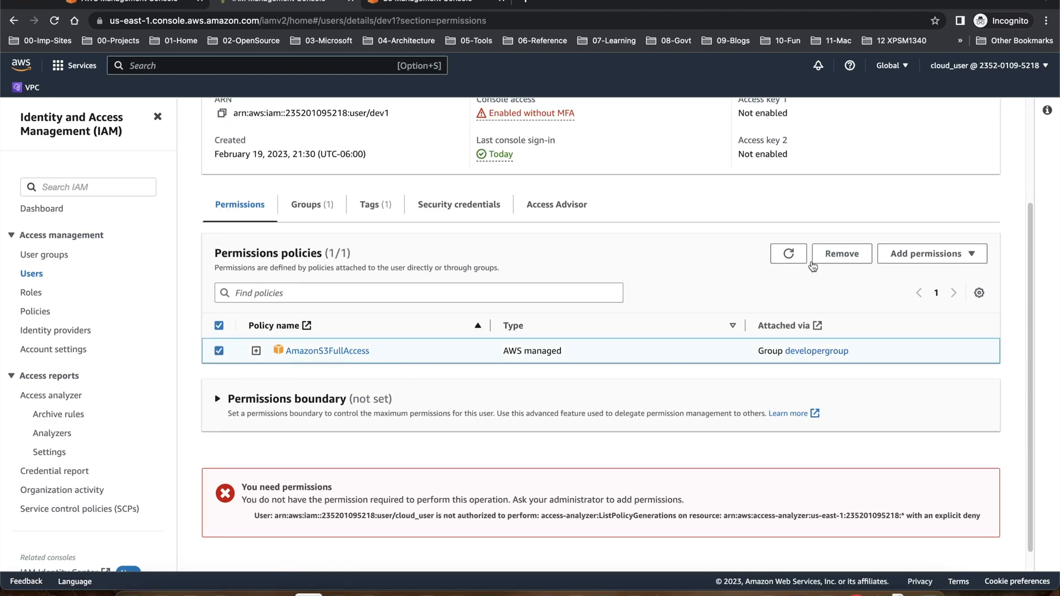
{"action": "left_click", "coordinate": [841, 253]}
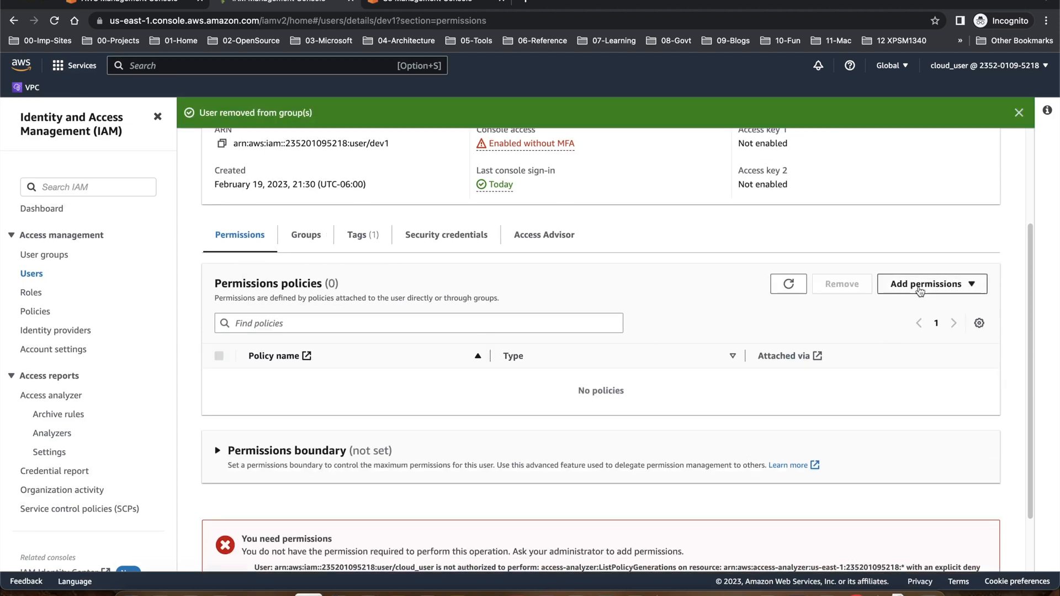
{"action": "left_click", "coordinate": [926, 284]}
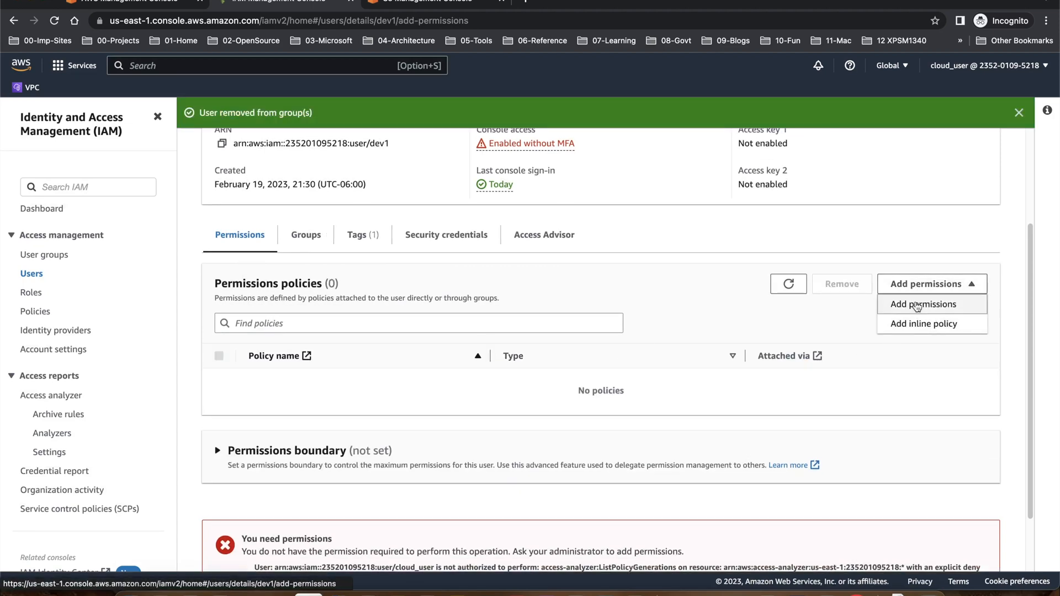
Step: Attach S3RestrictedPolicy directly to dev1, found by searching 's3', and confirm
{"action": "left_click", "coordinate": [922, 304]}
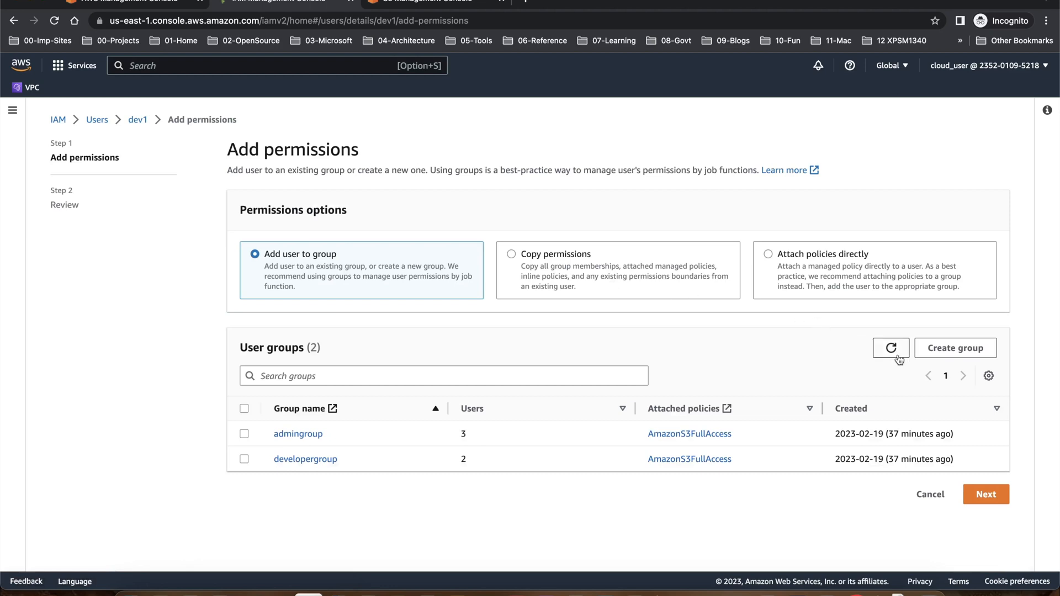
{"action": "left_click", "coordinate": [767, 253]}
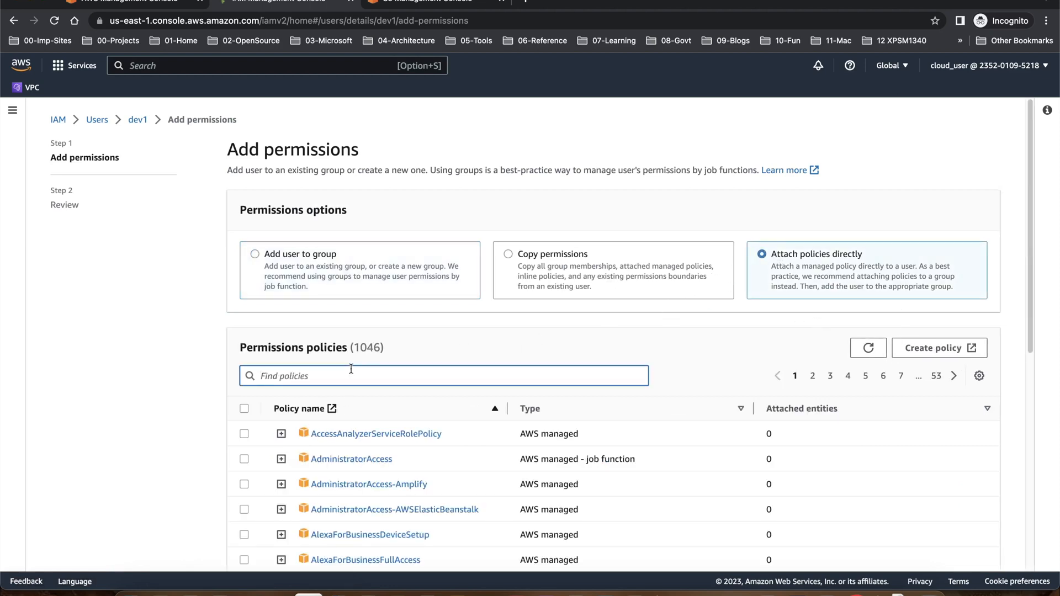
{"action": "type", "text": "s3re"}
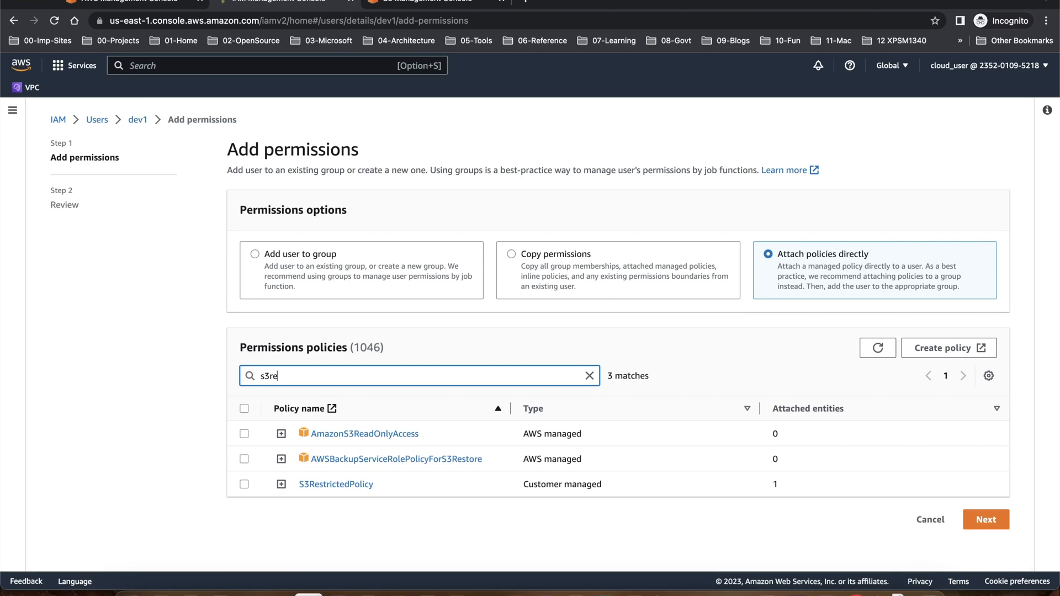
{"action": "left_click", "coordinate": [244, 484]}
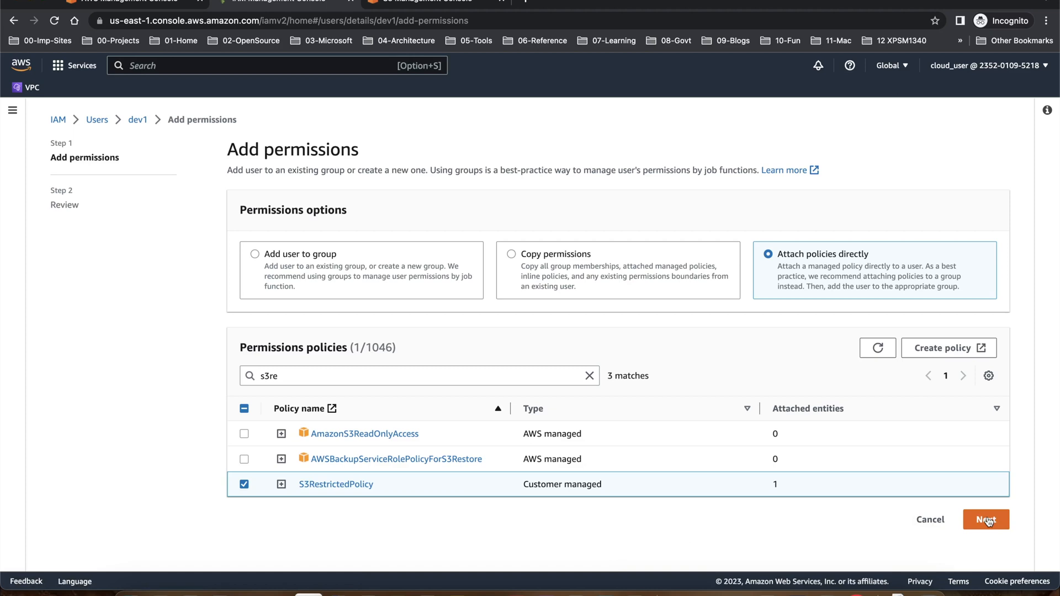
{"action": "left_click", "coordinate": [985, 519]}
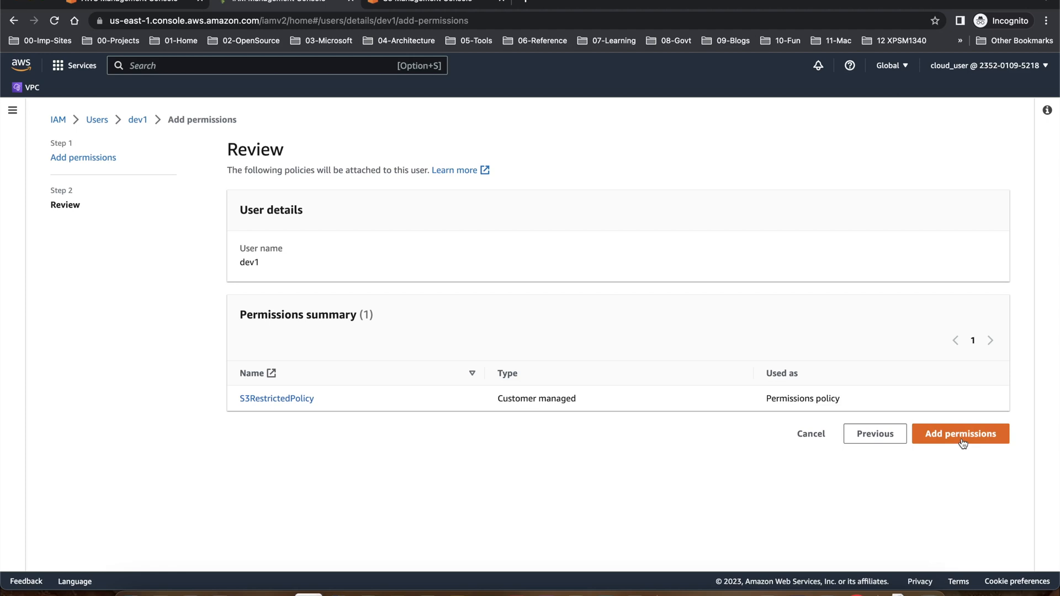
{"action": "left_click", "coordinate": [959, 433]}
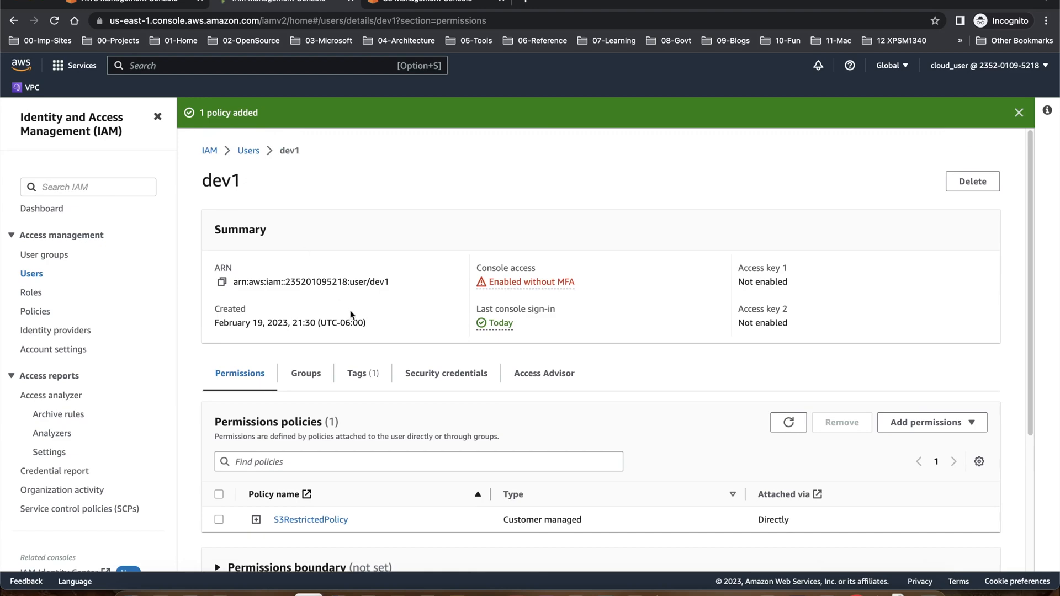
{"action": "scroll", "scroll_direction": "down", "scroll_amount": 3}
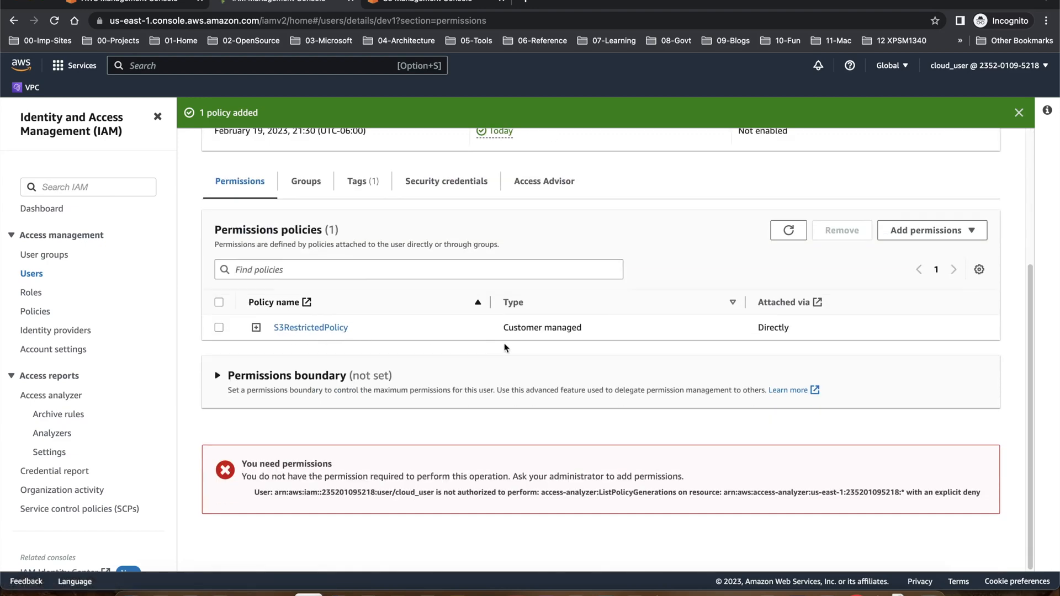
{"action": "mouse_move", "coordinate": [647, 581]}
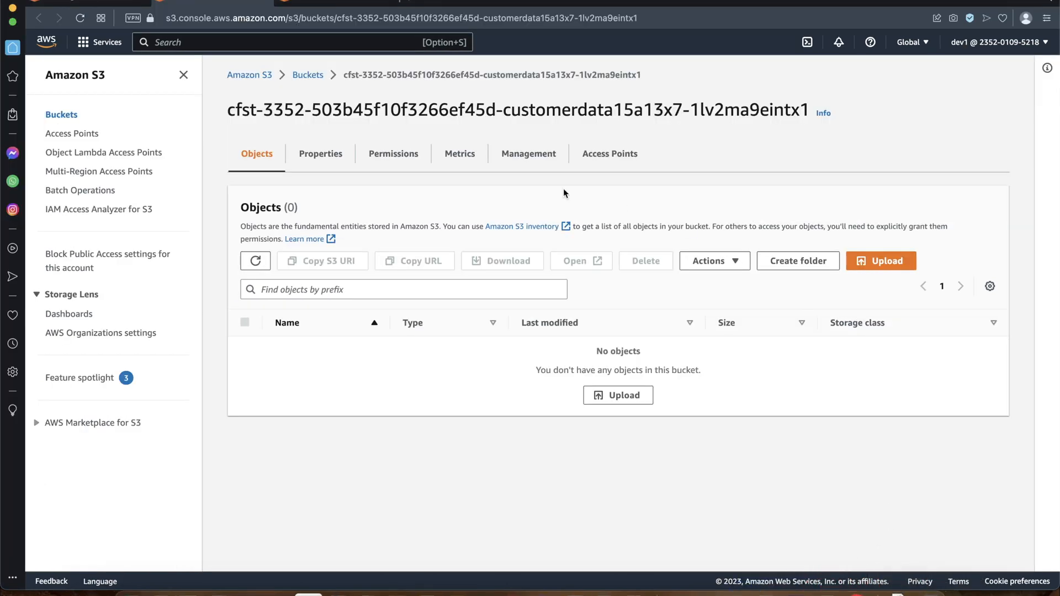
{"action": "mouse_move", "coordinate": [856, 77]}
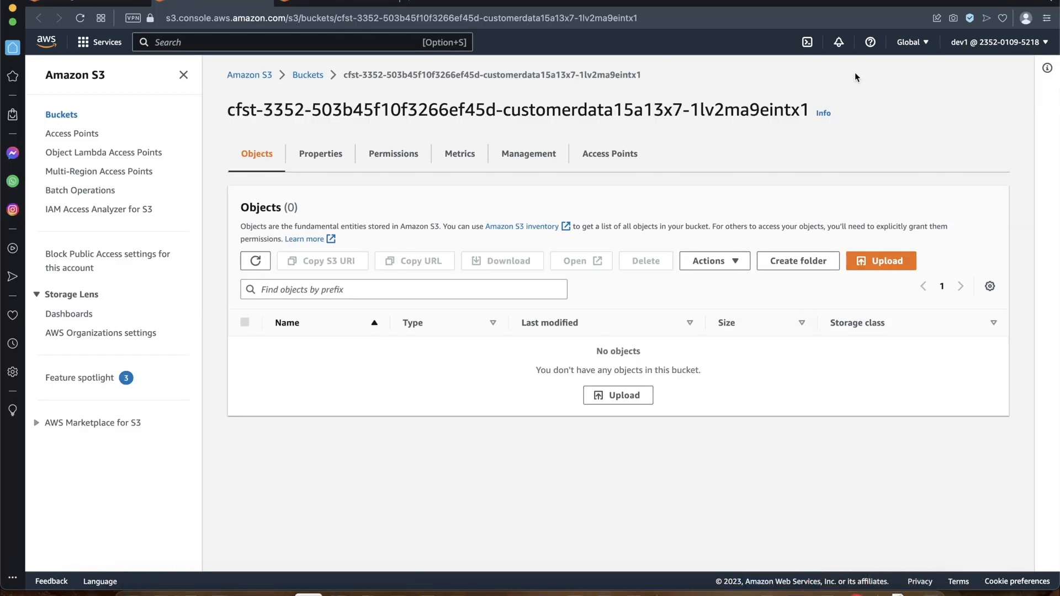
{"action": "mouse_move", "coordinate": [979, 129]}
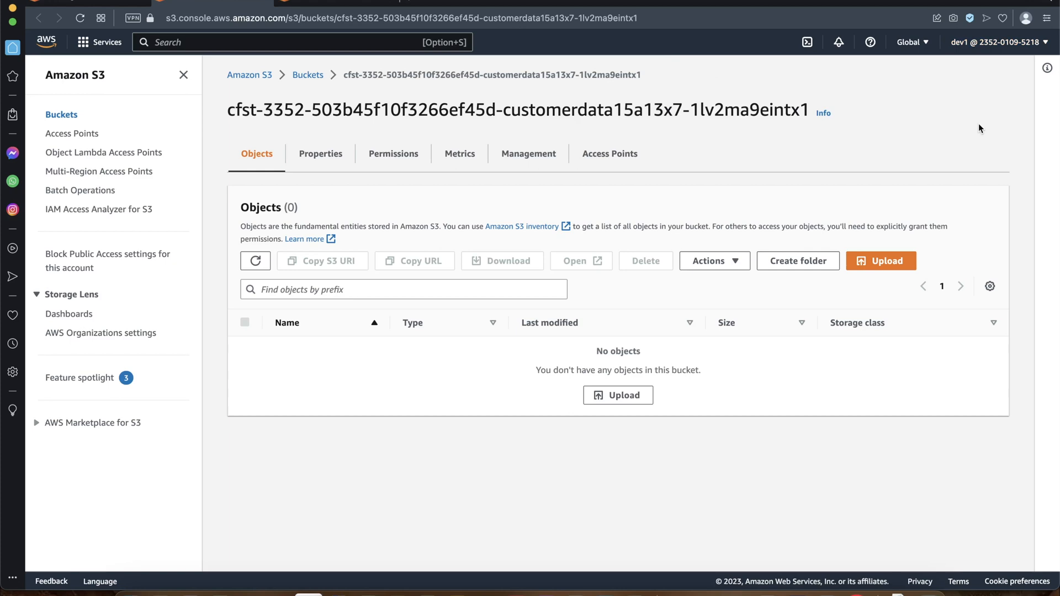
{"action": "mouse_move", "coordinate": [641, 133]}
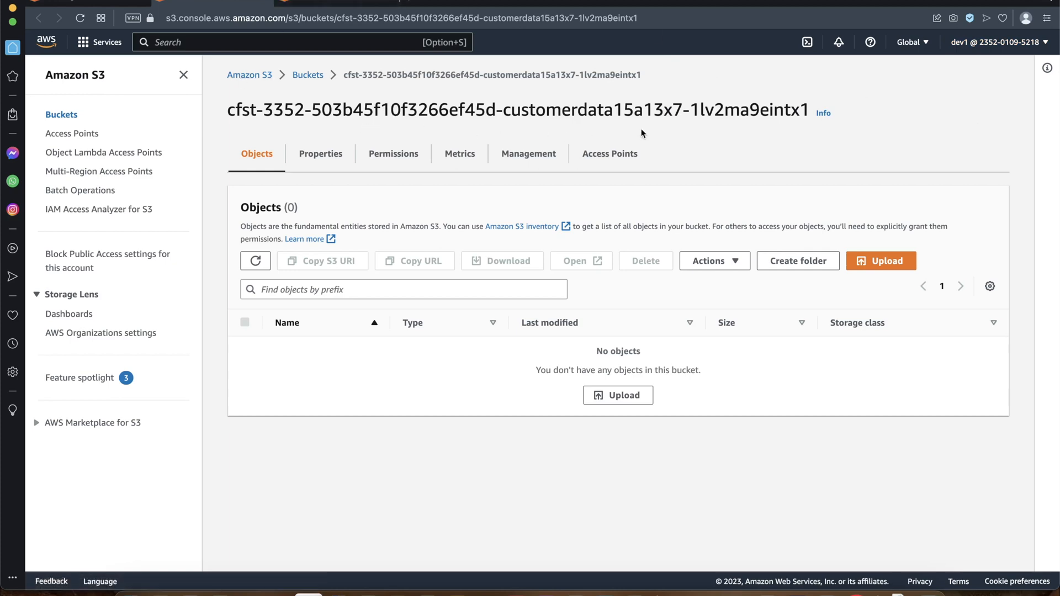
Step: As dev1, view the empty customerdata and appconfigprod1 buckets, then sign out
{"action": "double_click", "coordinate": [591, 110]}
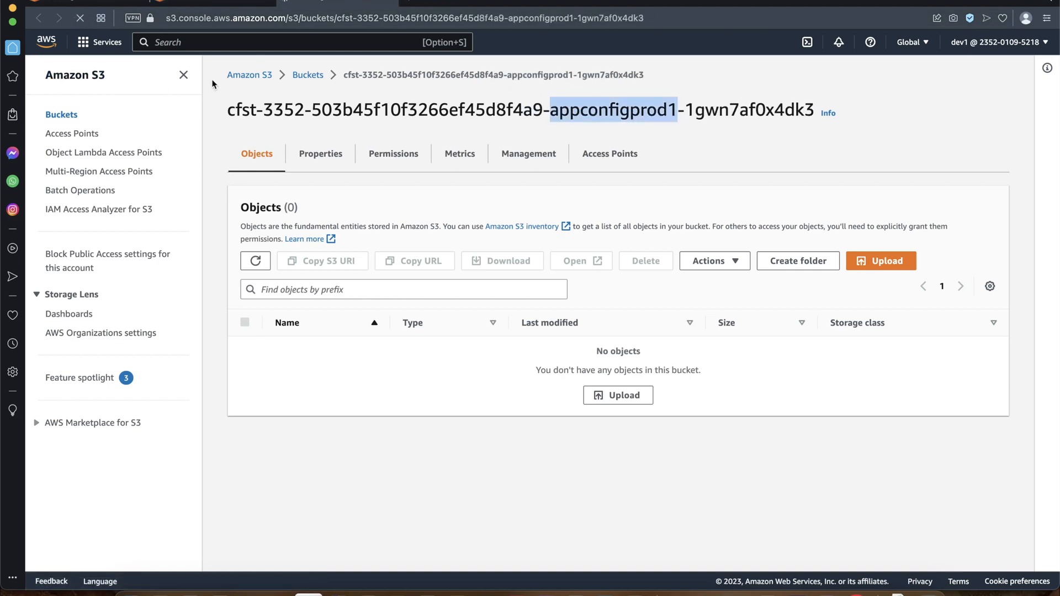
{"action": "mouse_move", "coordinate": [396, 137]}
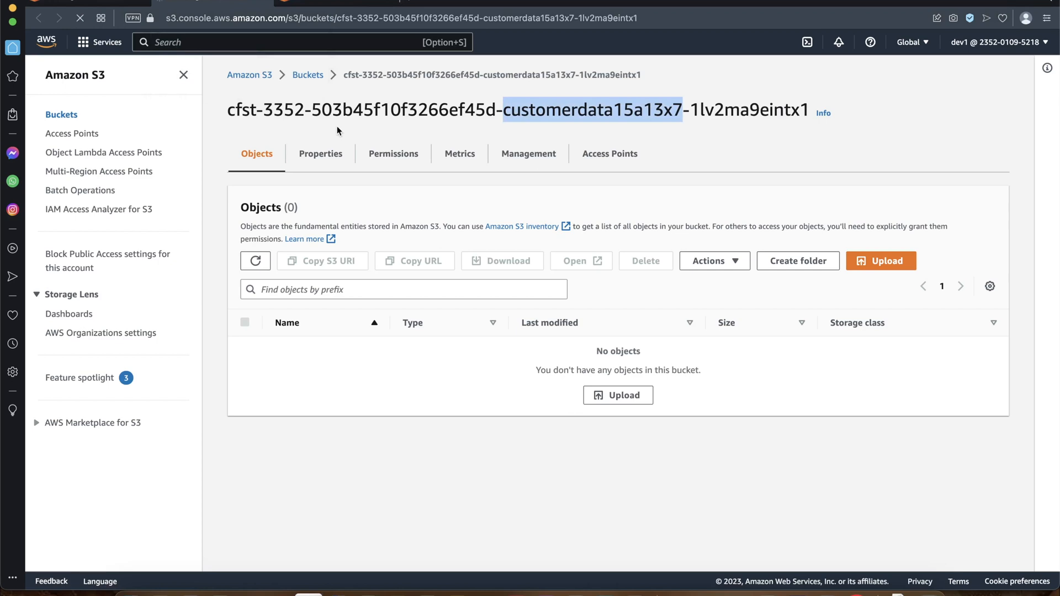
{"action": "left_click", "coordinate": [255, 262]}
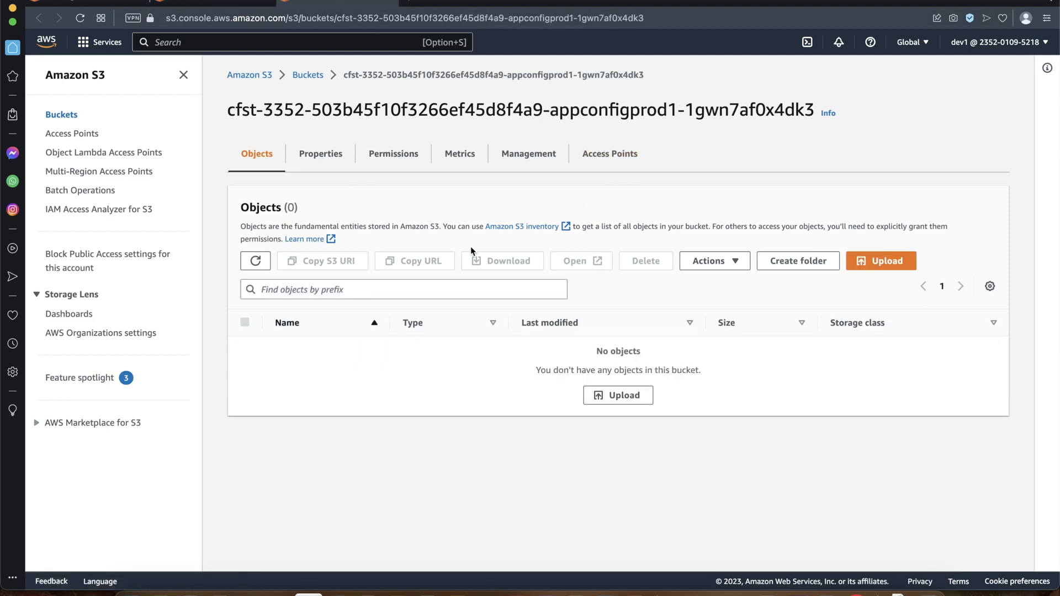
{"action": "left_click", "coordinate": [994, 42]}
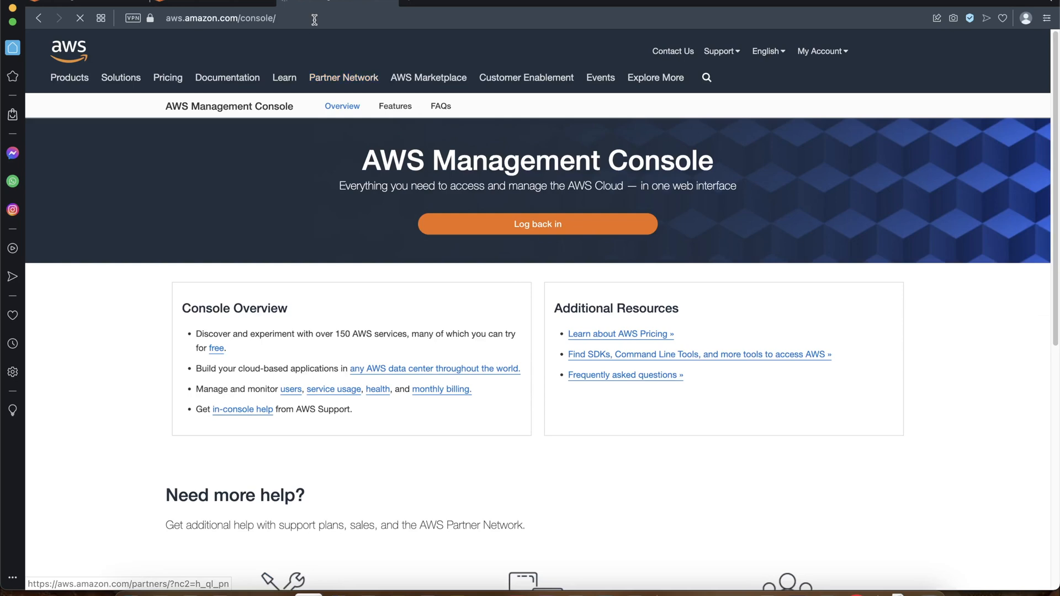
Step: Reload to the sign-in page, log in as IAM user dev3, and open S3
{"action": "left_click", "coordinate": [537, 224]}
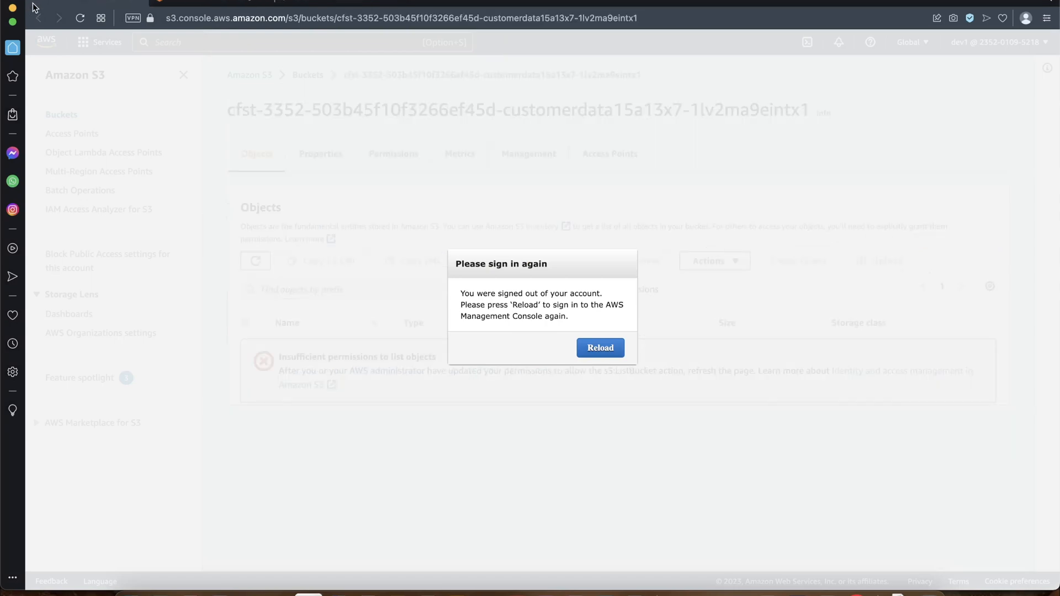
{"action": "left_click", "coordinate": [599, 348]}
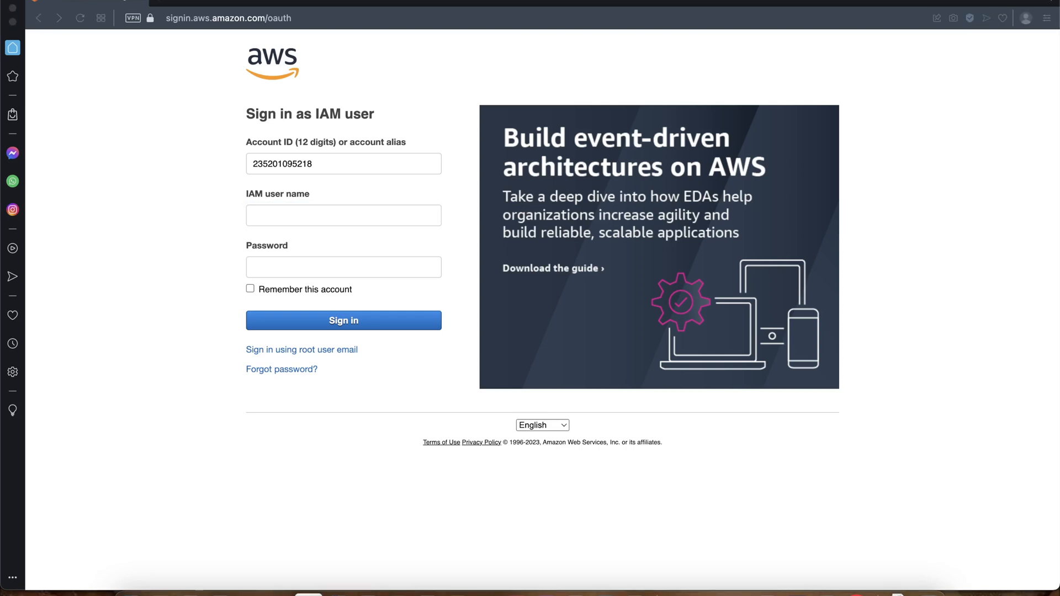
{"action": "mouse_move", "coordinate": [273, 206]}
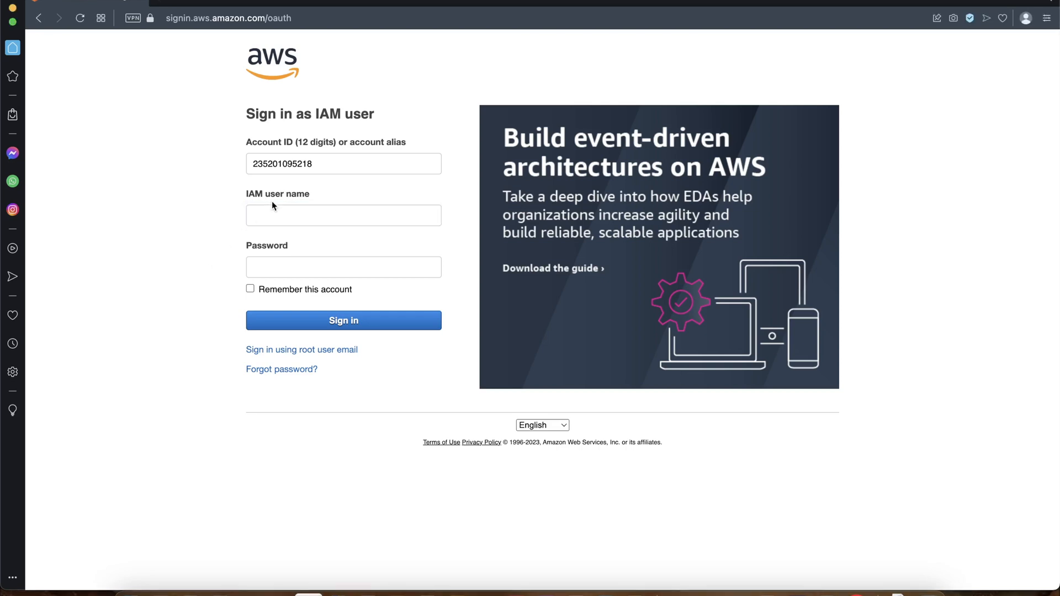
{"action": "type", "text": "dev3"}
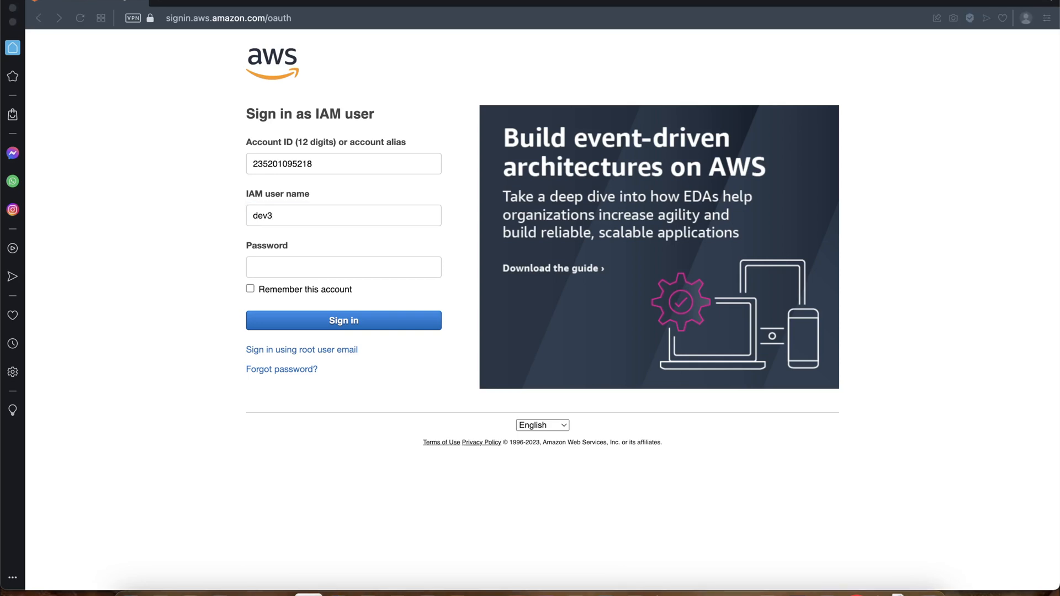
{"action": "left_click", "coordinate": [343, 320]}
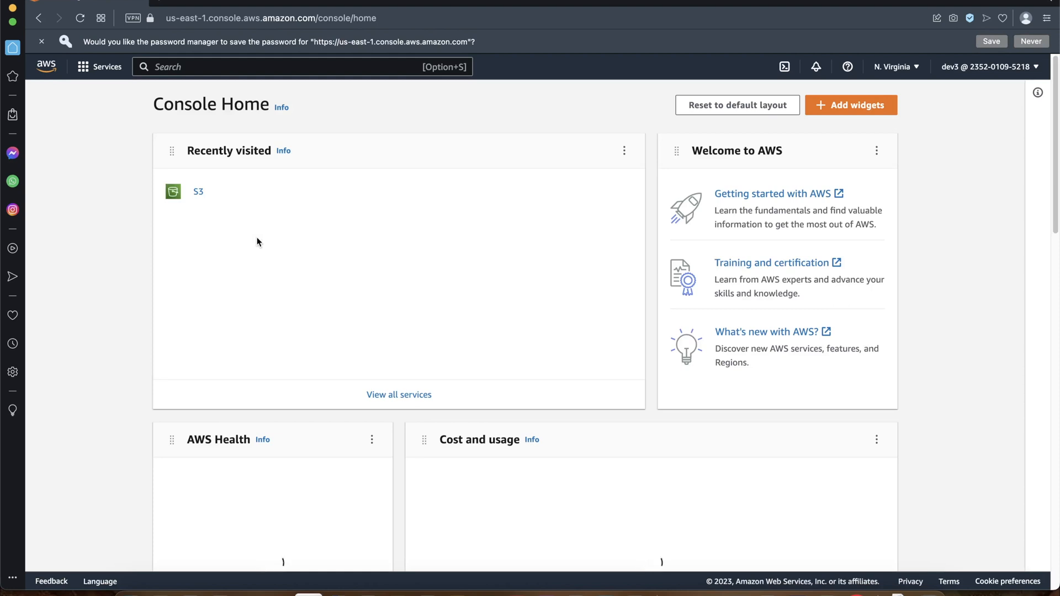
{"action": "left_click", "coordinate": [198, 192]}
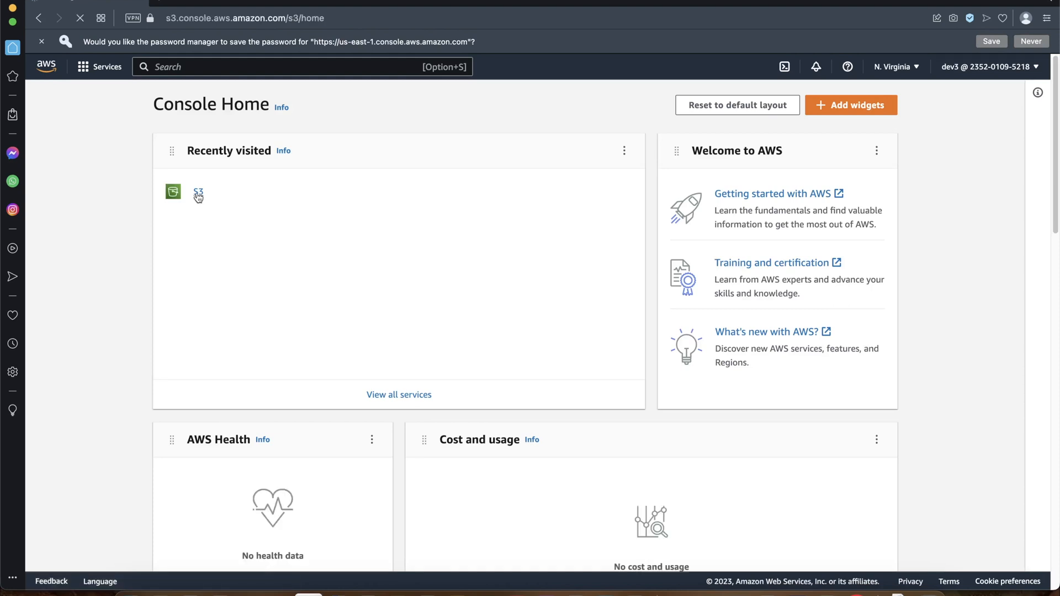
{"action": "left_click", "coordinate": [199, 193]}
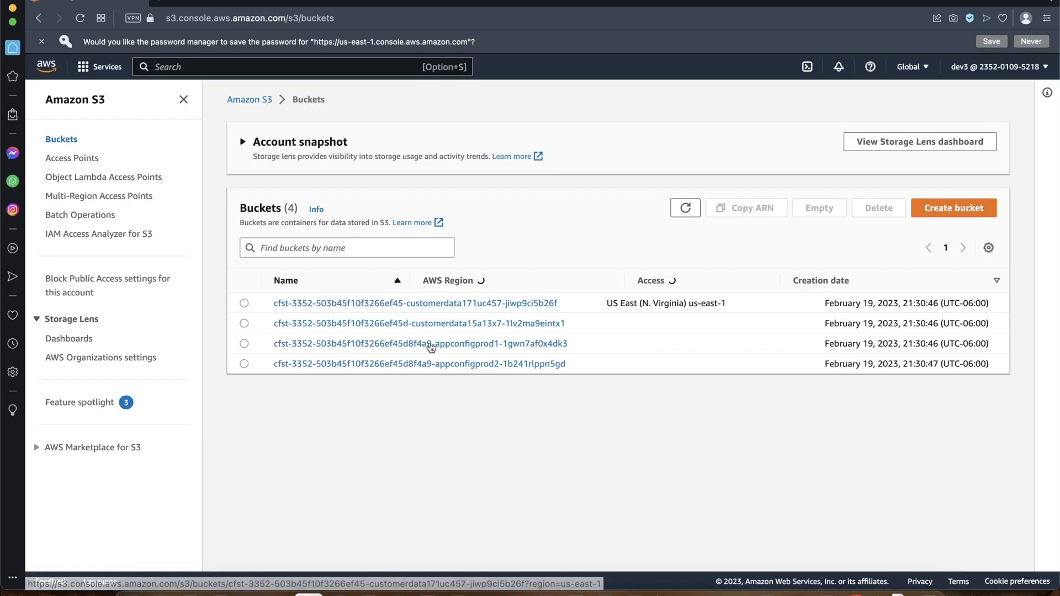
Step: Open the cfst-...-customerdata15a13x7 bucket as dev3, showing zero objects
{"action": "left_click", "coordinate": [243, 141]}
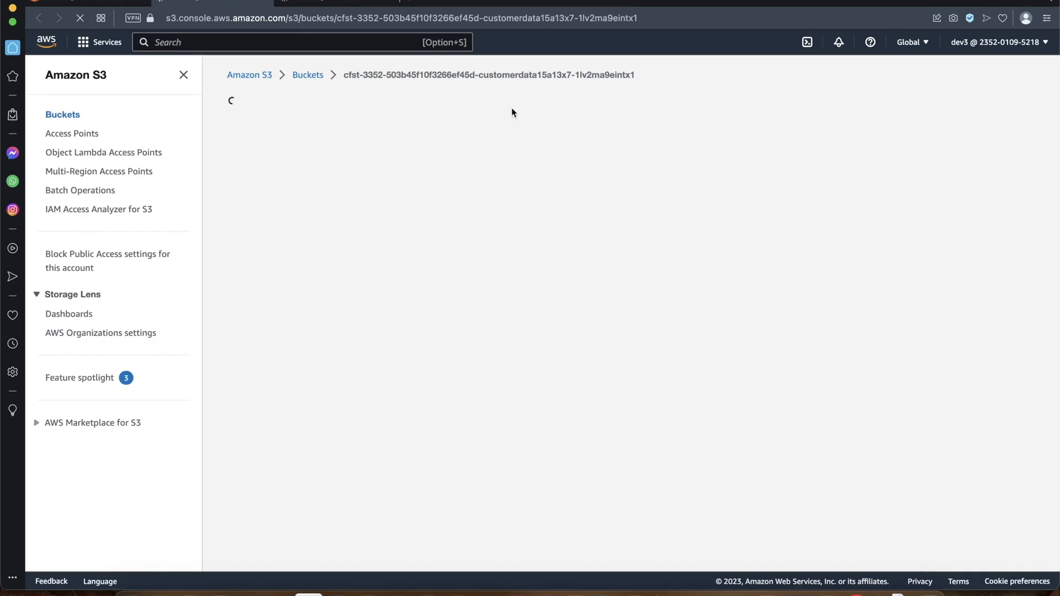
{"action": "left_click", "coordinate": [489, 74]}
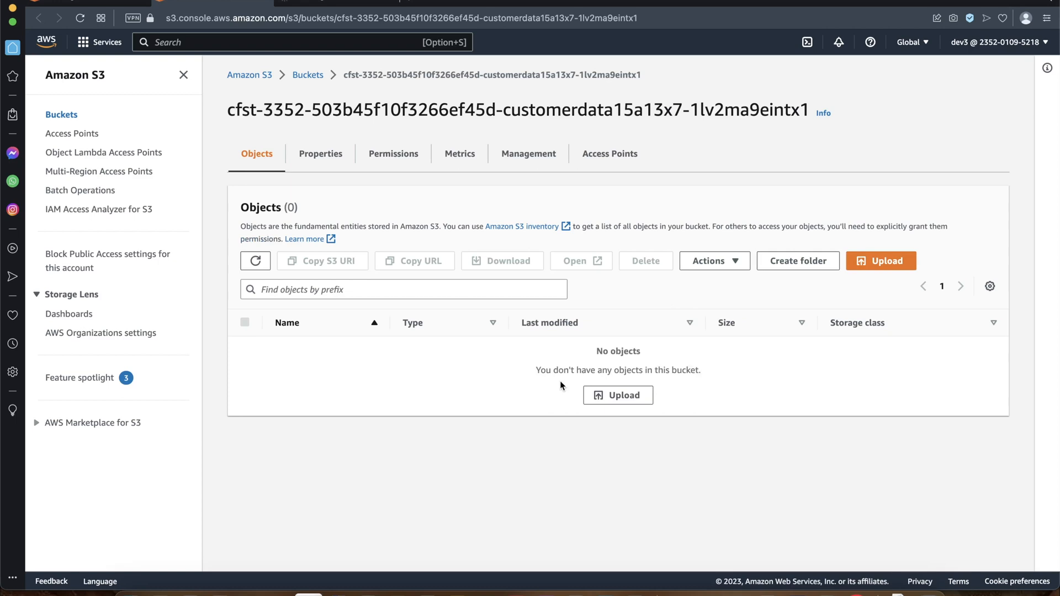
{"action": "mouse_move", "coordinate": [436, 375]}
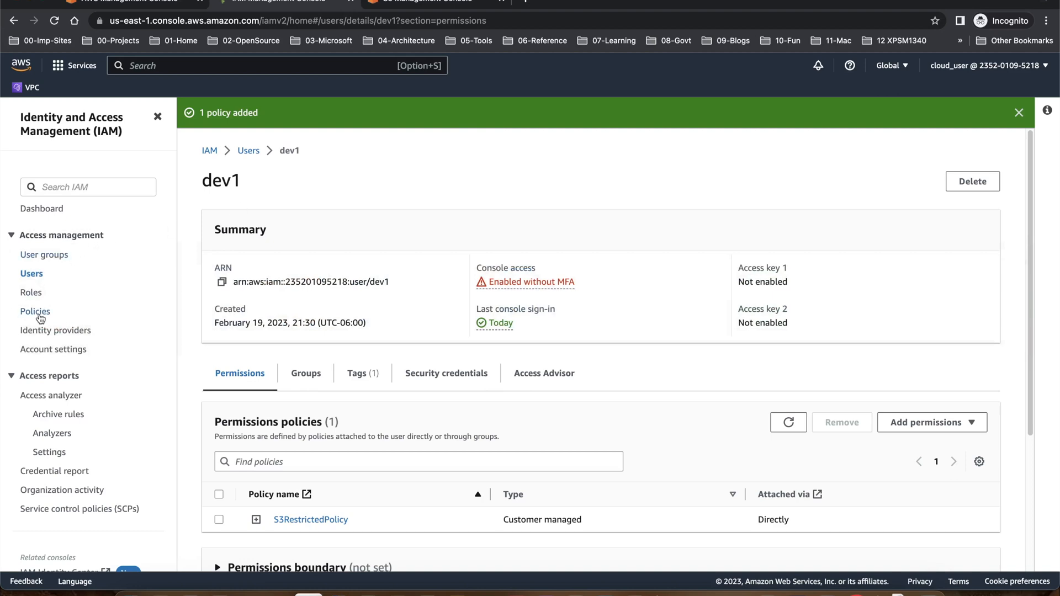
Step: Start a new IAM policy allowing STS AssumeRole, entering the S3RestrictedRole name as resource
{"action": "left_click", "coordinate": [35, 310]}
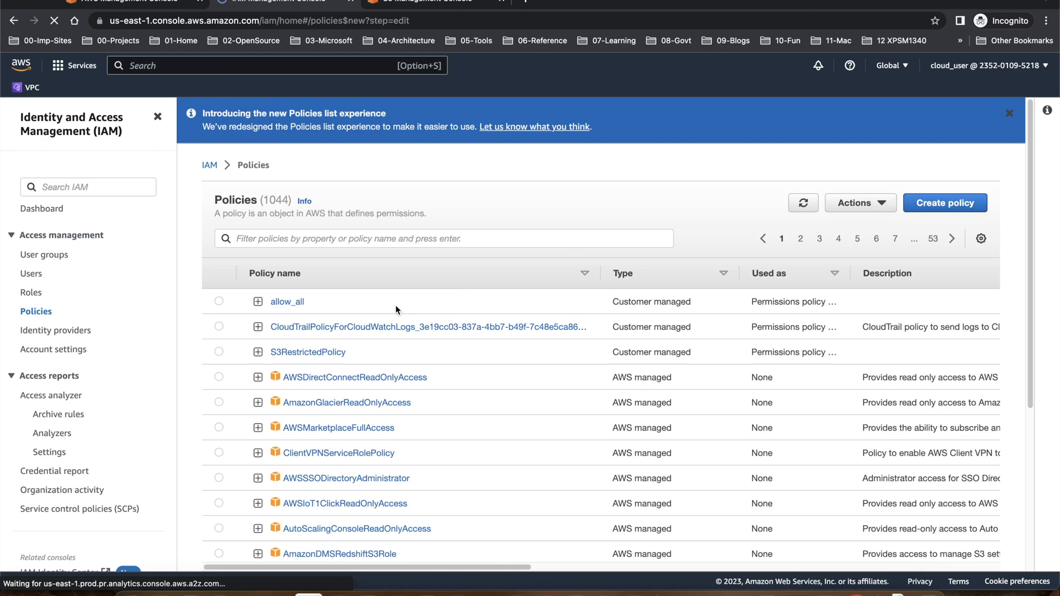
{"action": "left_click", "coordinate": [945, 202]}
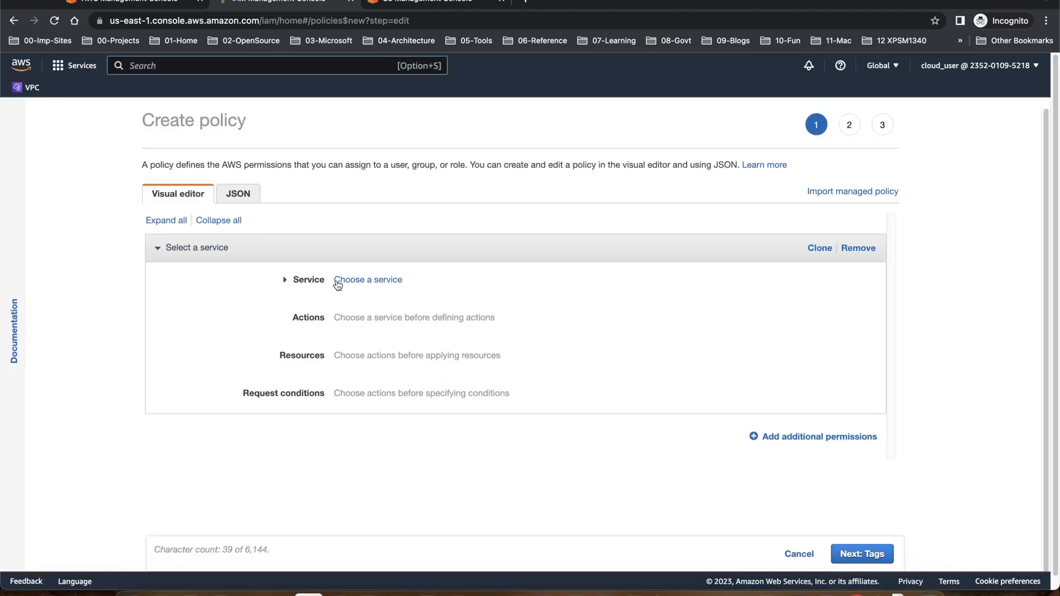
{"action": "left_click", "coordinate": [371, 279]}
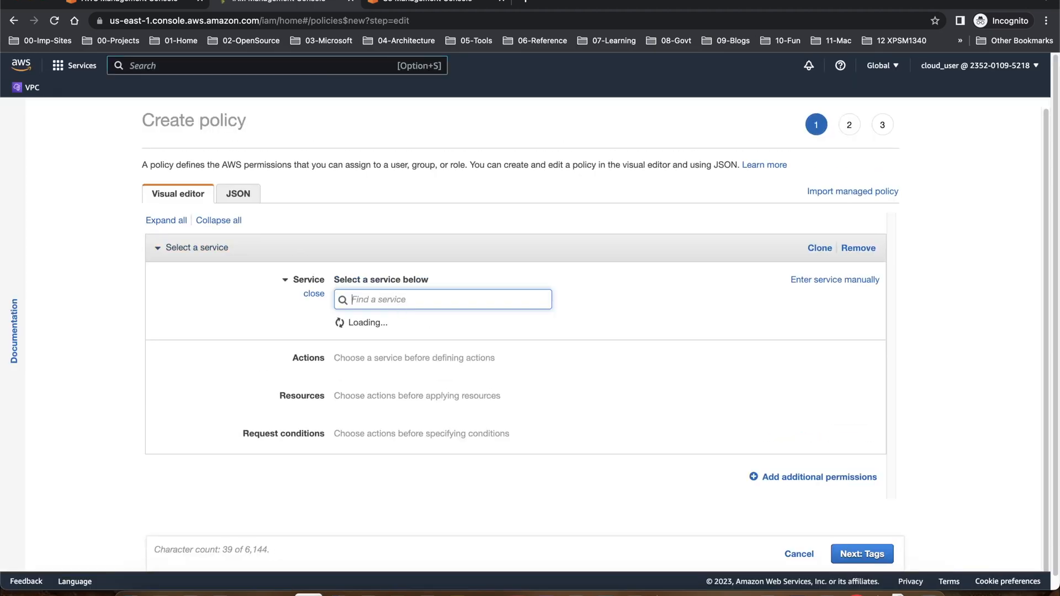
{"action": "type", "text": "sts"}
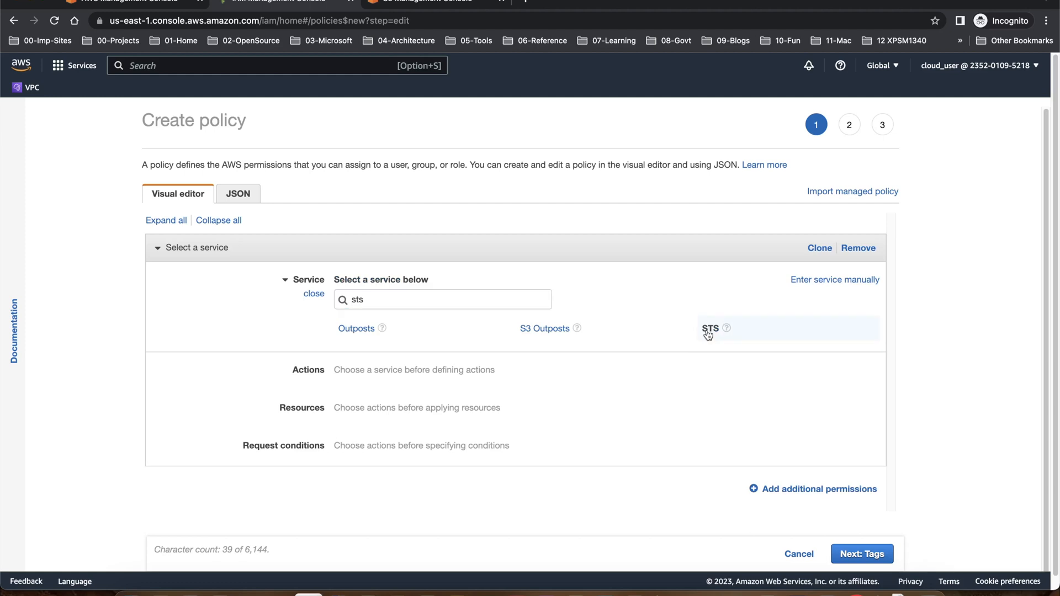
{"action": "left_click", "coordinate": [710, 328]}
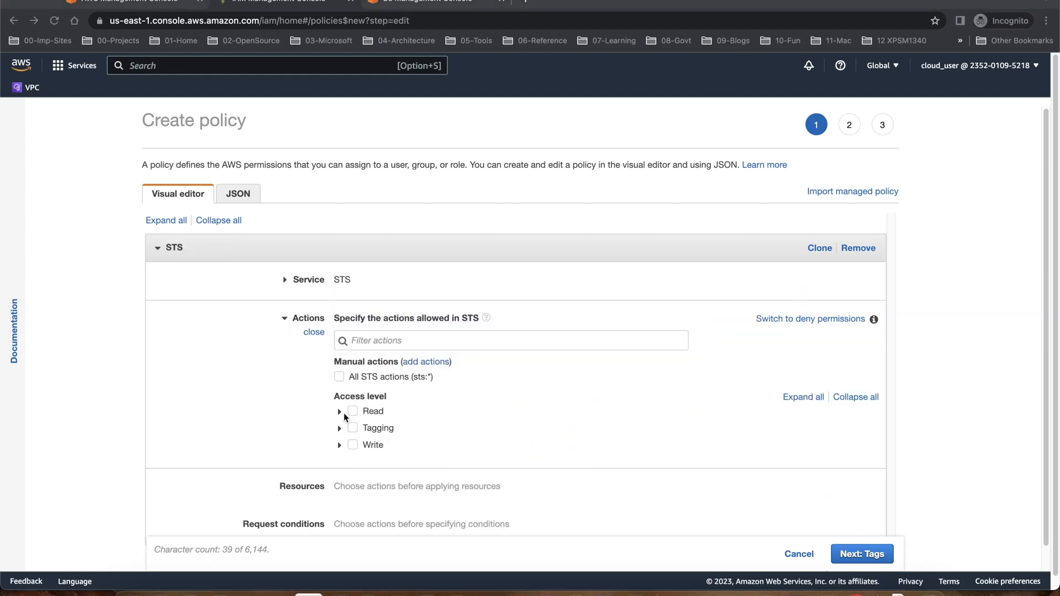
{"action": "left_click", "coordinate": [510, 340]}
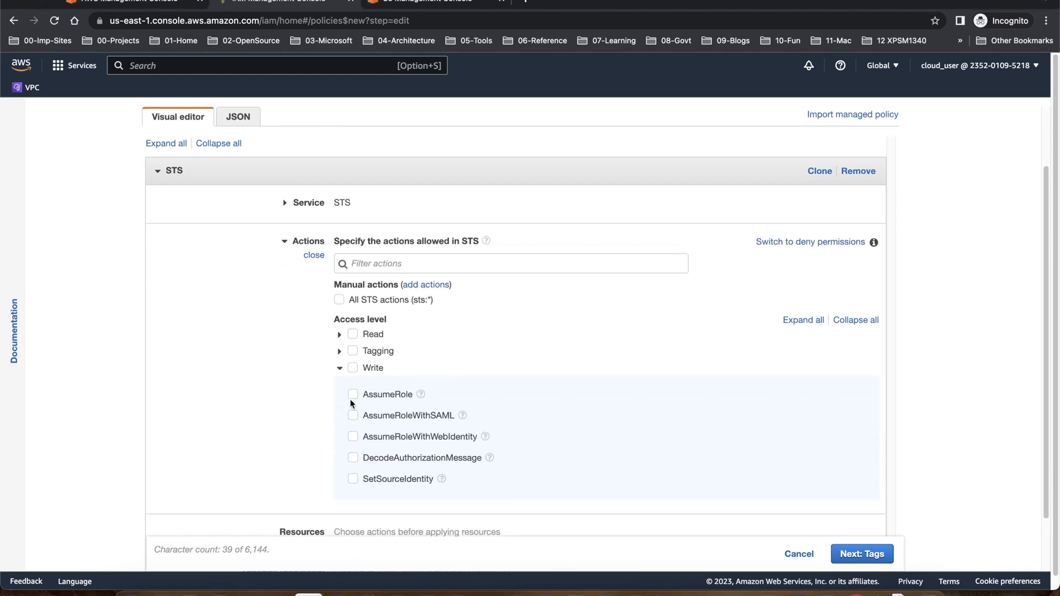
{"action": "left_click", "coordinate": [352, 394]}
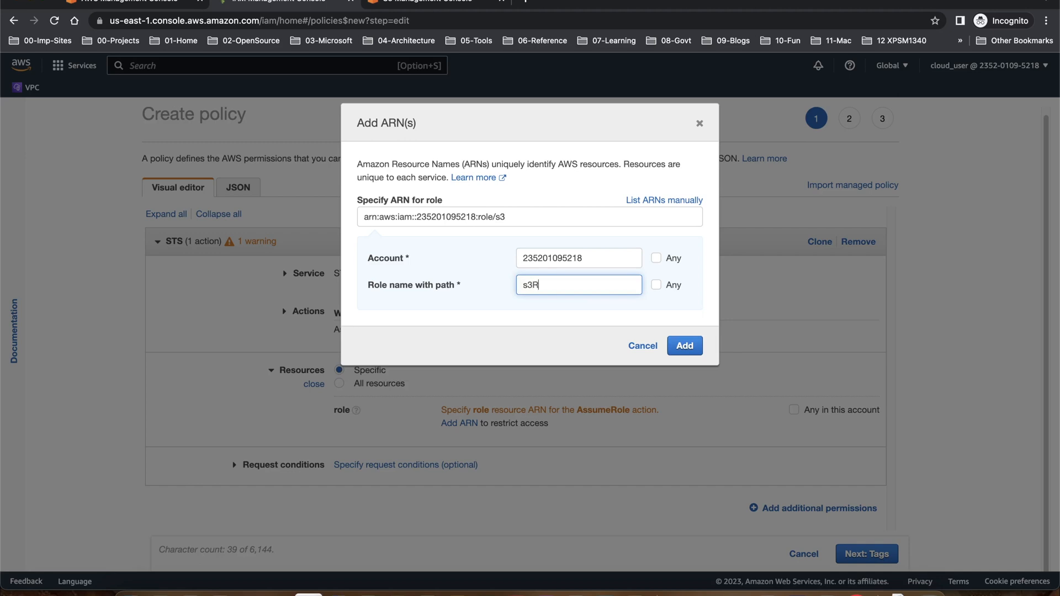
{"action": "type", "text": "estricted"}
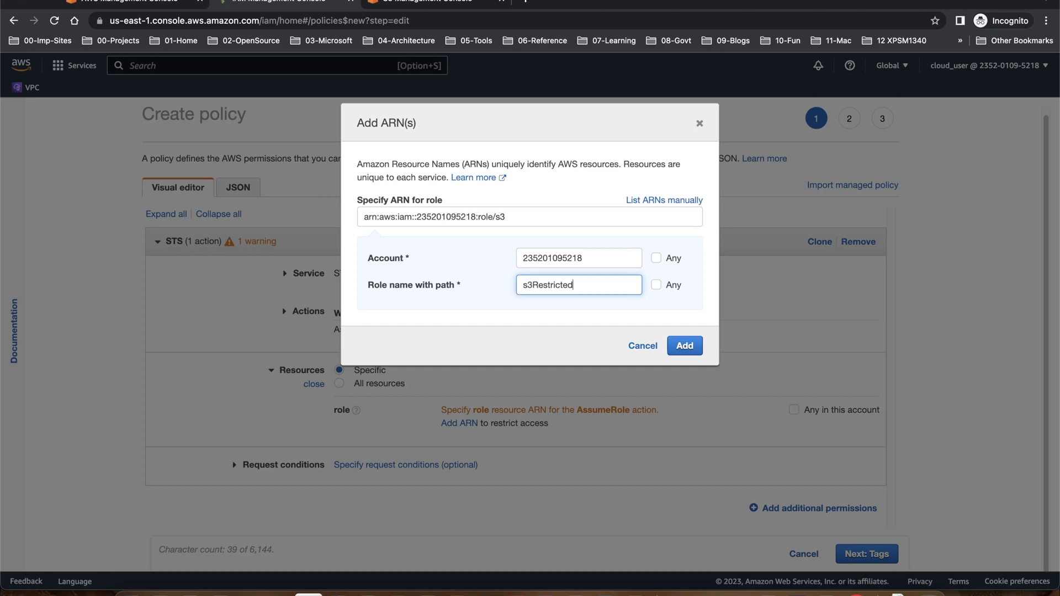
{"action": "type", "text": "Role"}
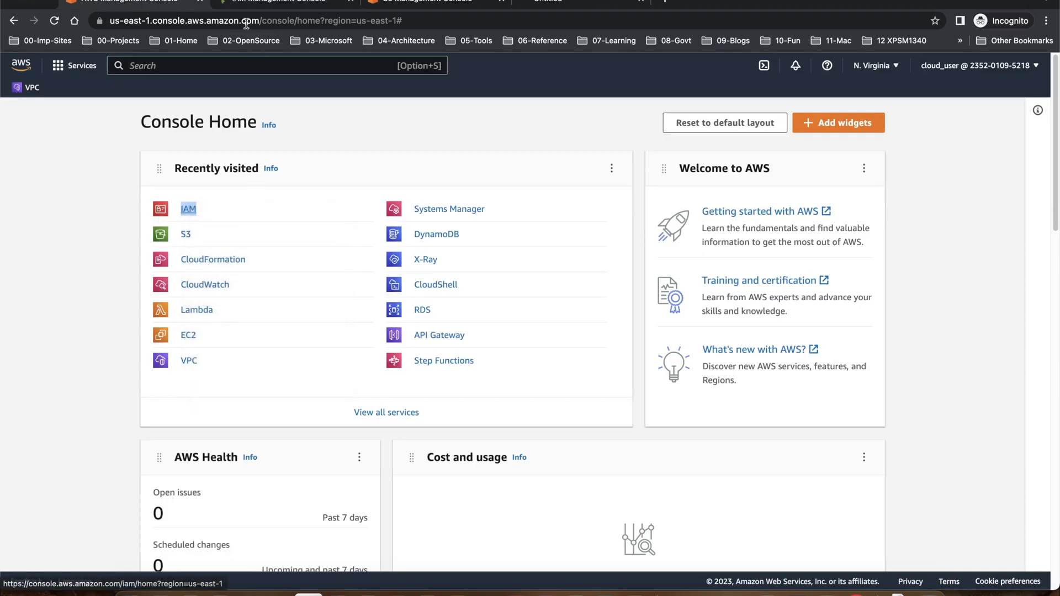
Step: Browse the IAM Roles list and filter it by 's3'
{"action": "left_click", "coordinate": [189, 209]}
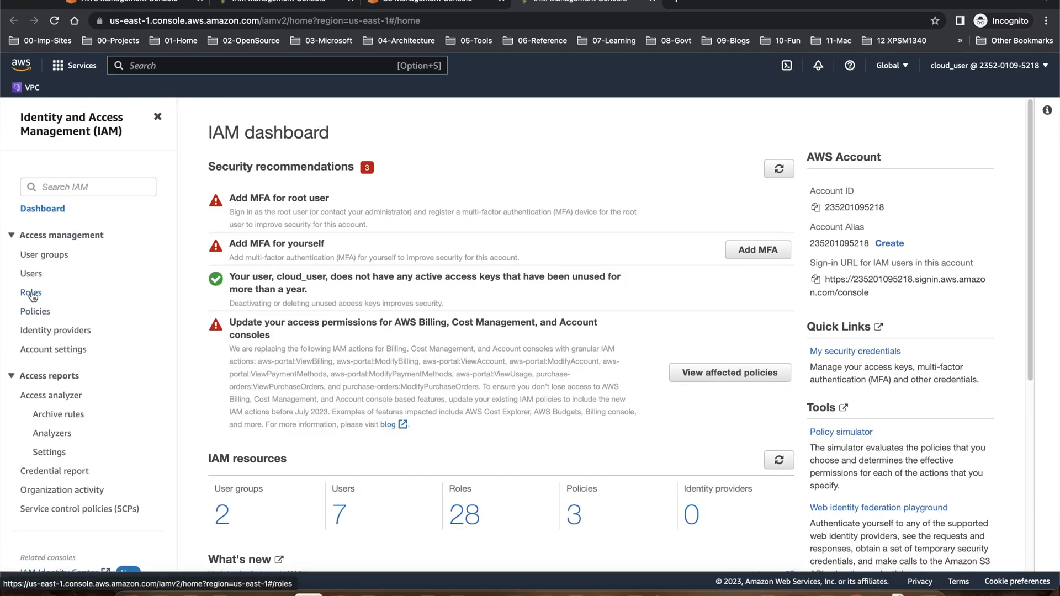
{"action": "left_click", "coordinate": [30, 292]}
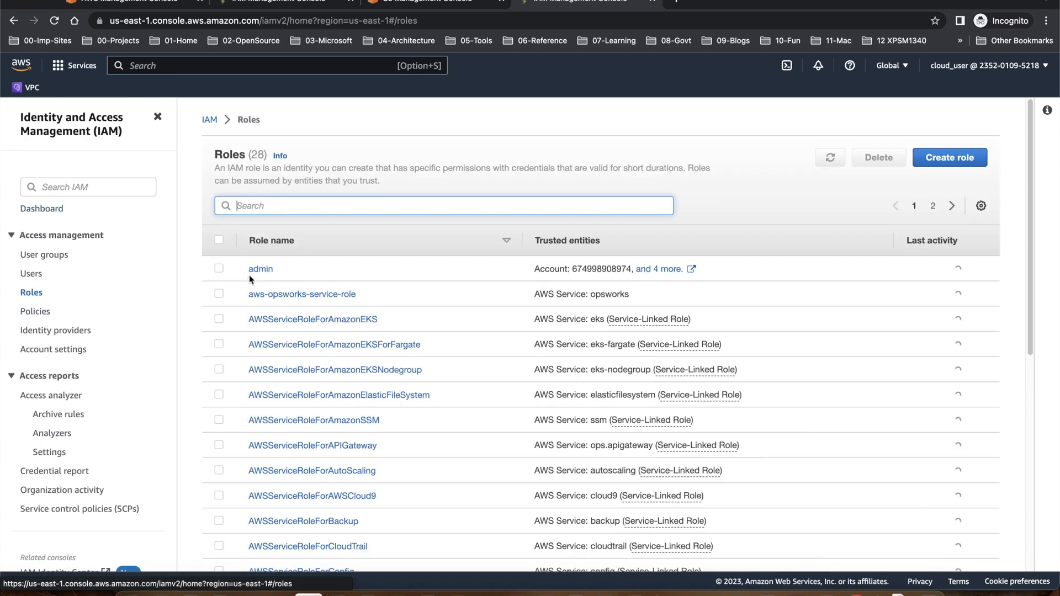
{"action": "type", "text": "s"}
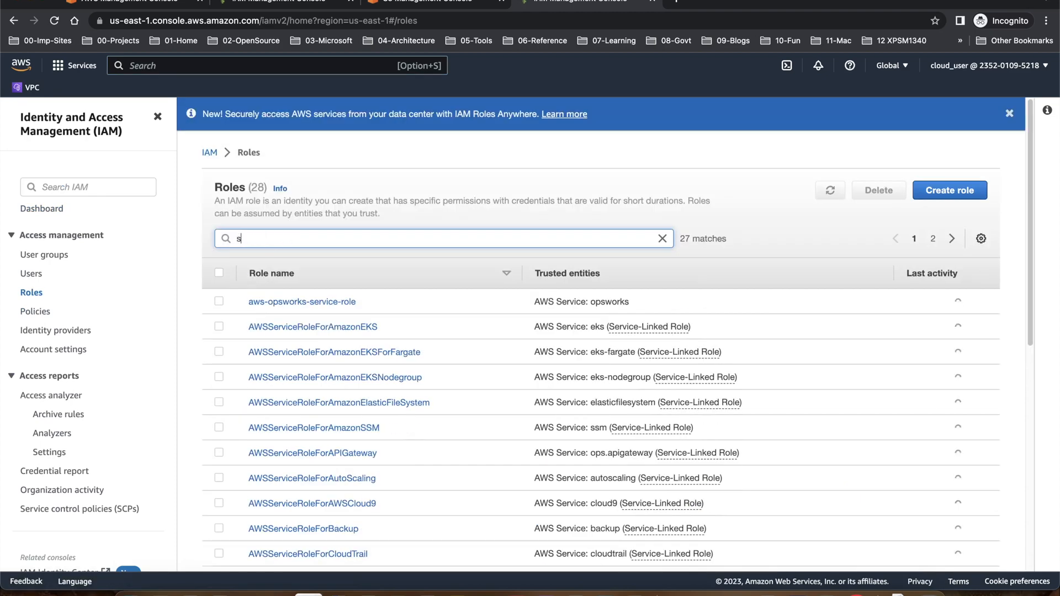
{"action": "type", "text": "3"}
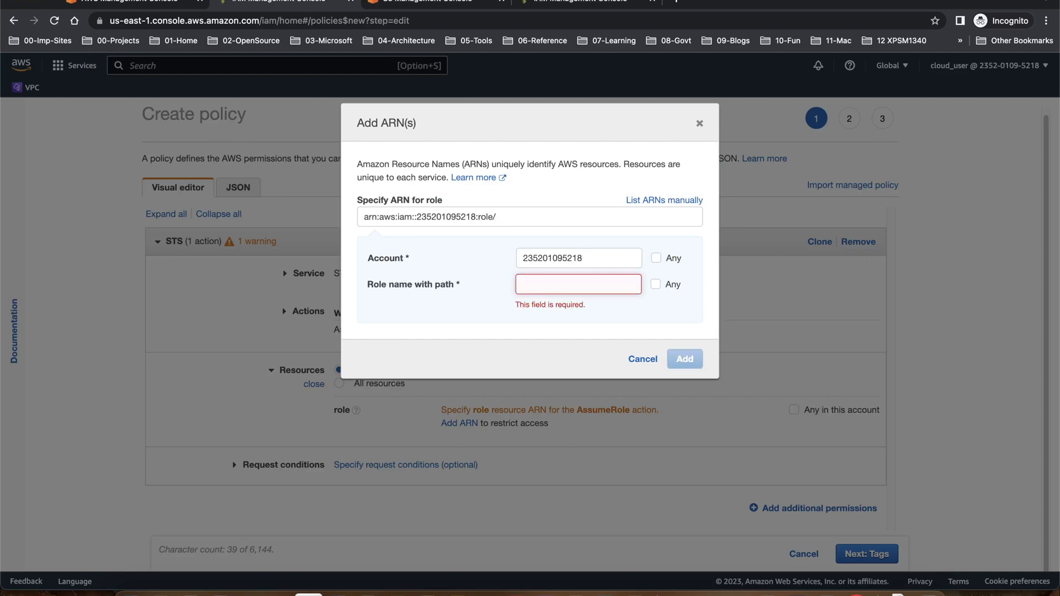
Step: Add the S3RestrictedRole ARN as the AssumeRole policy's resource
{"action": "type", "text": "S3RestrictedRole"}
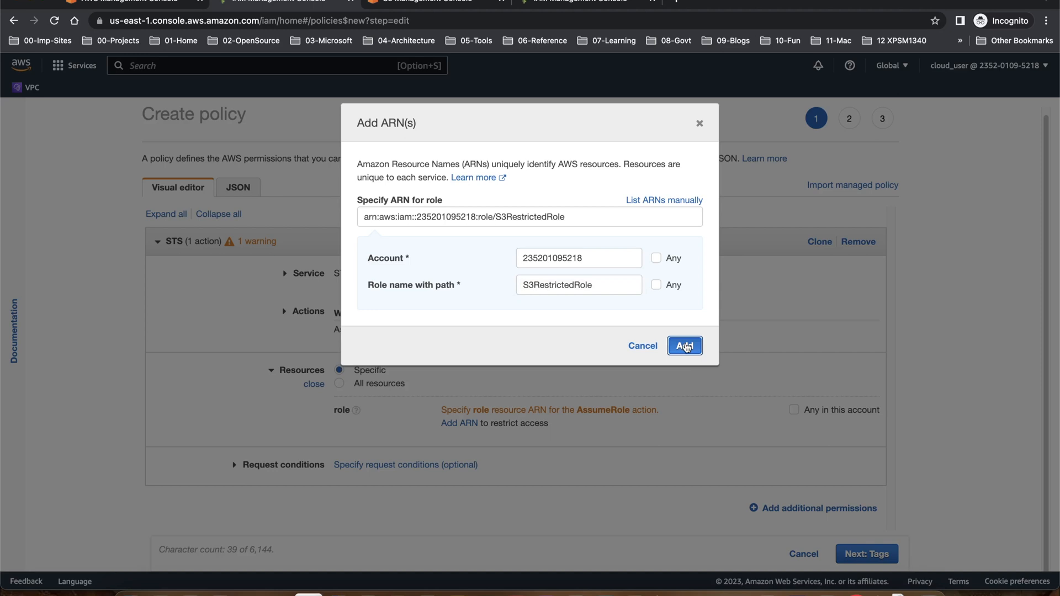
{"action": "left_click", "coordinate": [684, 346]}
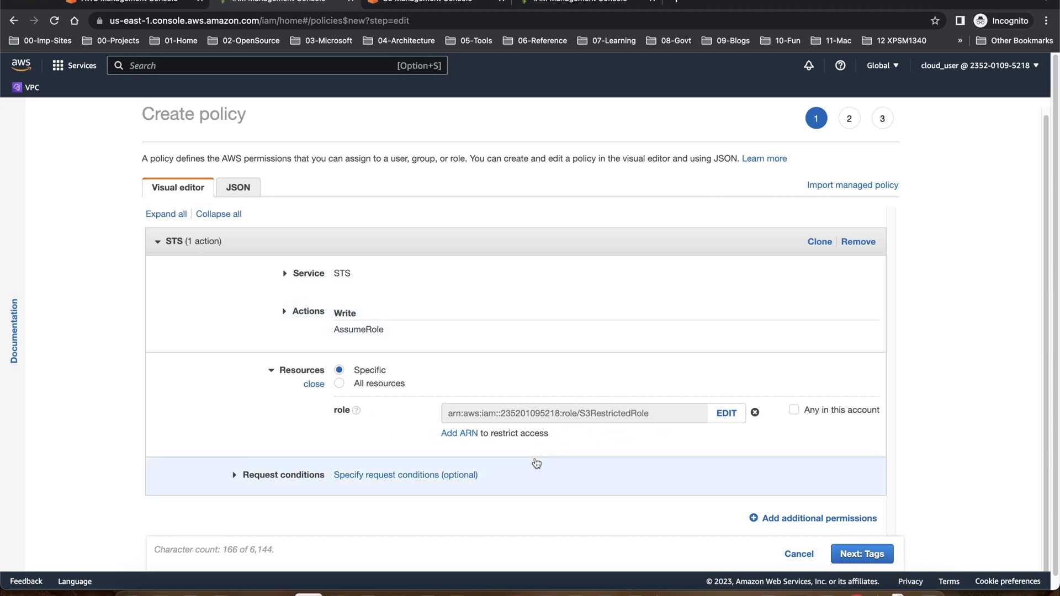
{"action": "mouse_move", "coordinate": [545, 472]}
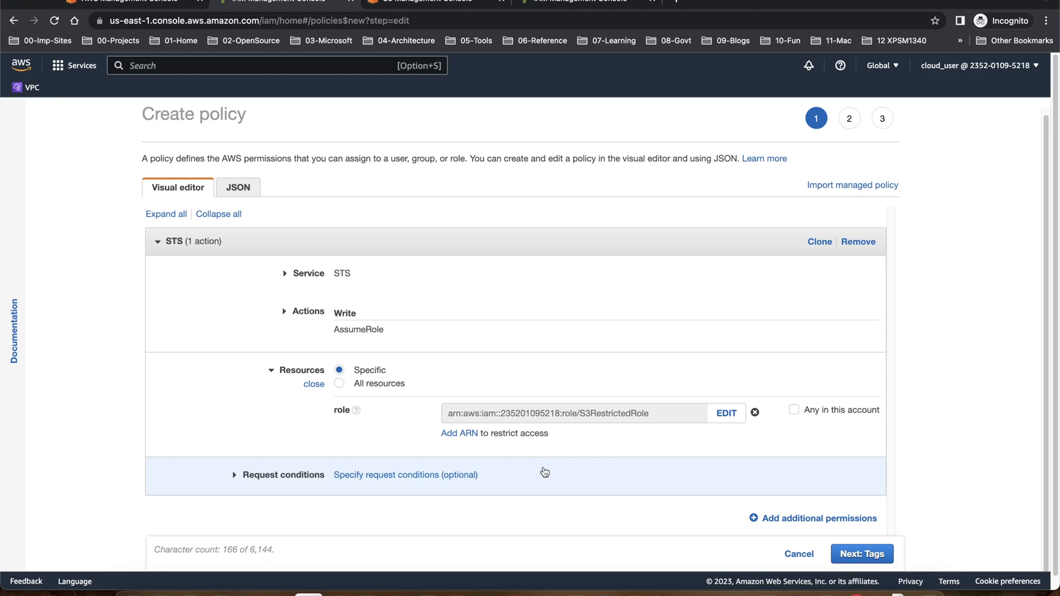
{"action": "mouse_move", "coordinate": [755, 561]}
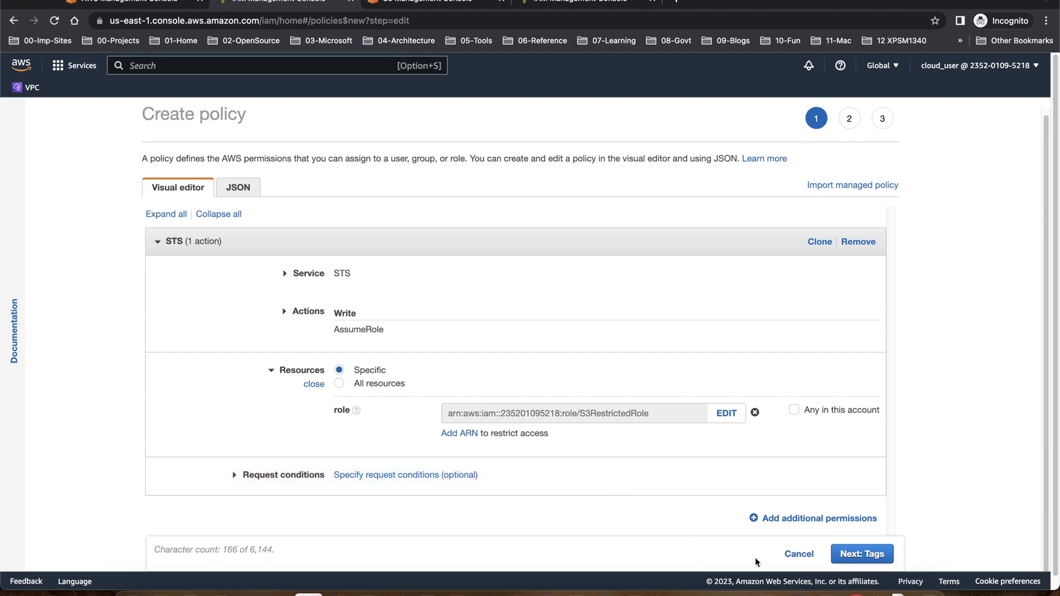
Step: Skip past Tags, name the policy AssumeS3Policy, and create it
{"action": "left_click", "coordinate": [861, 554]}
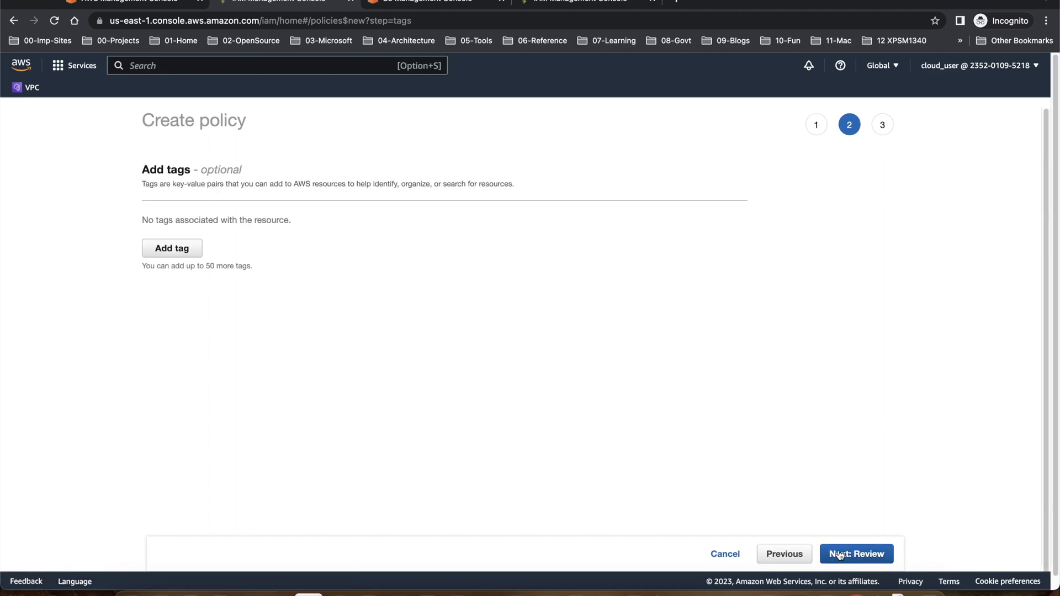
{"action": "left_click", "coordinate": [855, 554]}
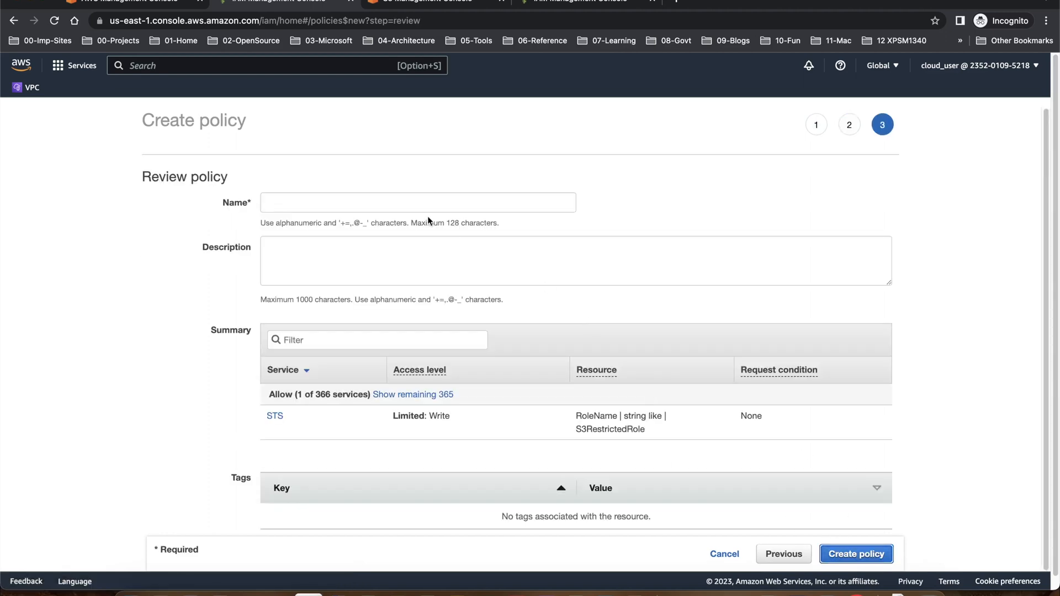
{"action": "type", "text": "AssumeS3"}
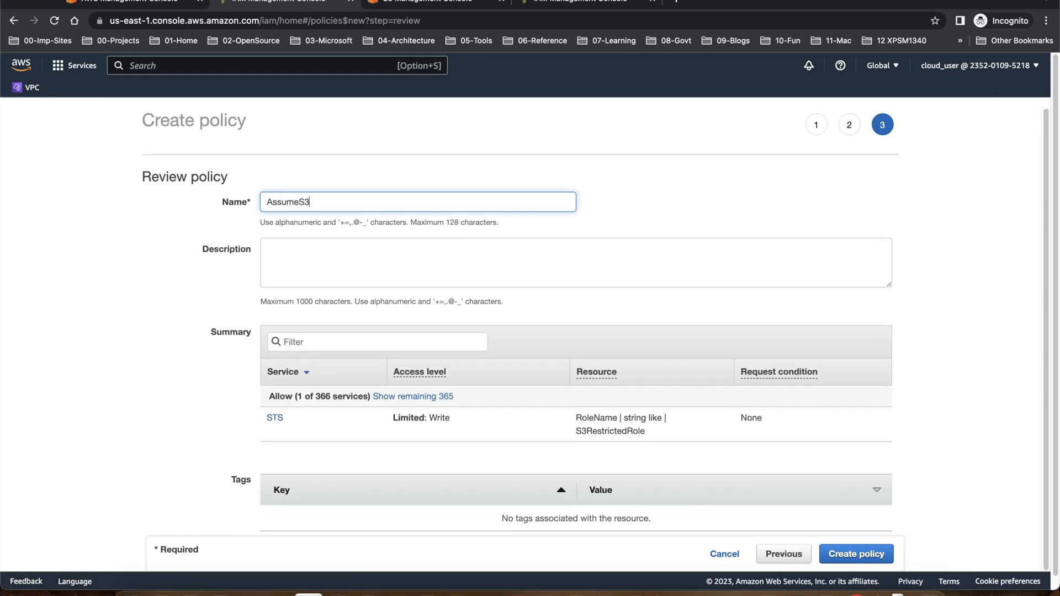
{"action": "type", "text": "Policy"}
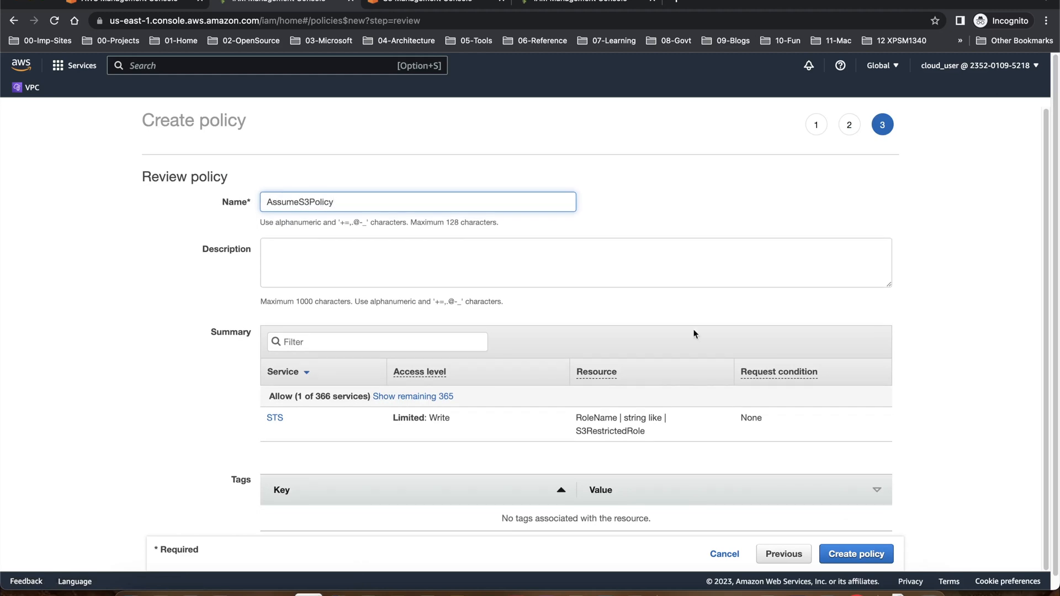
{"action": "left_click", "coordinate": [855, 554]}
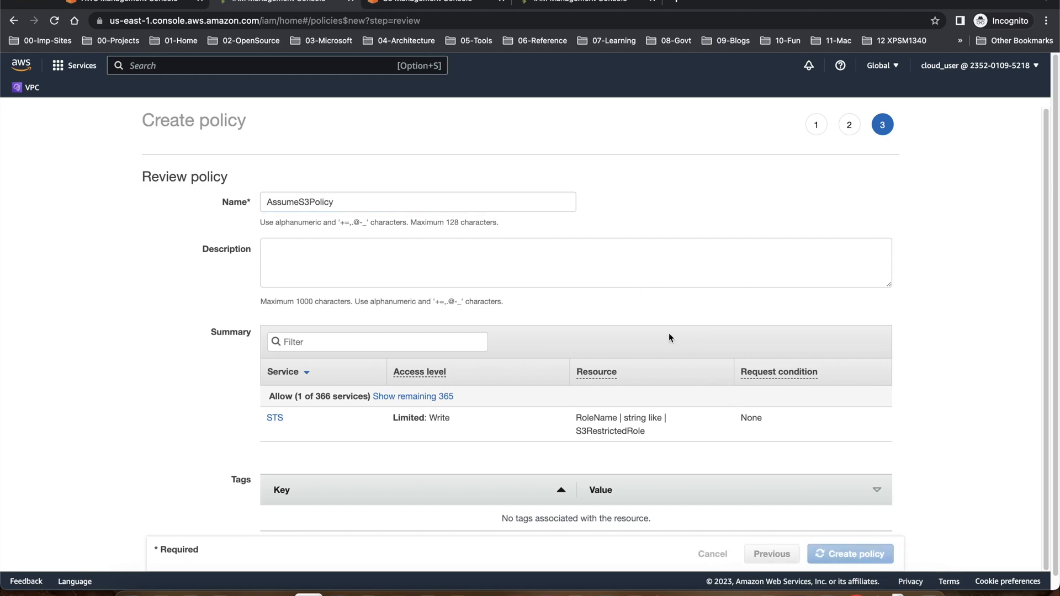
{"action": "left_click", "coordinate": [849, 553]}
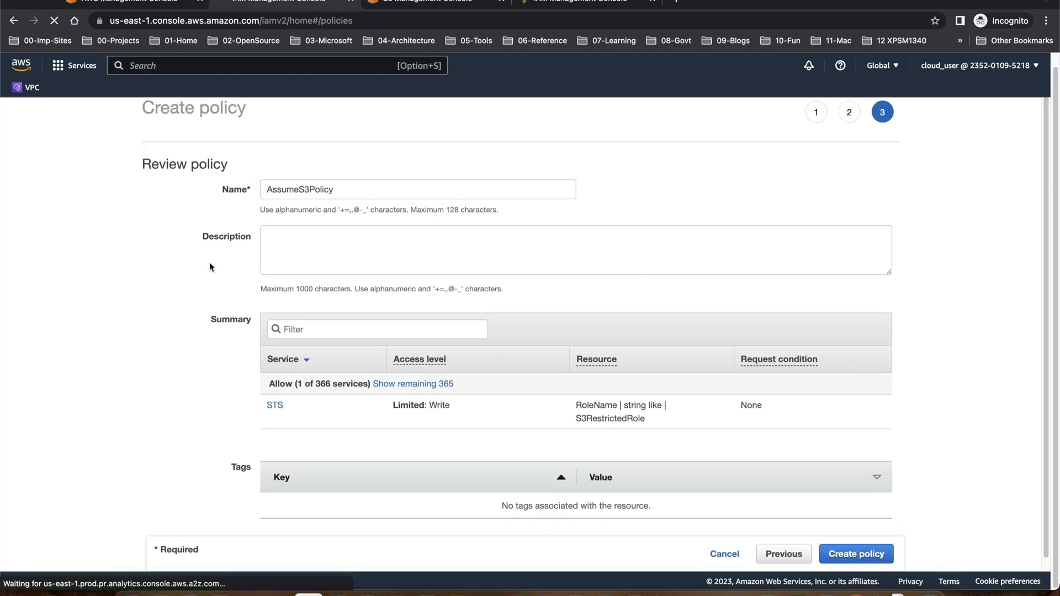
{"action": "left_click", "coordinate": [855, 553]}
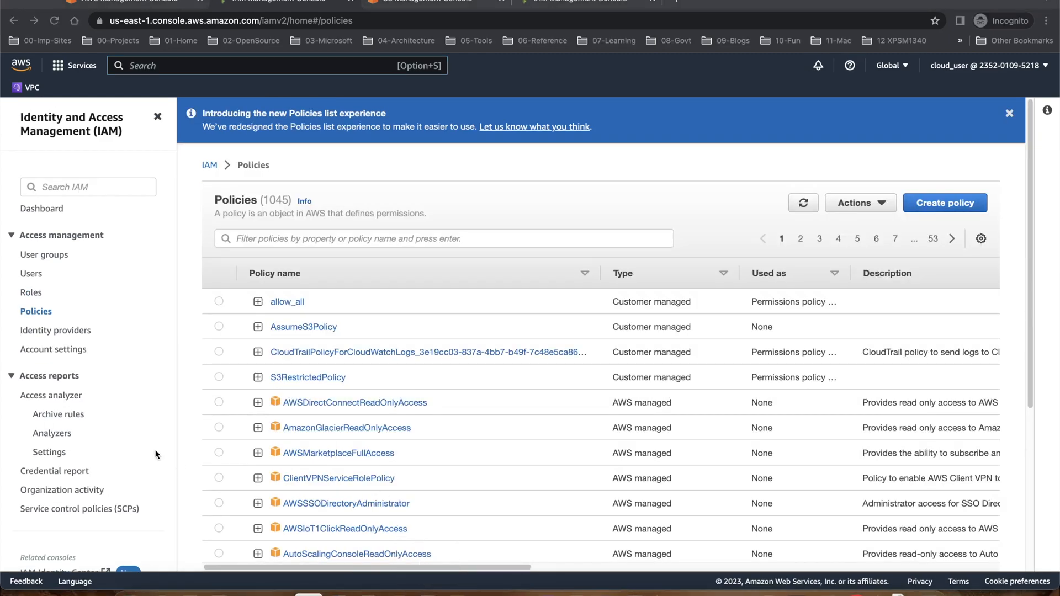
{"action": "mouse_move", "coordinate": [31, 273]}
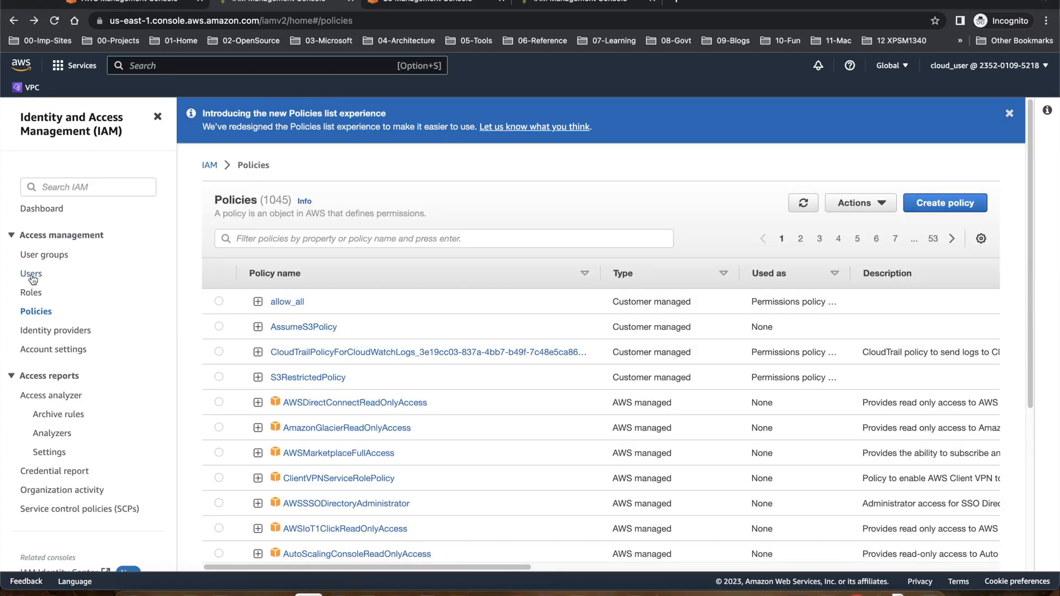
Step: Detach AmazonS3FullAccess from developergroup, then reload dev3's customerdata bucket tab to recheck access
{"action": "left_click", "coordinate": [44, 256]}
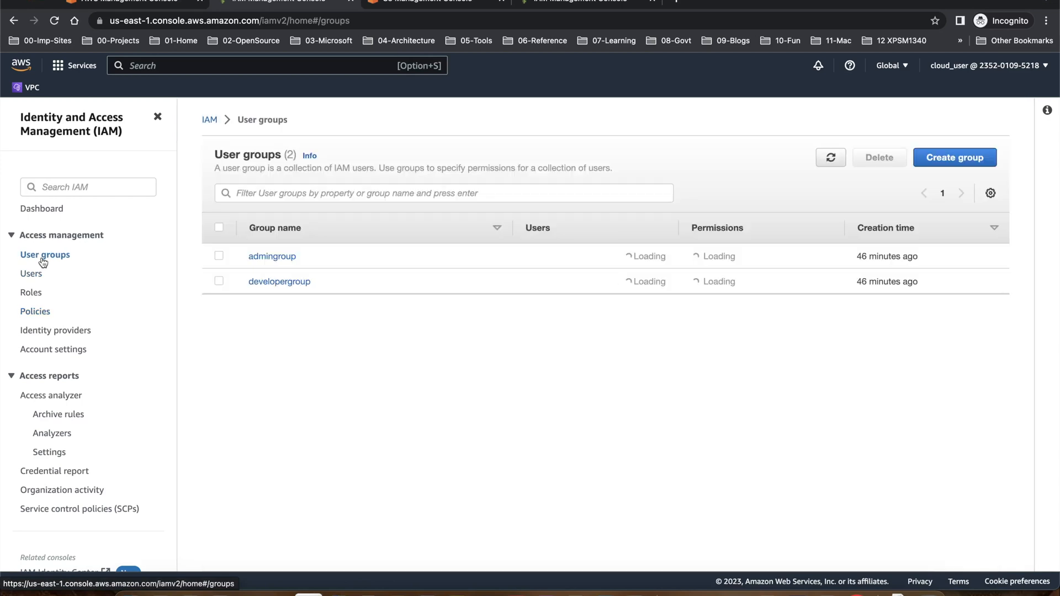
{"action": "left_click", "coordinate": [278, 281]}
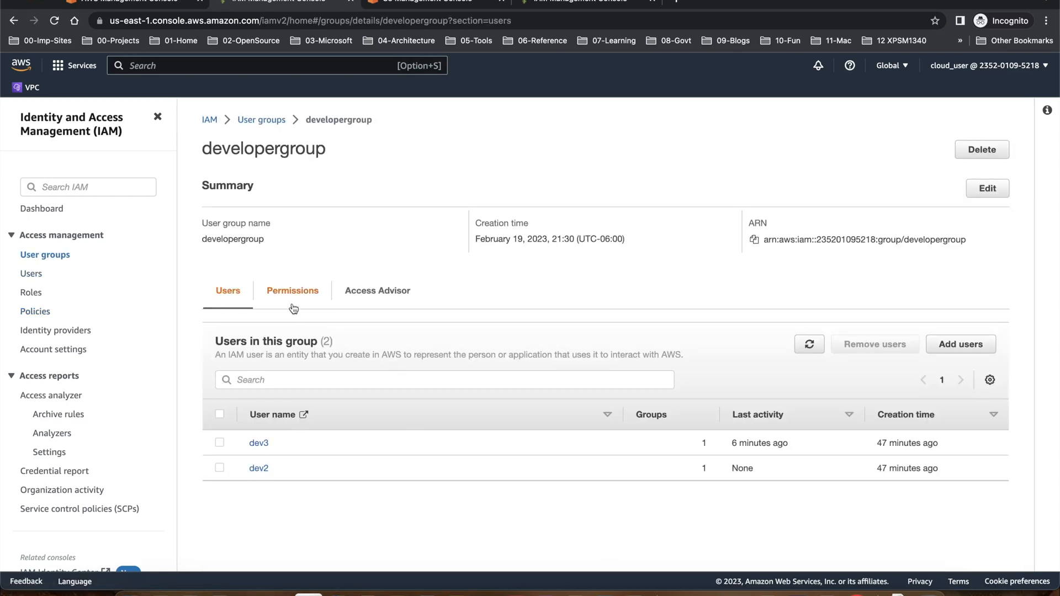
{"action": "left_click", "coordinate": [292, 291]}
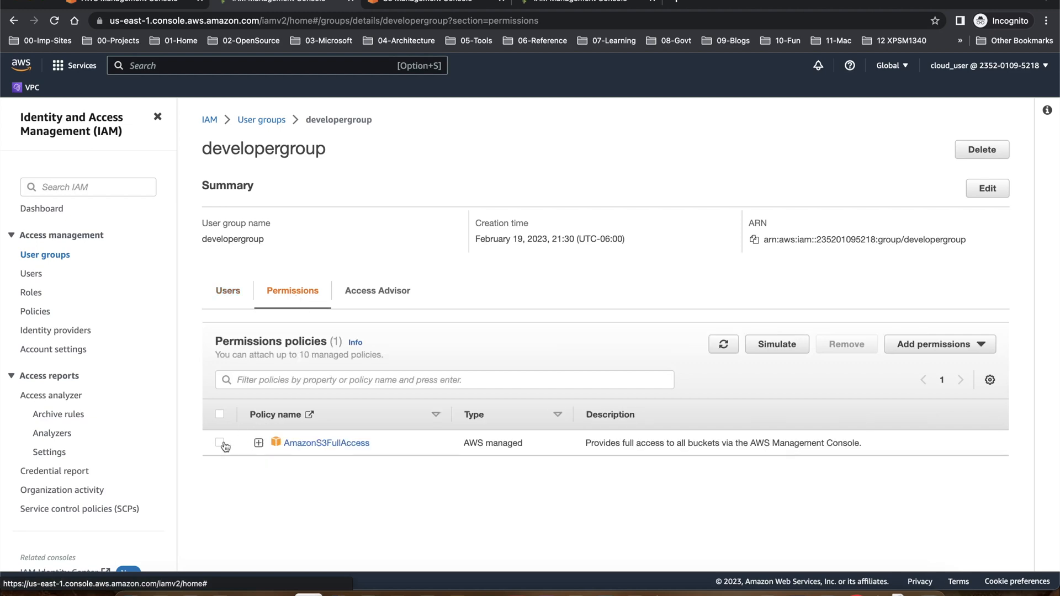
{"action": "left_click", "coordinate": [846, 343]}
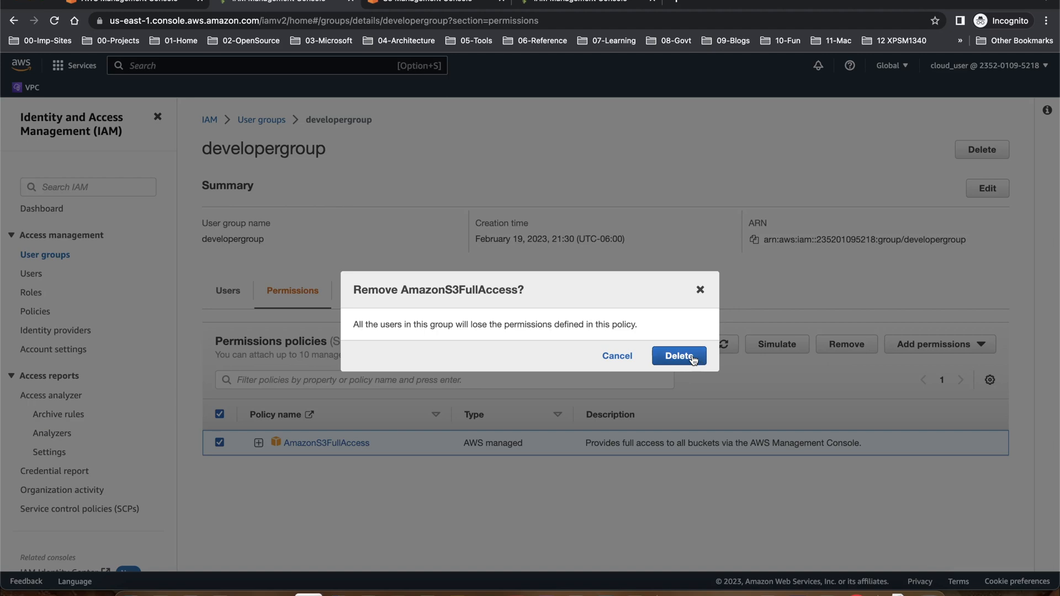
{"action": "left_click", "coordinate": [678, 356]}
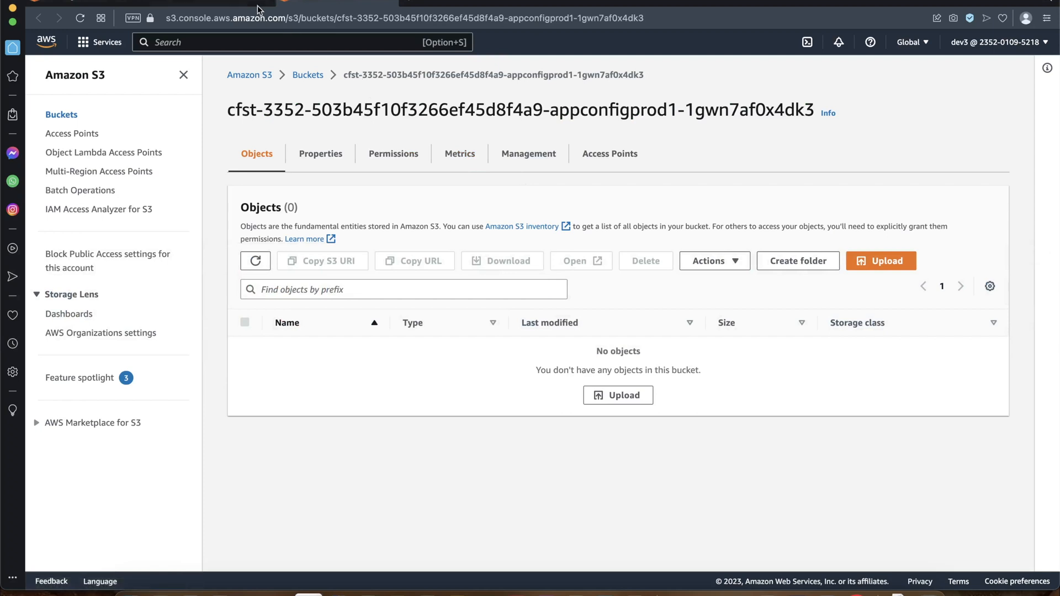
{"action": "left_click", "coordinate": [79, 19]}
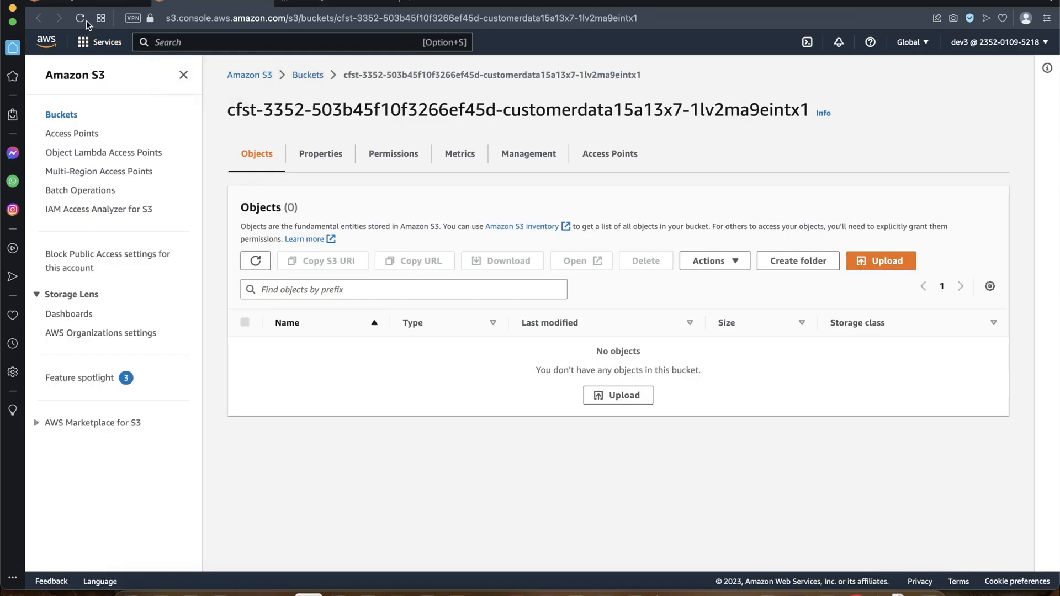
{"action": "left_click", "coordinate": [80, 18]}
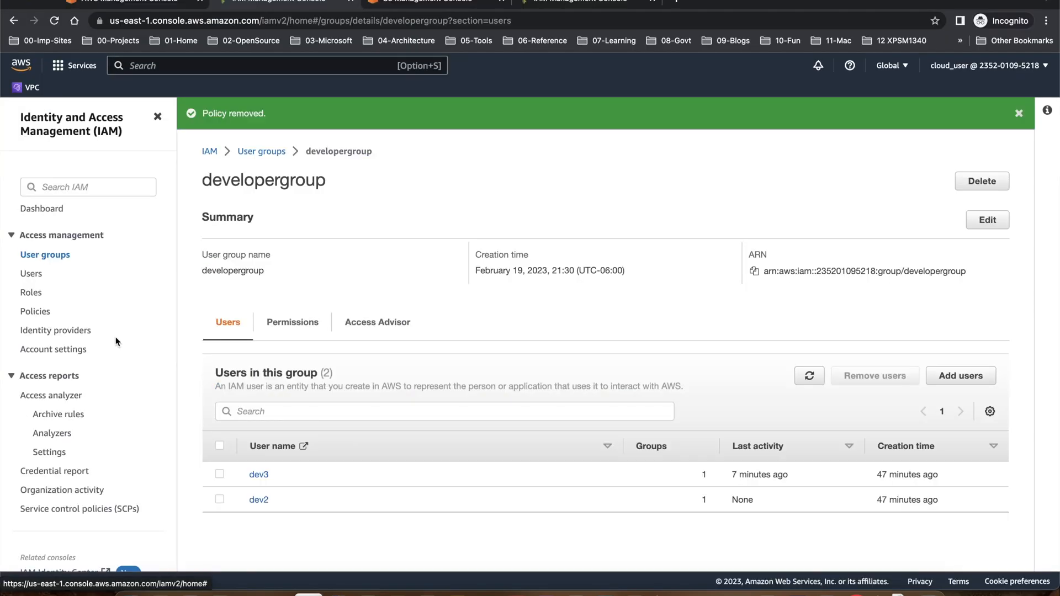
Step: Go to the IAM policy list and open AssumeS3Policy's summary
{"action": "left_click", "coordinate": [34, 311]}
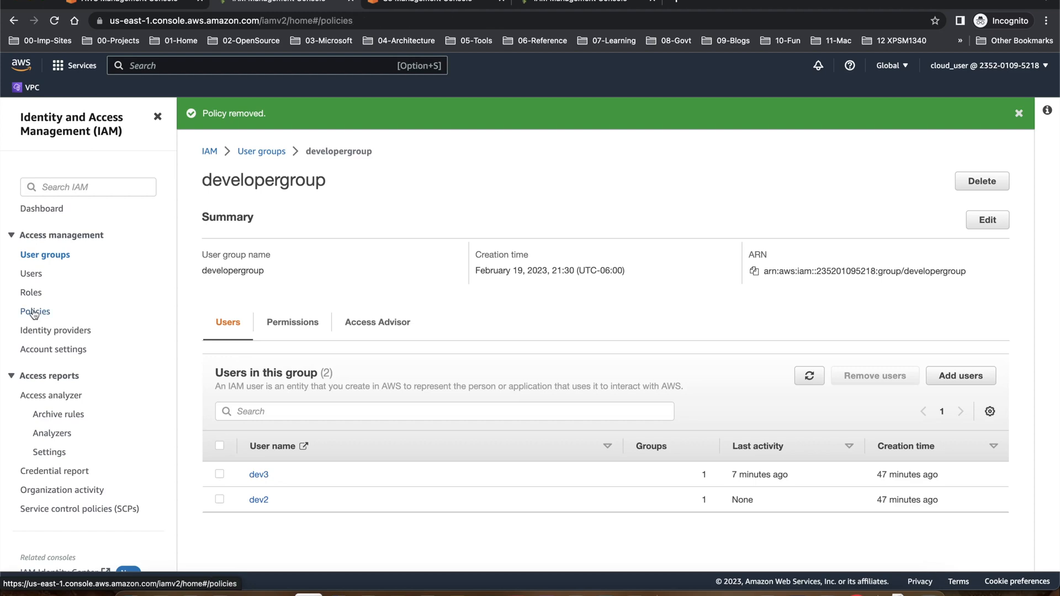
{"action": "left_click", "coordinate": [35, 312]}
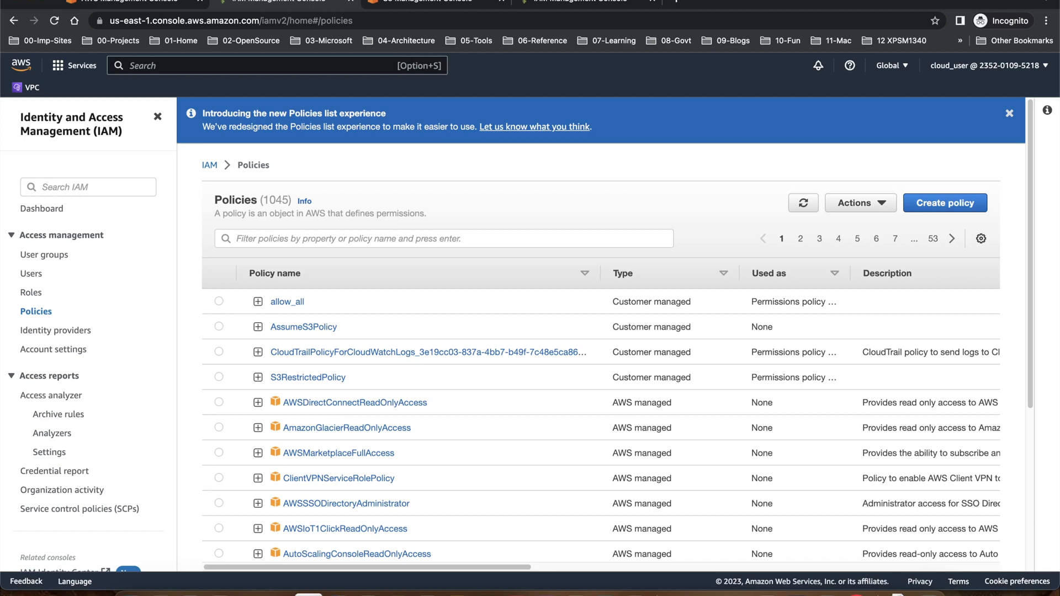
{"action": "mouse_move", "coordinate": [299, 387]}
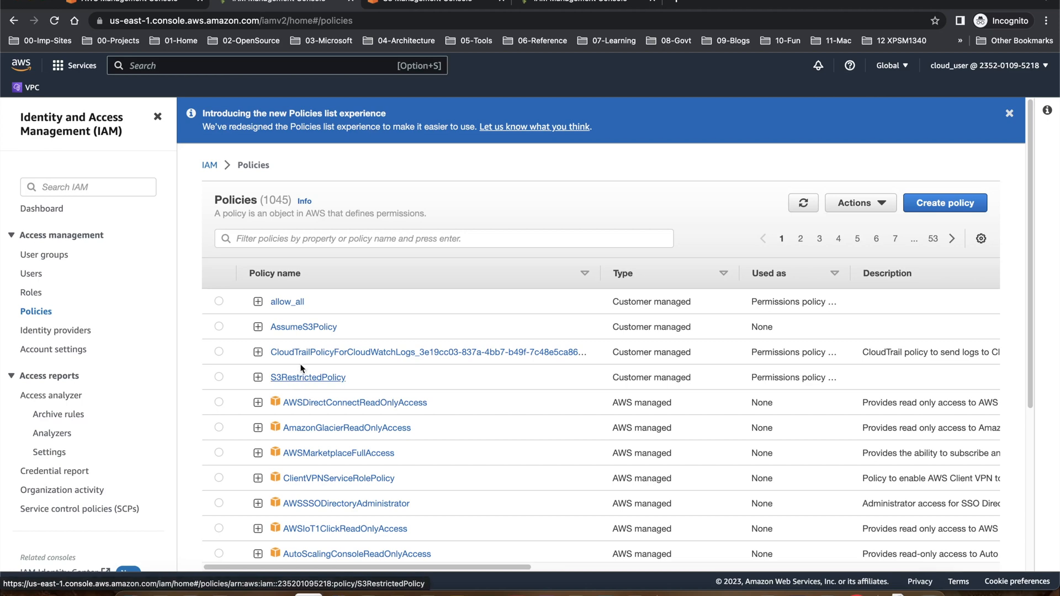
{"action": "mouse_move", "coordinate": [303, 327]}
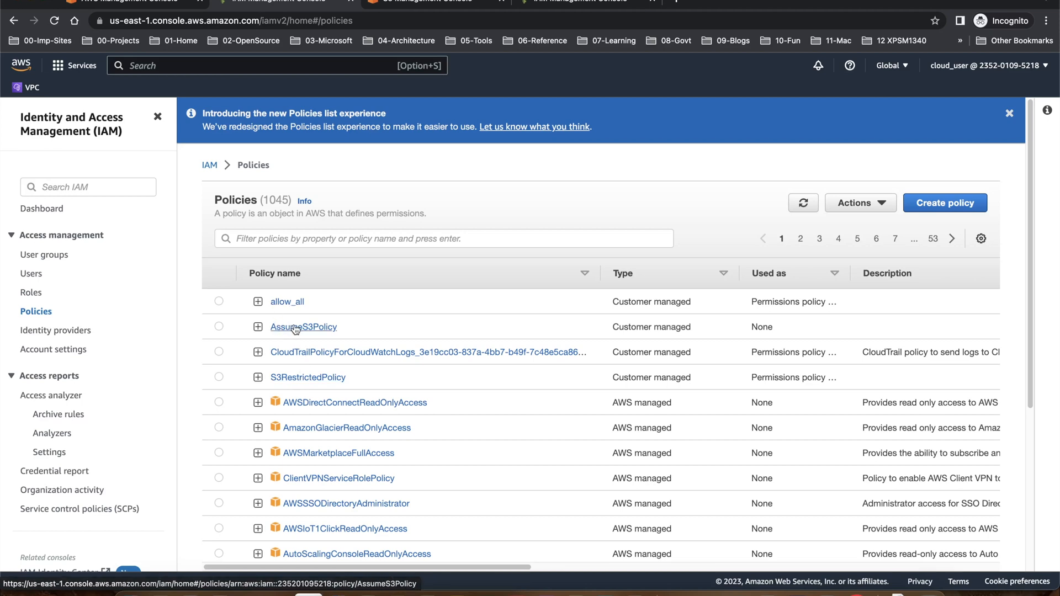
{"action": "left_click", "coordinate": [303, 326]}
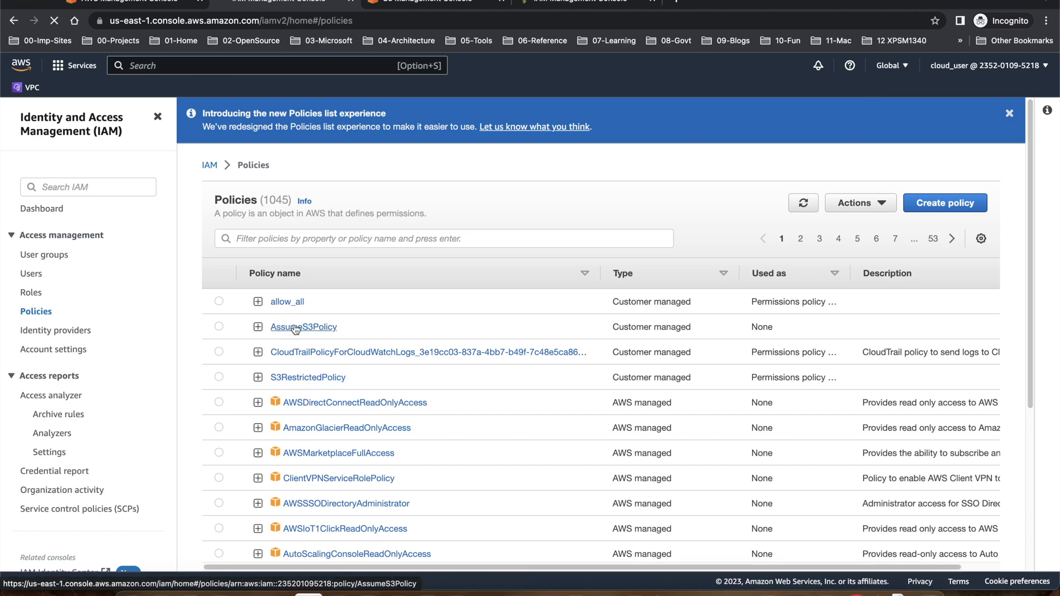
{"action": "left_click", "coordinate": [303, 326]}
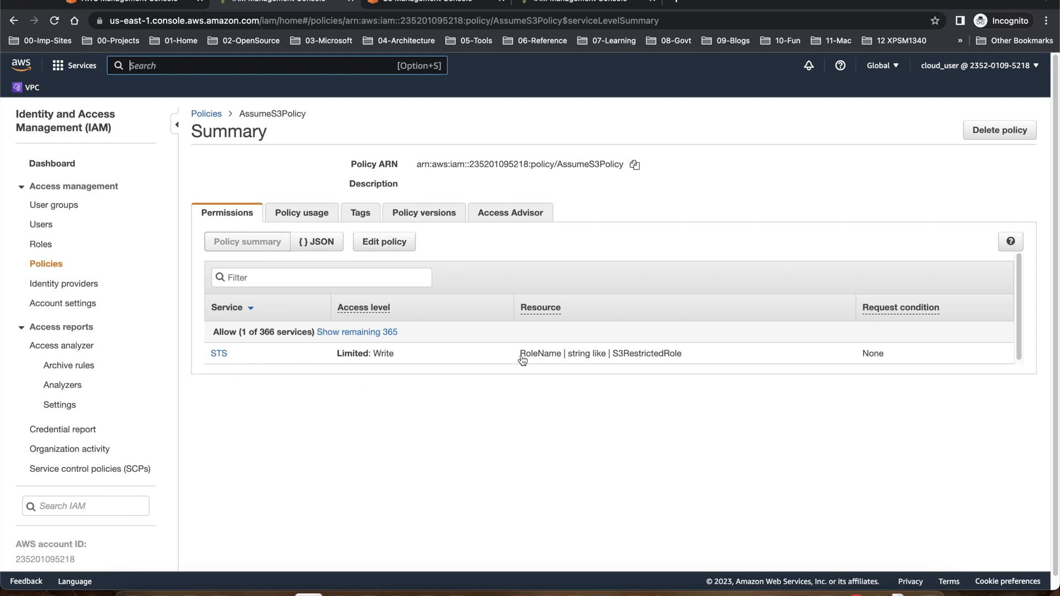
{"action": "mouse_move", "coordinate": [600, 353]}
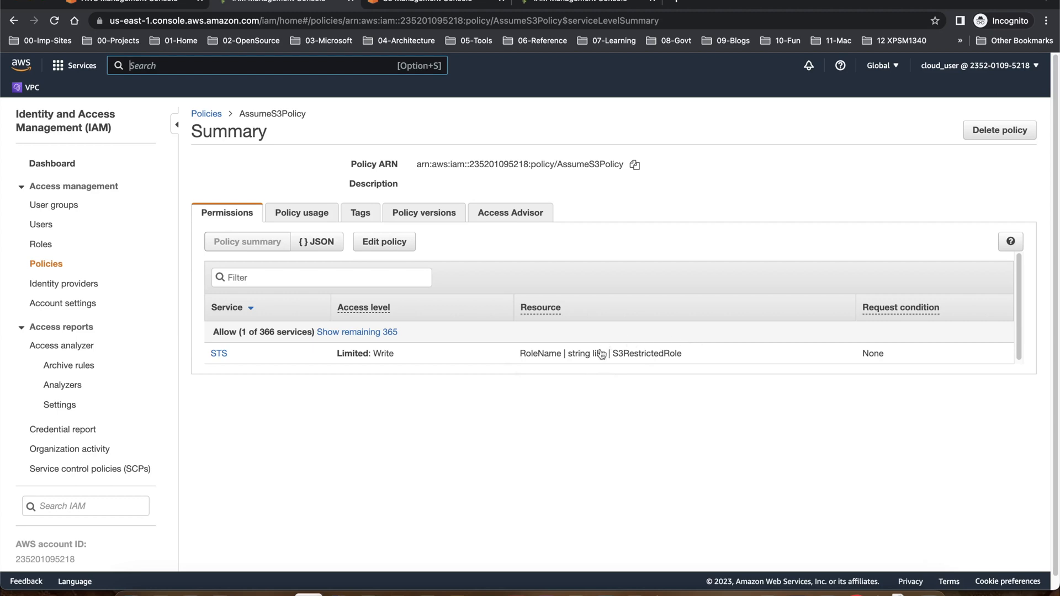
{"action": "mouse_move", "coordinate": [301, 212]}
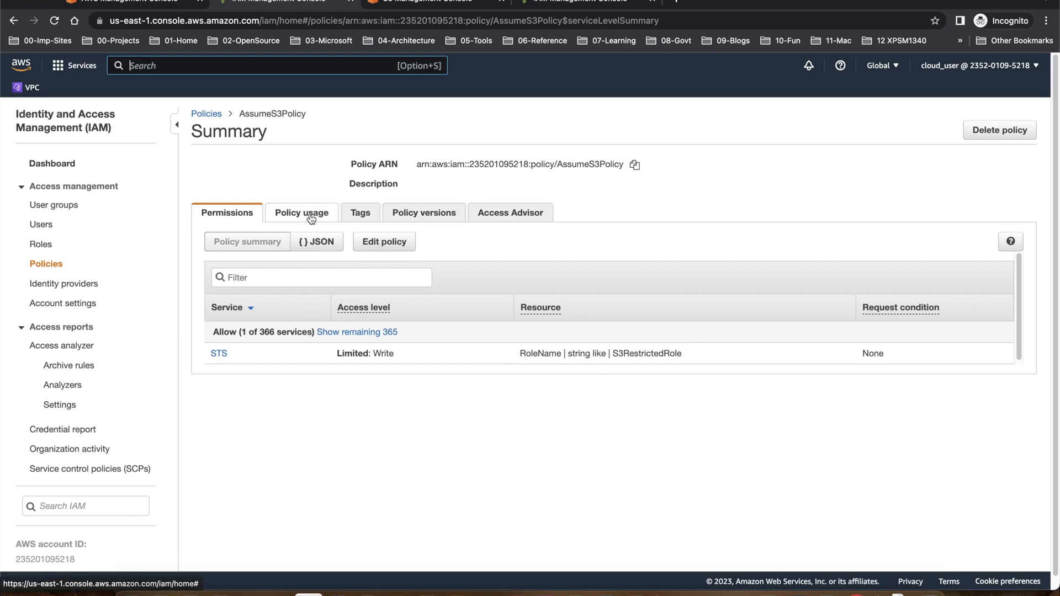
{"action": "left_click", "coordinate": [302, 212]}
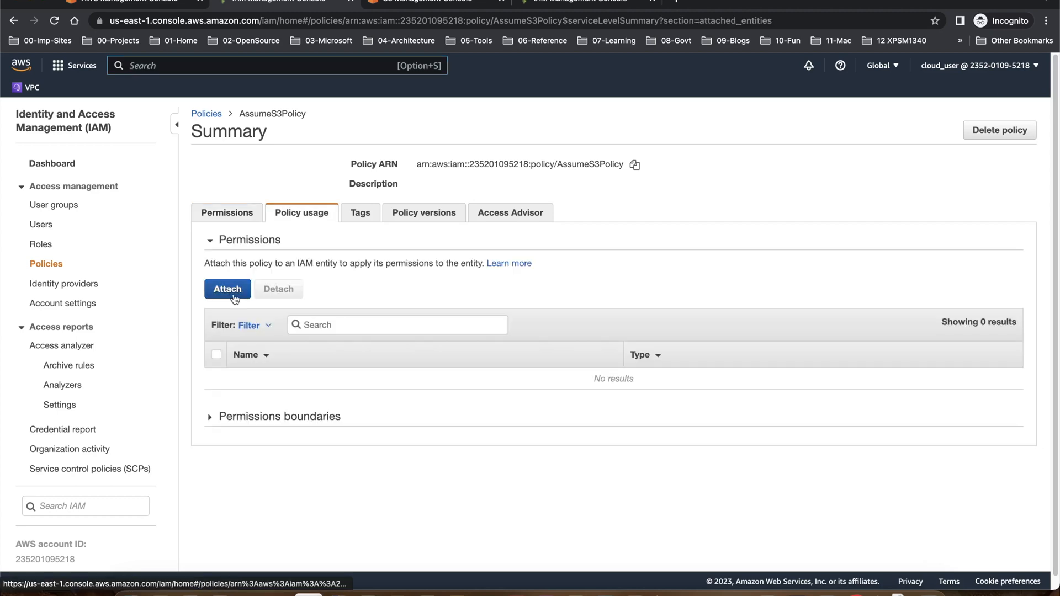
{"action": "left_click", "coordinate": [227, 289]}
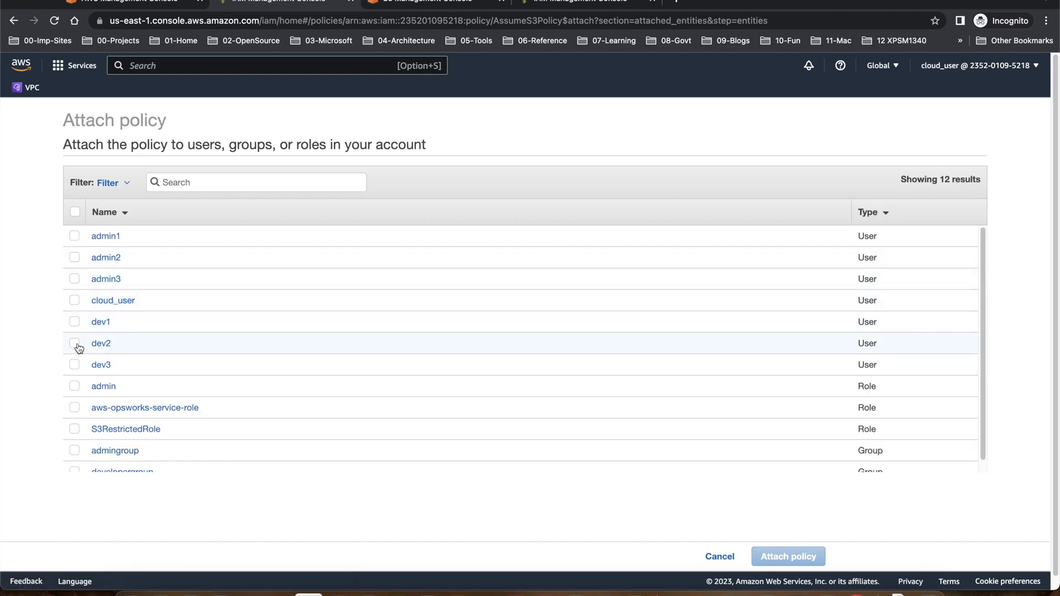
{"action": "left_click", "coordinate": [74, 364]}
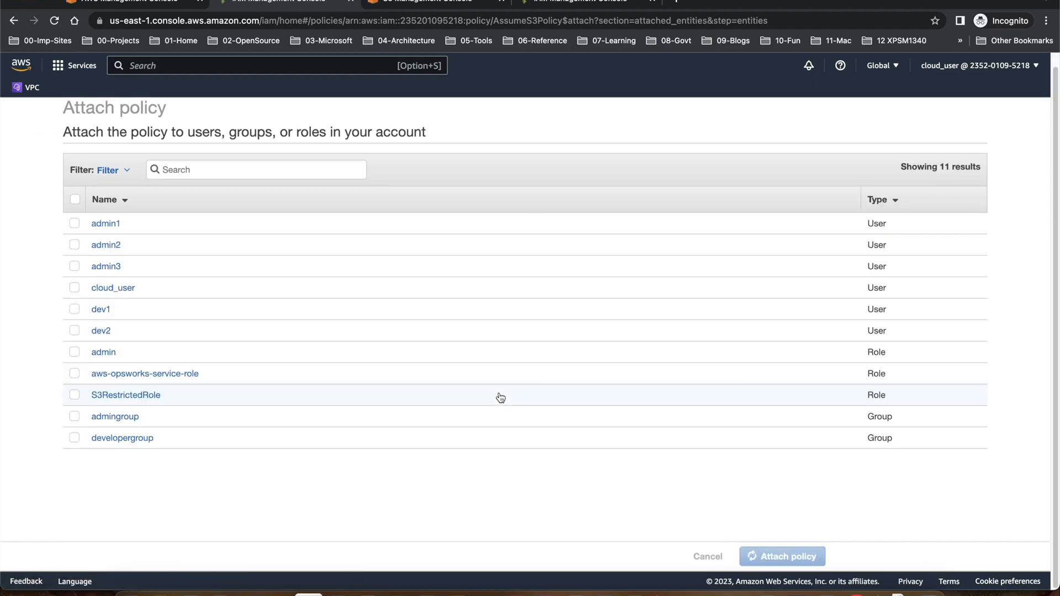
{"action": "left_click", "coordinate": [781, 555]}
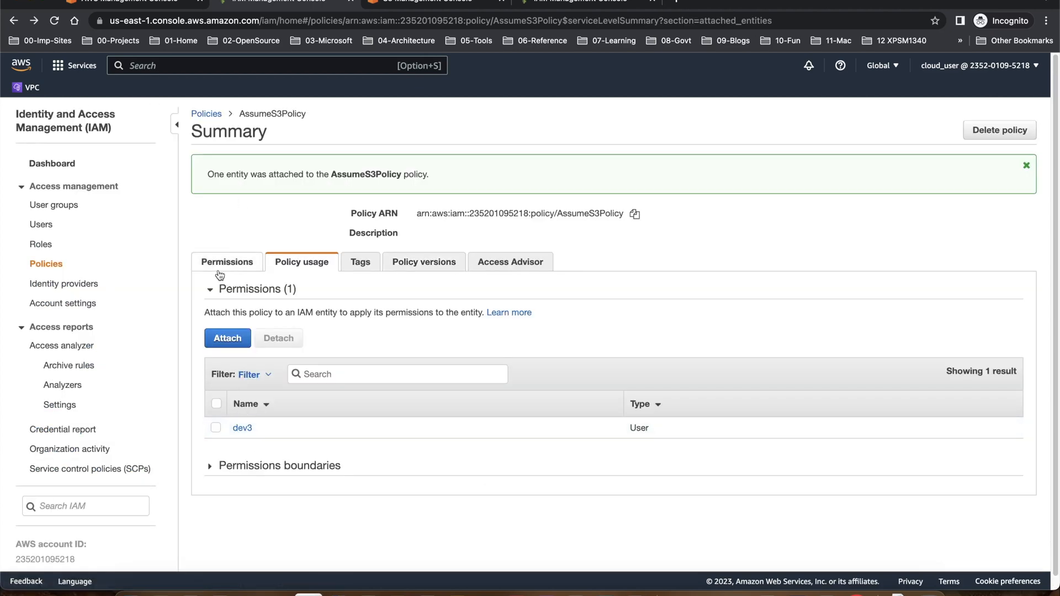
{"action": "left_click", "coordinate": [227, 261]}
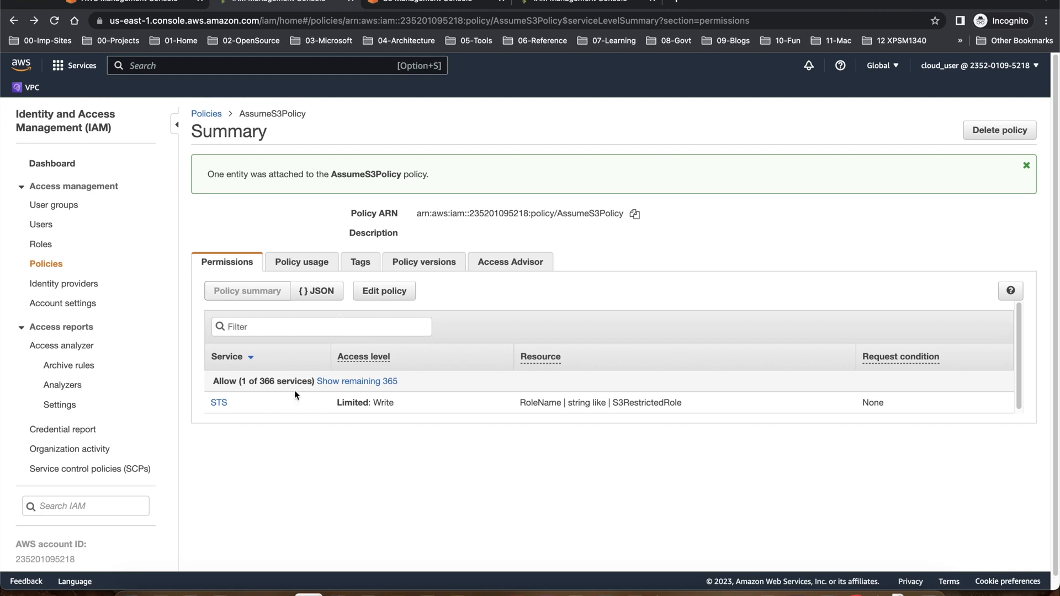
{"action": "mouse_move", "coordinate": [690, 391]}
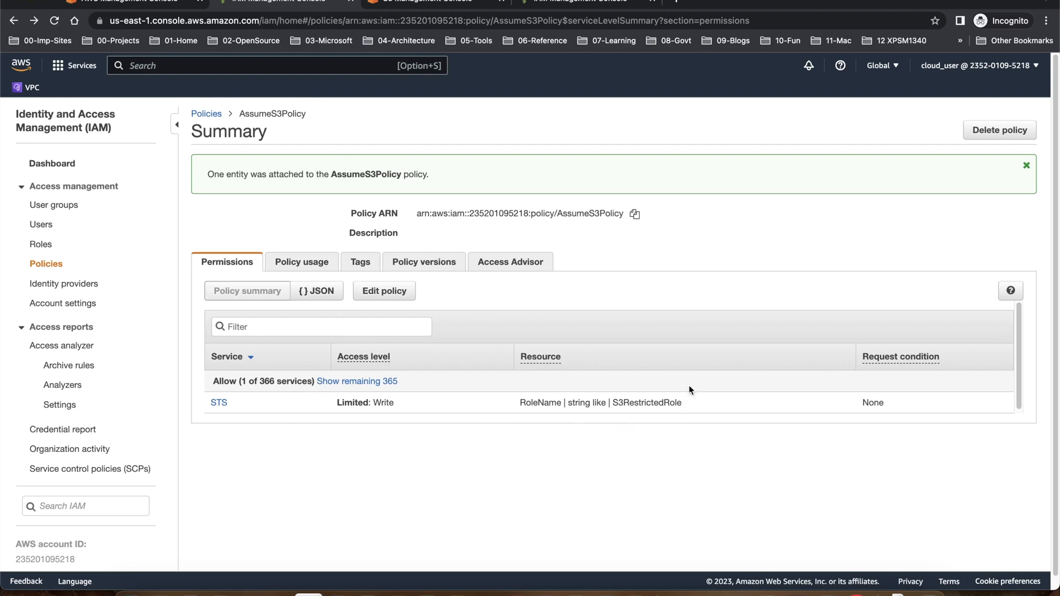
{"action": "mouse_move", "coordinate": [583, 372]}
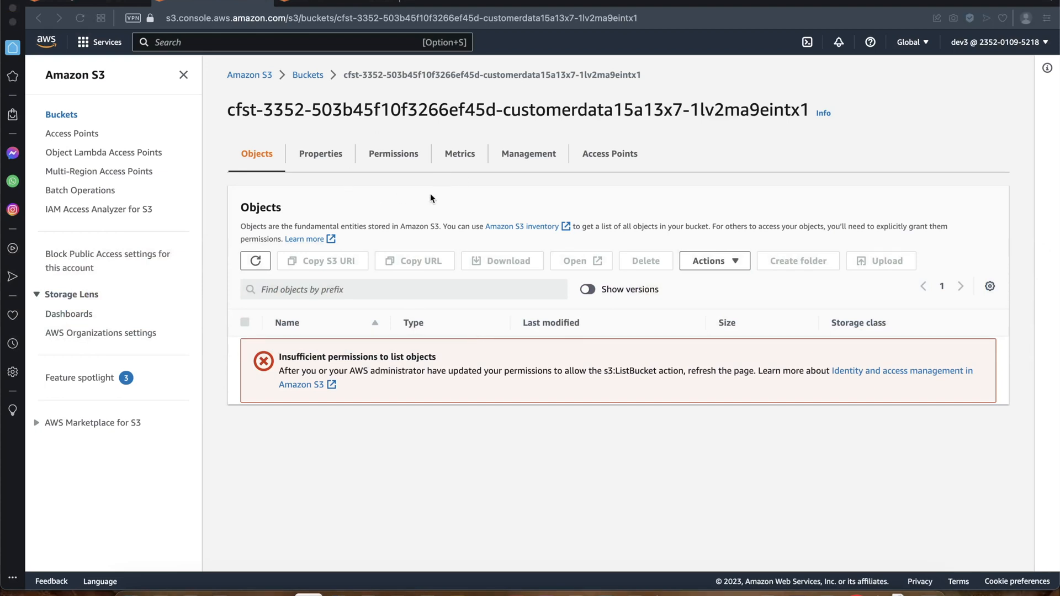
Step: From the customerdata bucket page, choose Switch role in the account dropdown
{"action": "left_click", "coordinate": [997, 42]}
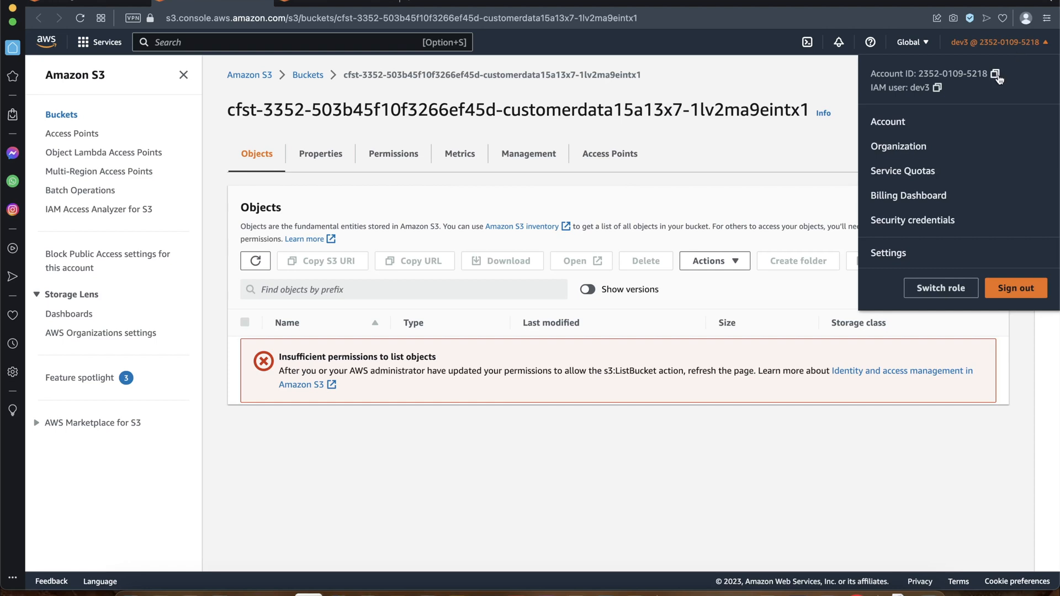
{"action": "mouse_move", "coordinate": [997, 78]}
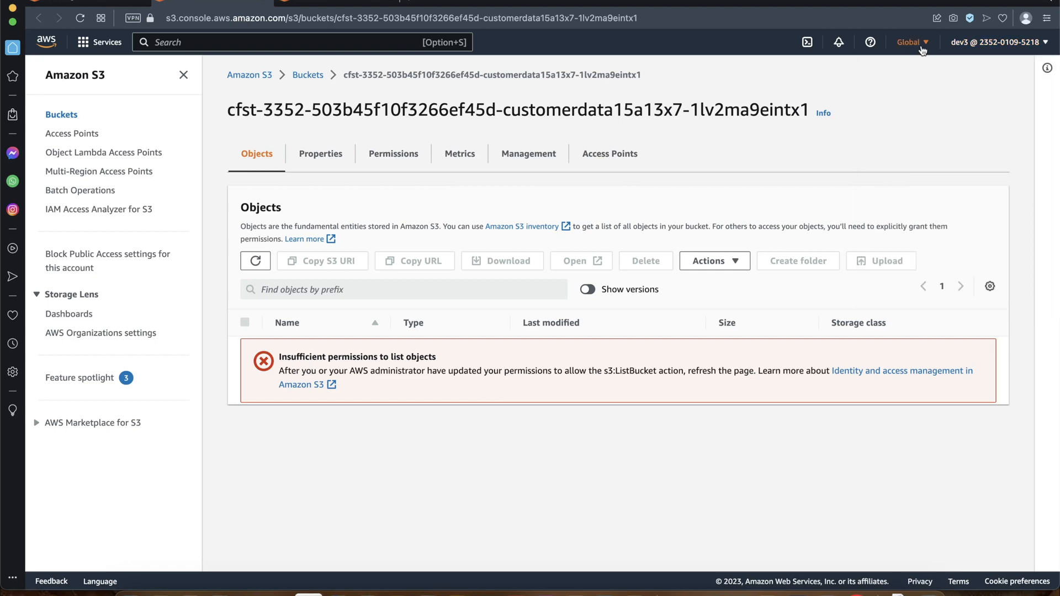
{"action": "mouse_move", "coordinate": [901, 106]}
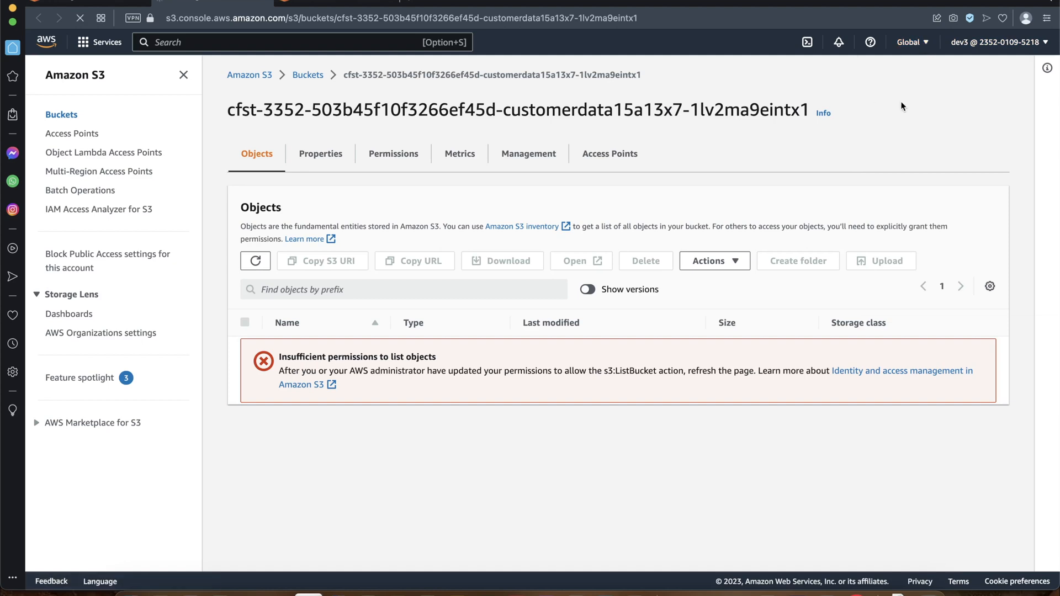
{"action": "left_click", "coordinate": [255, 261]}
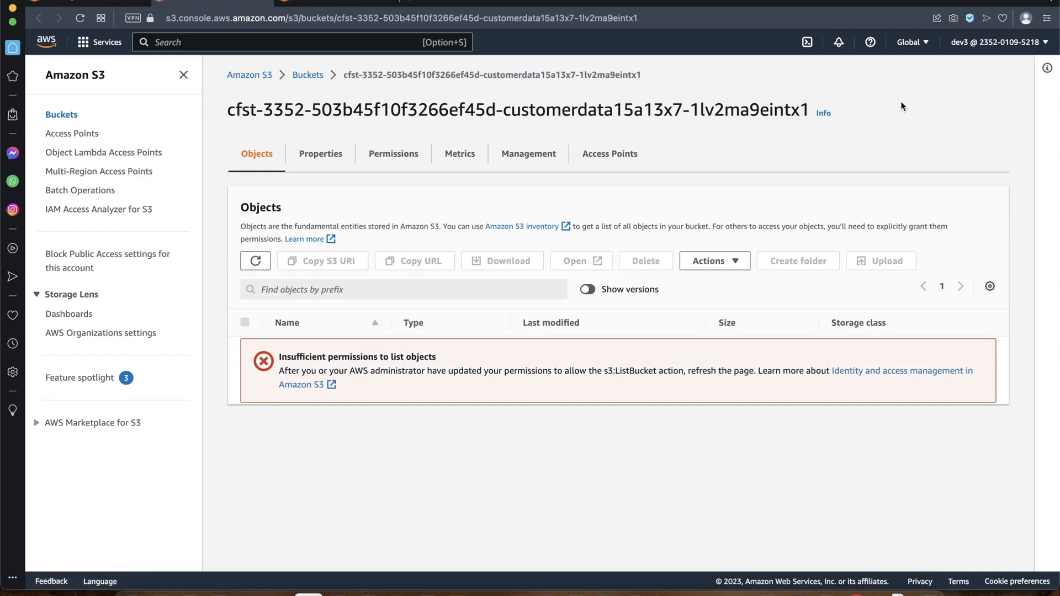
{"action": "left_click", "coordinate": [997, 42]}
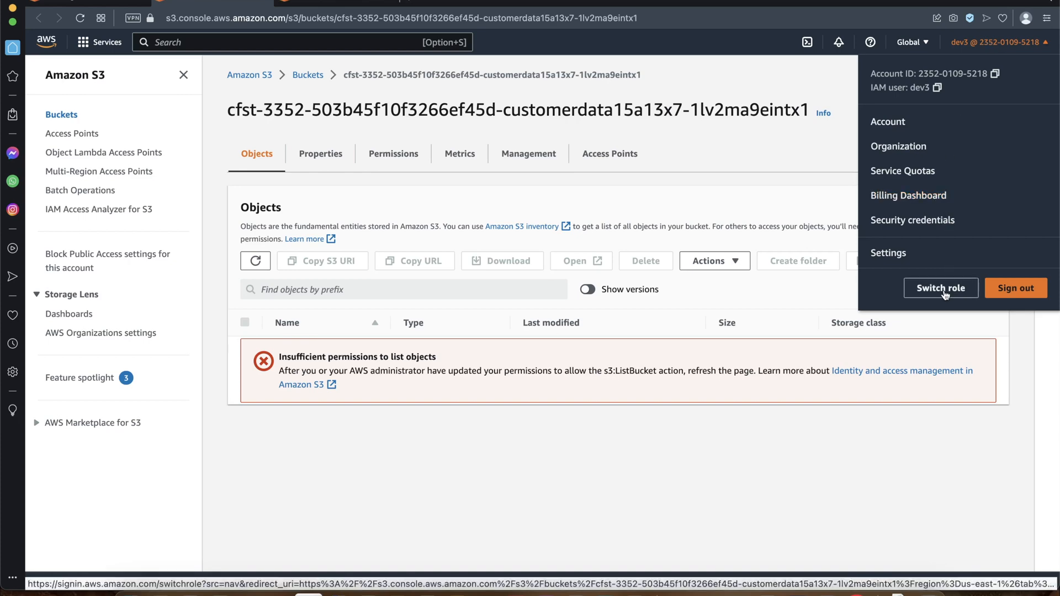
{"action": "left_click", "coordinate": [939, 288]}
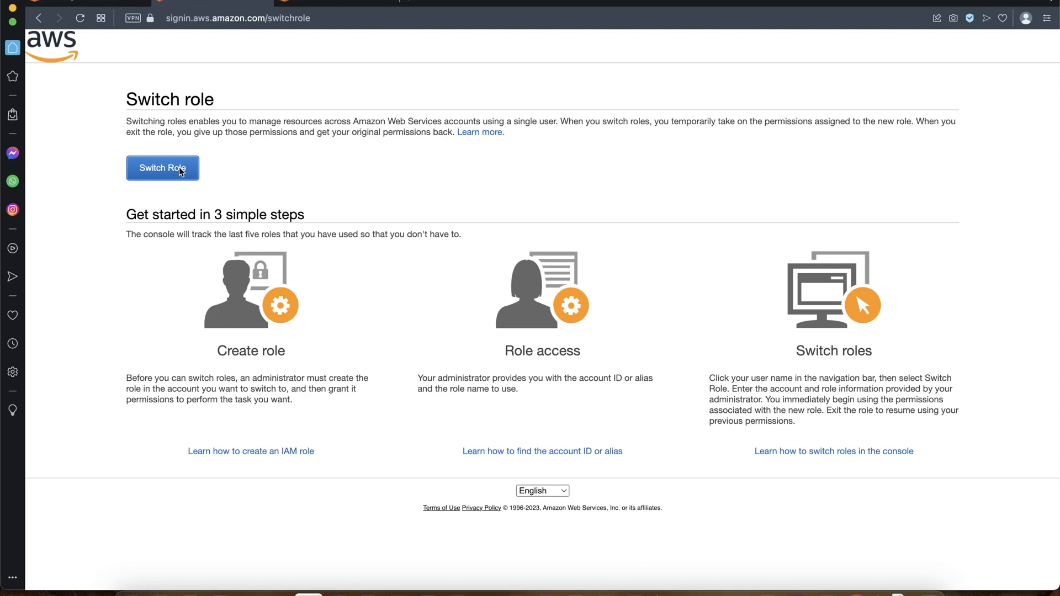
{"action": "left_click", "coordinate": [161, 168]}
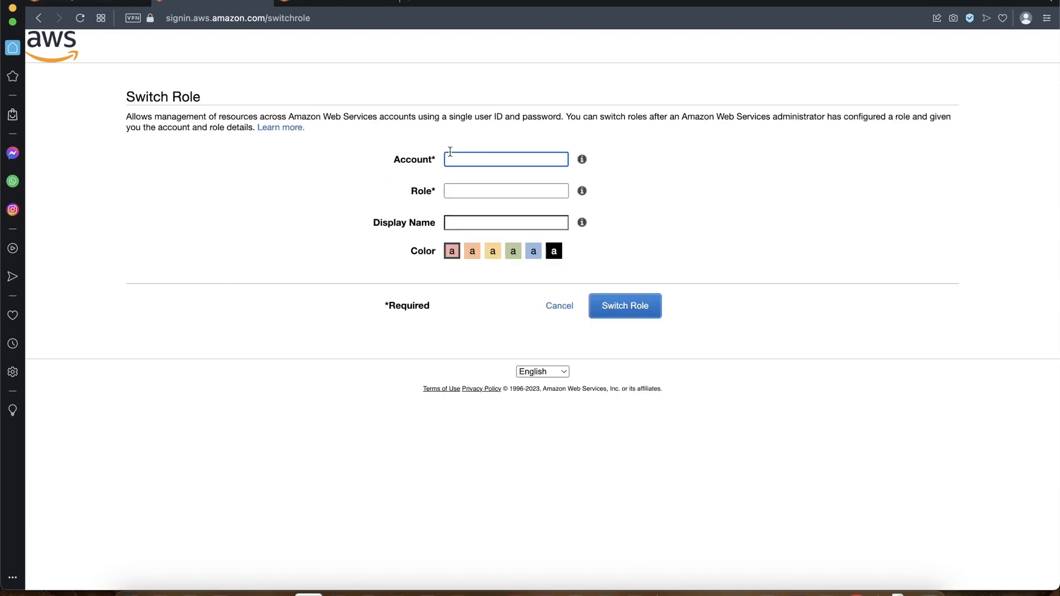
{"action": "type", "text": "235201095218"}
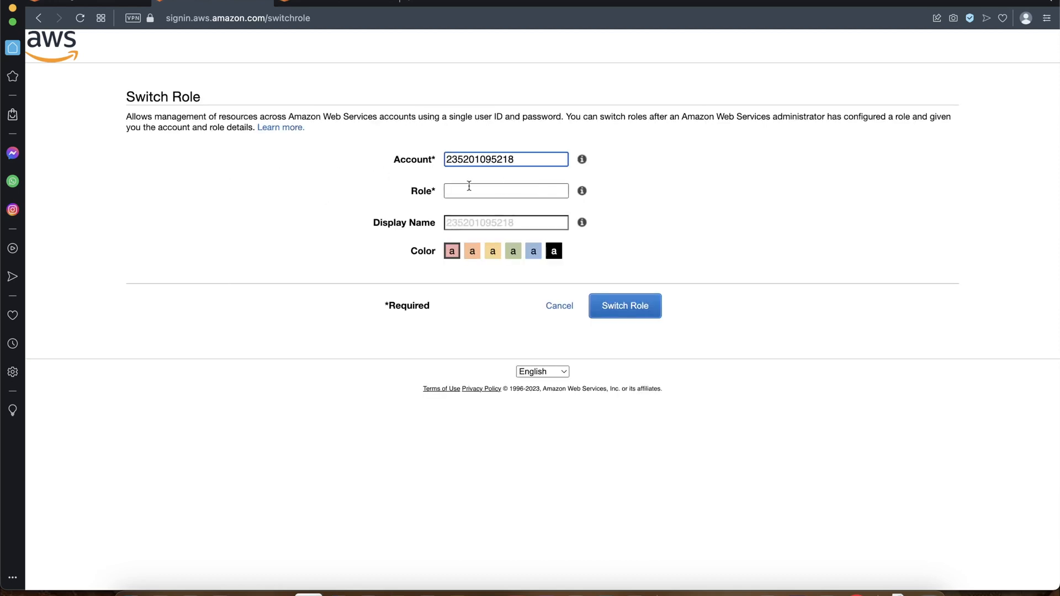
{"action": "left_click", "coordinate": [505, 191]}
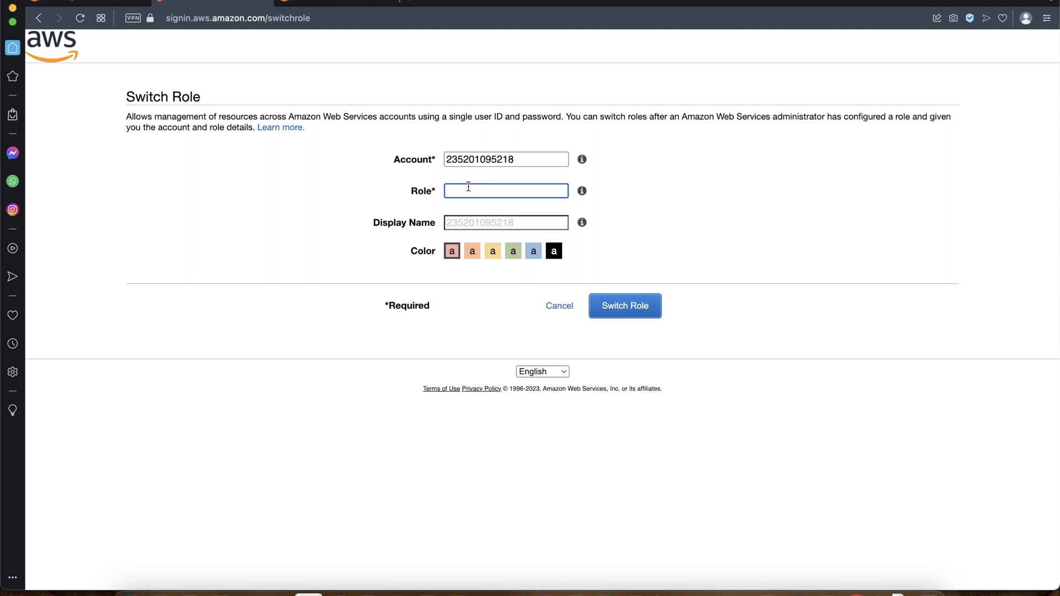
{"action": "type", "text": "S3Restrictred"}
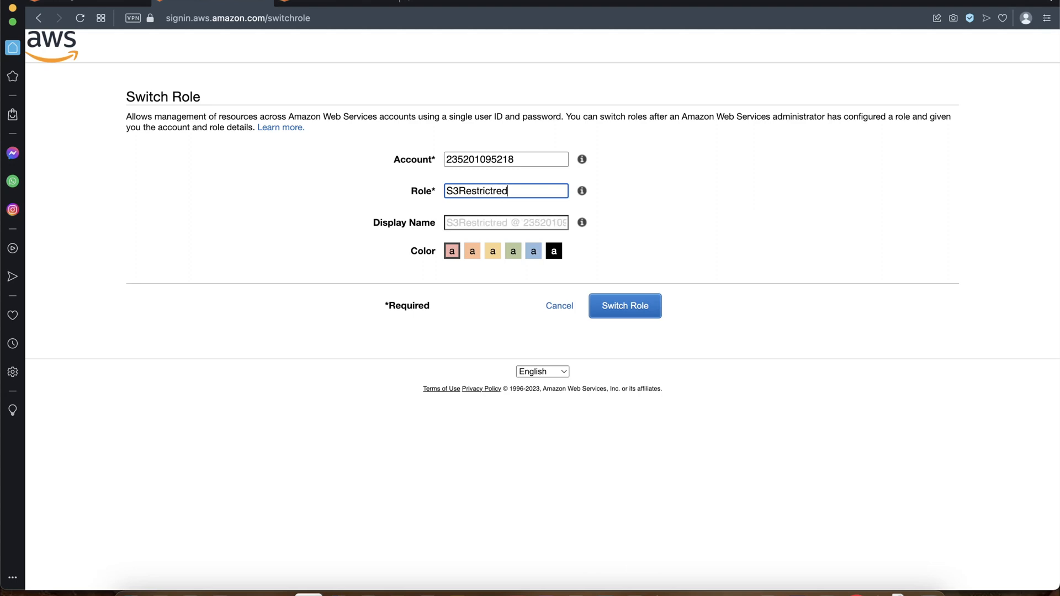
{"action": "type", "text": "Role"}
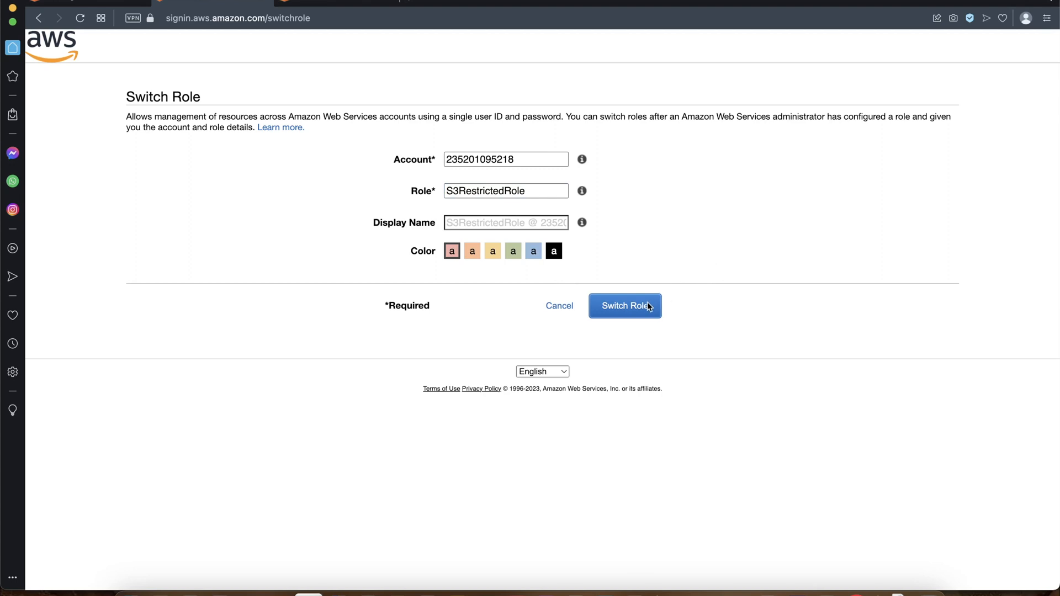
{"action": "left_click", "coordinate": [624, 306]}
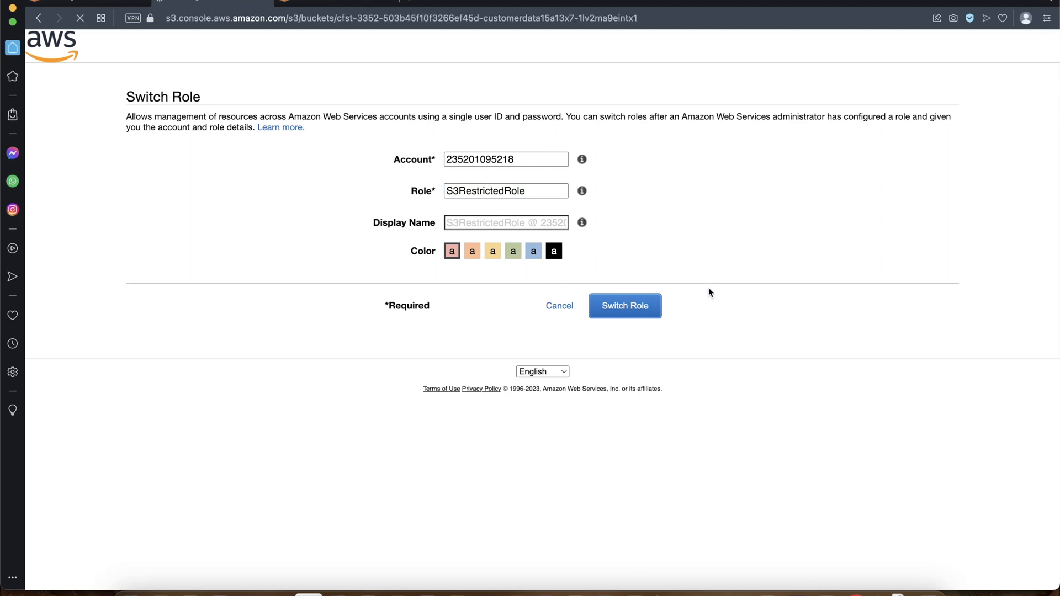
{"action": "left_click", "coordinate": [624, 305]}
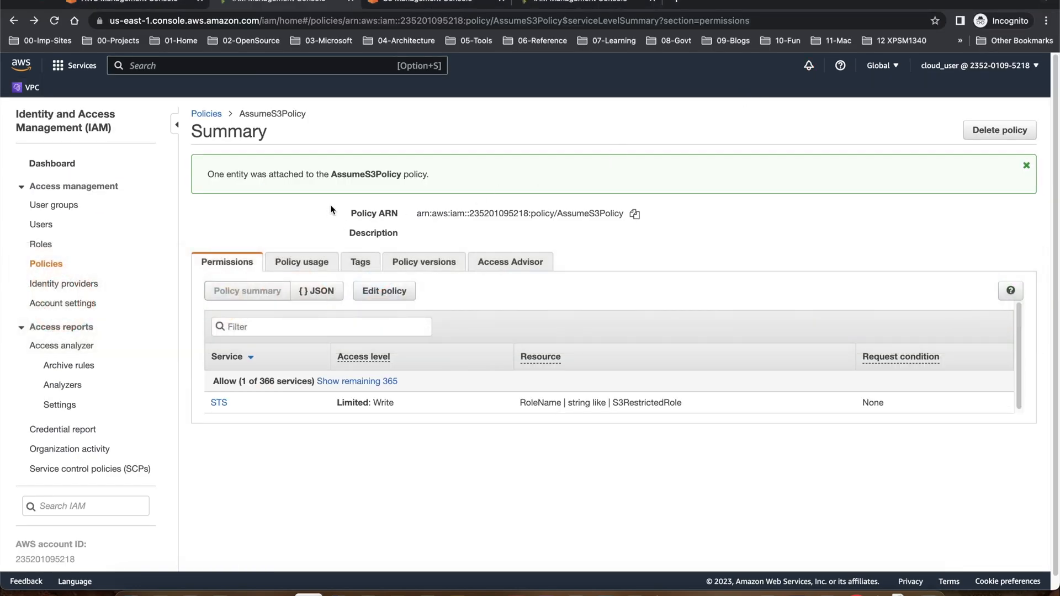
{"action": "mouse_move", "coordinate": [331, 205]}
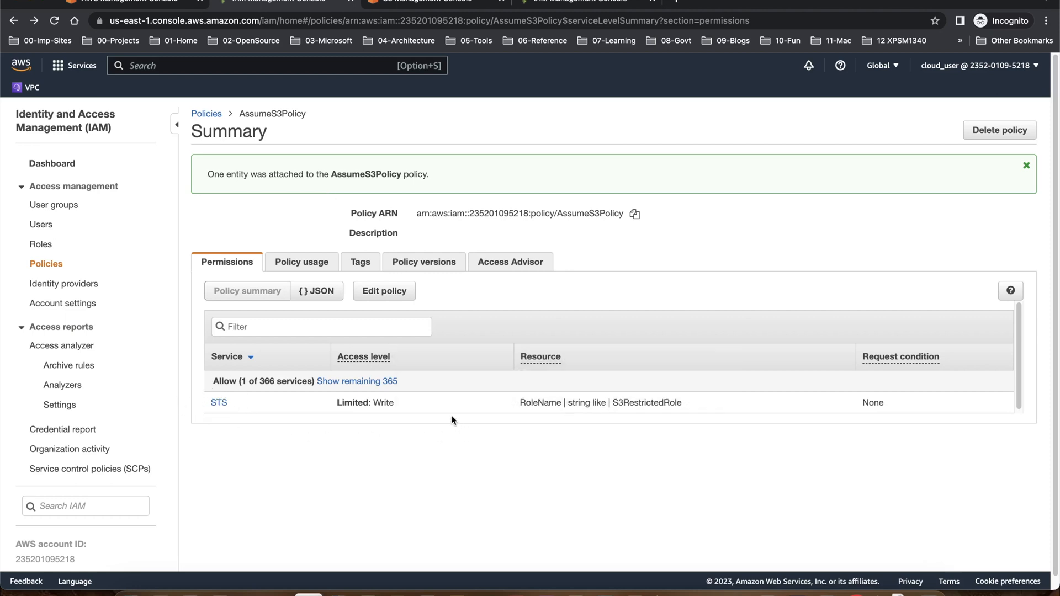
{"action": "mouse_move", "coordinate": [686, 410]}
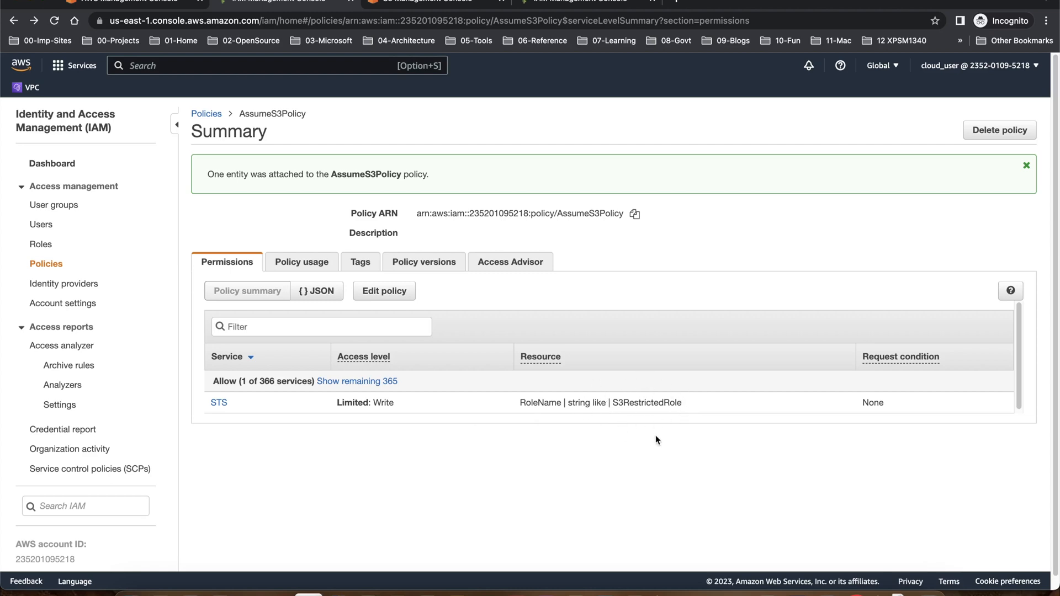
{"action": "mouse_move", "coordinate": [632, 406]}
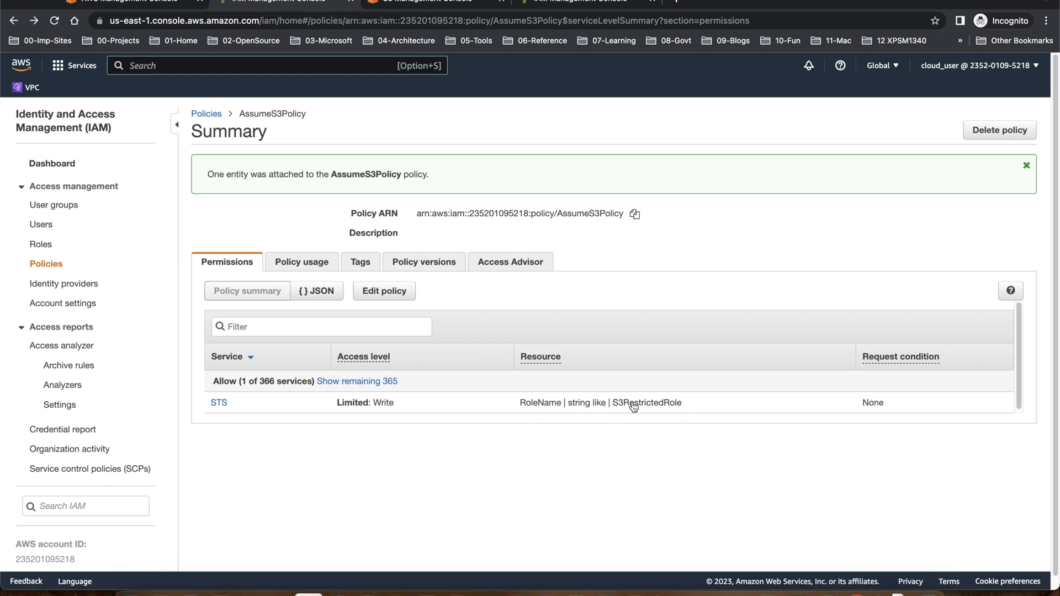
{"action": "mouse_move", "coordinate": [382, 40]}
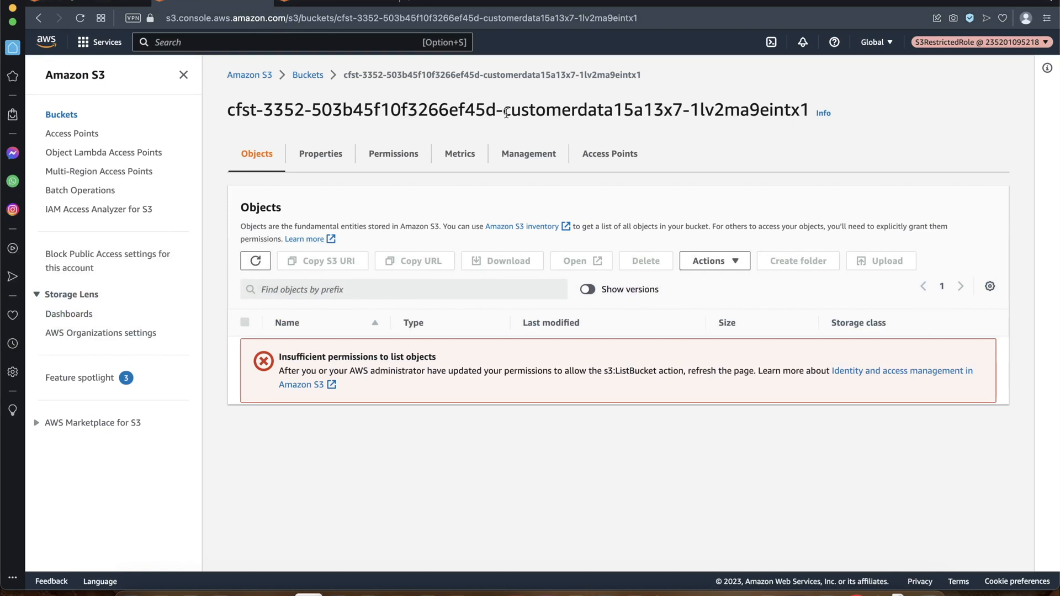
{"action": "mouse_move", "coordinate": [364, 7]}
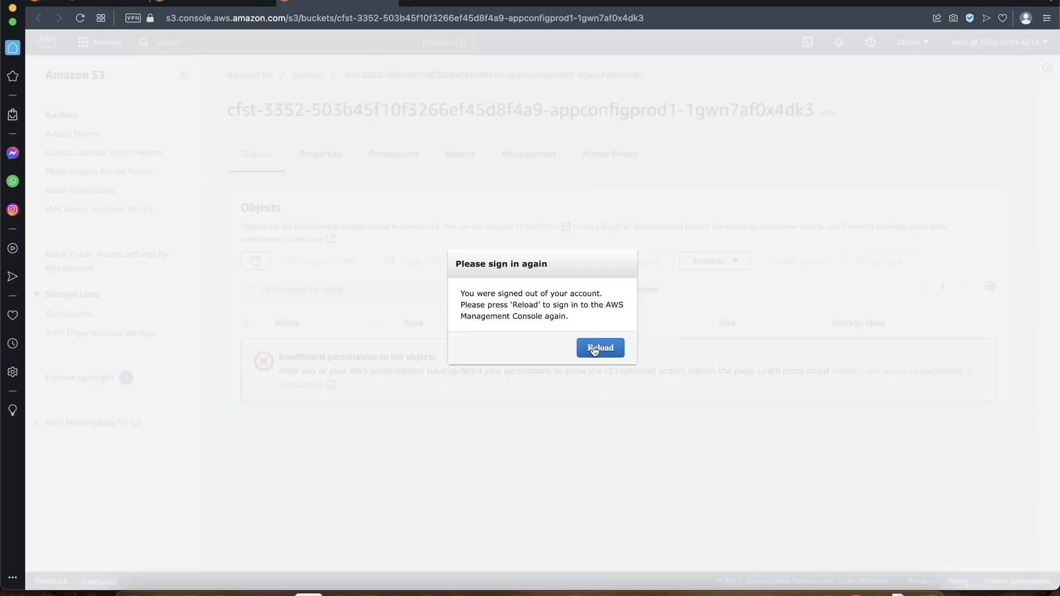
Step: Reload the console and confirm customerdata objects remain unlistable as S3RestrictedRole
{"action": "left_click", "coordinate": [600, 347]}
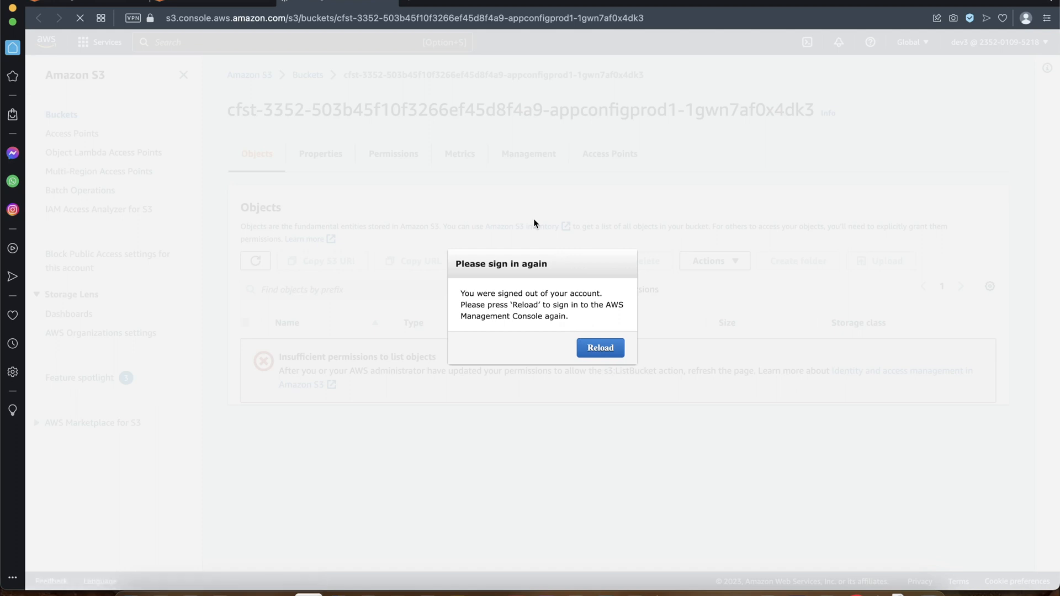
{"action": "left_click", "coordinate": [598, 347]}
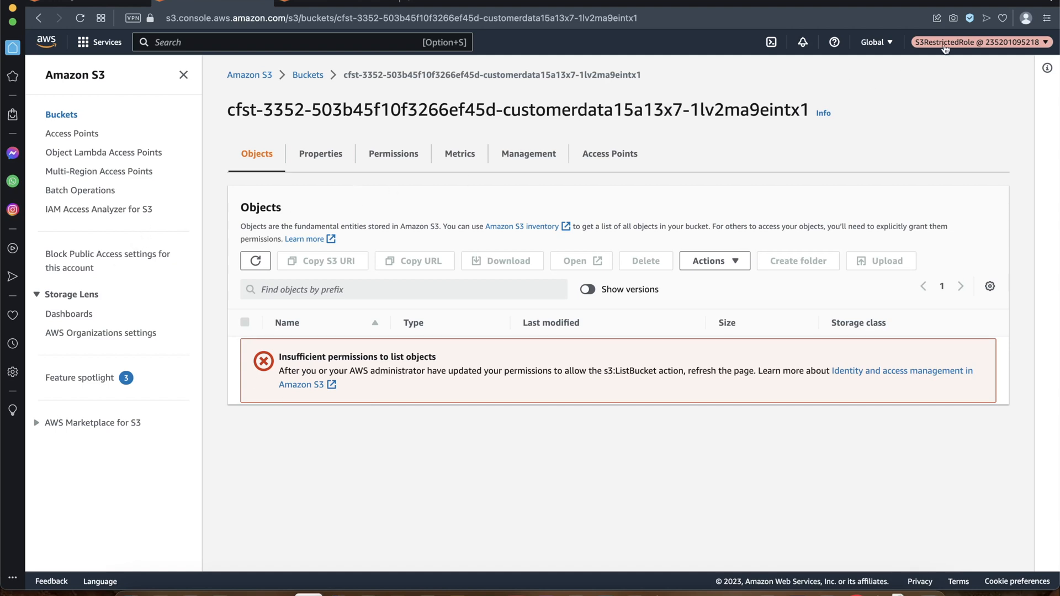
Step: Switch back from S3RestrictedRole to dev3 and reload the appconfigprod1 bucket page
{"action": "left_click", "coordinate": [980, 42]}
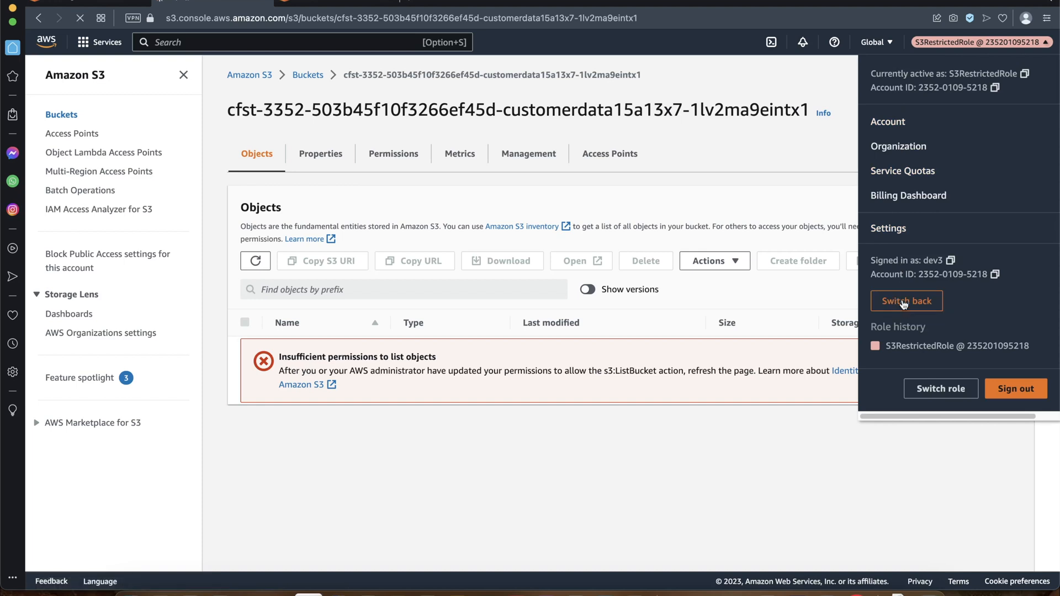
{"action": "left_click", "coordinate": [906, 301]}
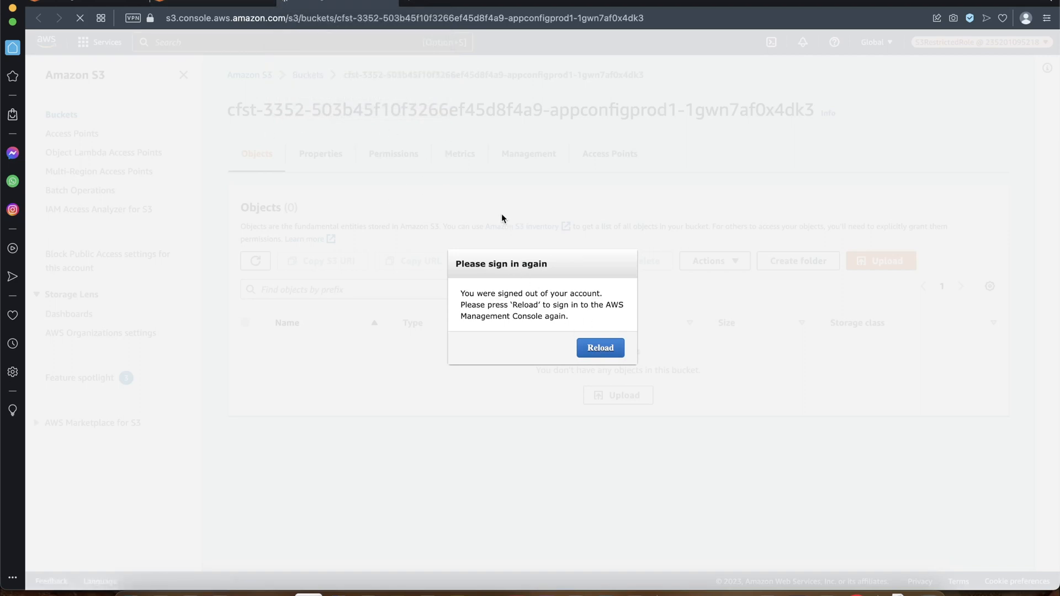
{"action": "left_click", "coordinate": [598, 347]}
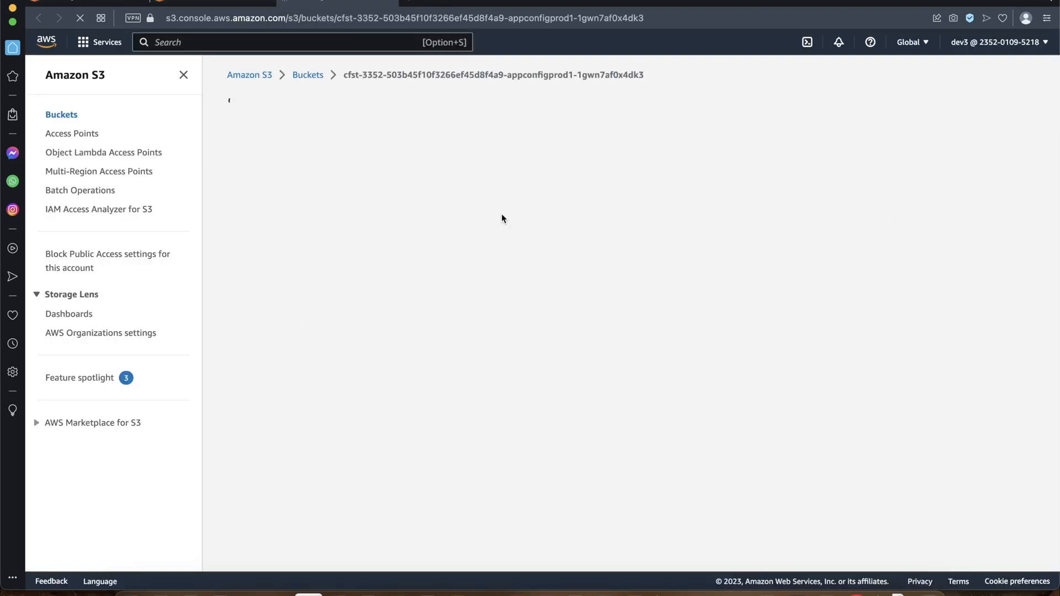